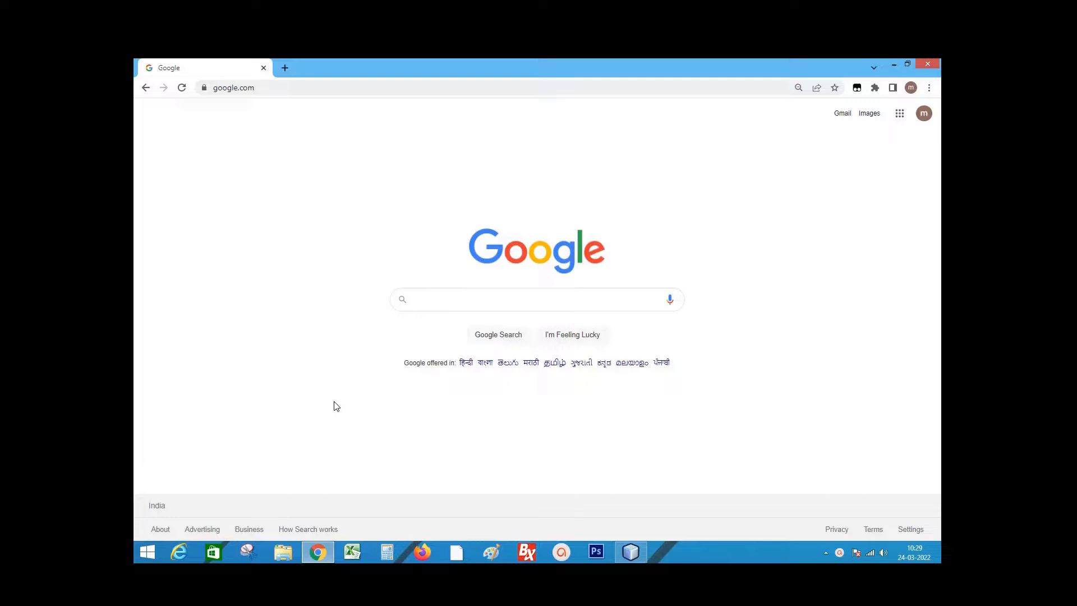
Search Google for 'kite api' and open the Kite Connect (kite.trade) homepage.
type("k")
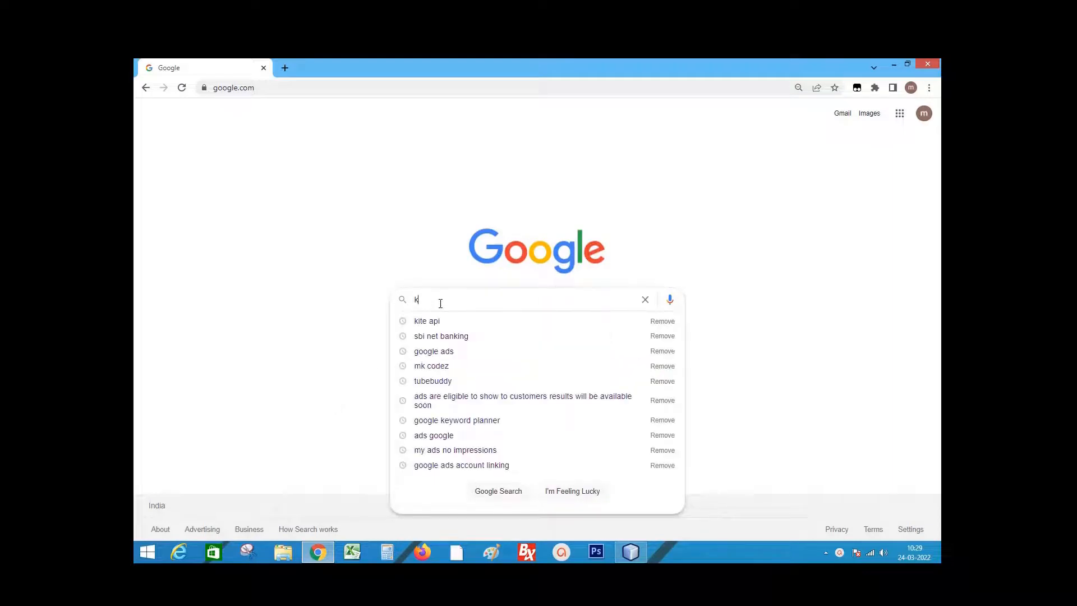
left_click(426, 321)
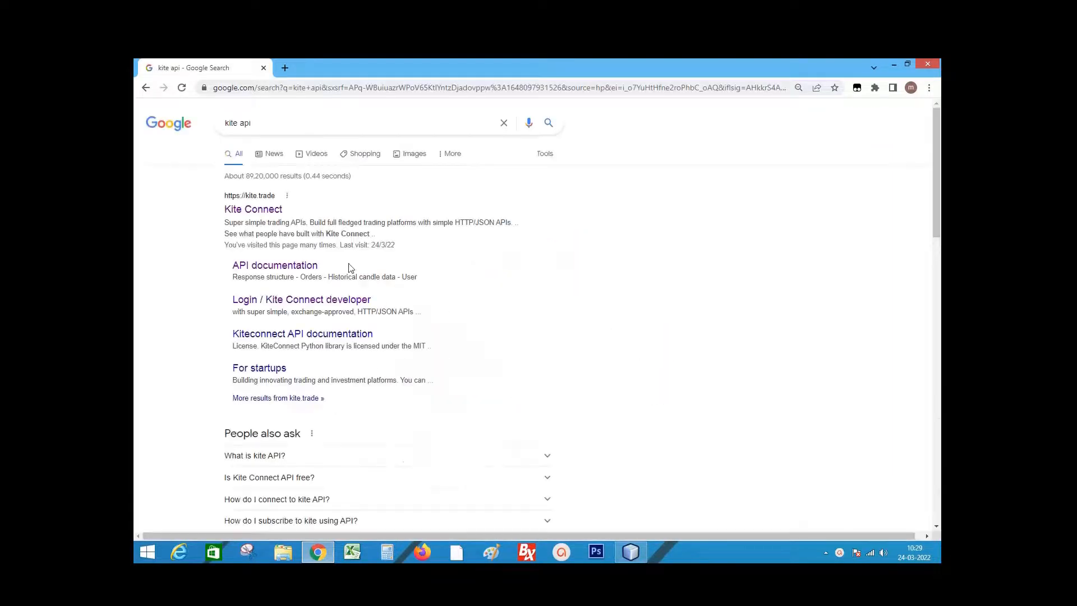
left_click(254, 209)
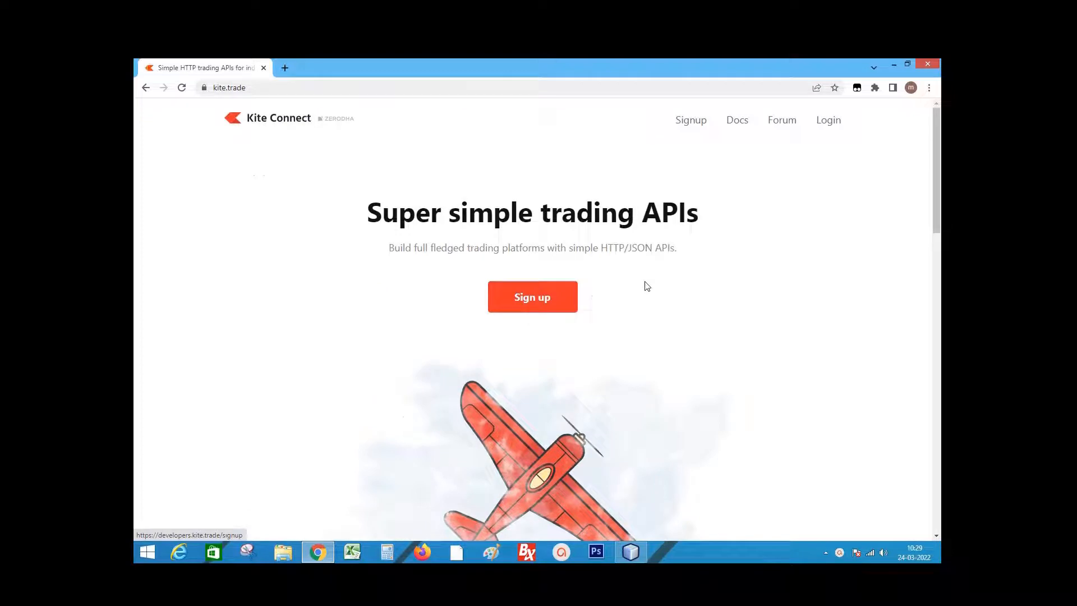
left_click(531, 296)
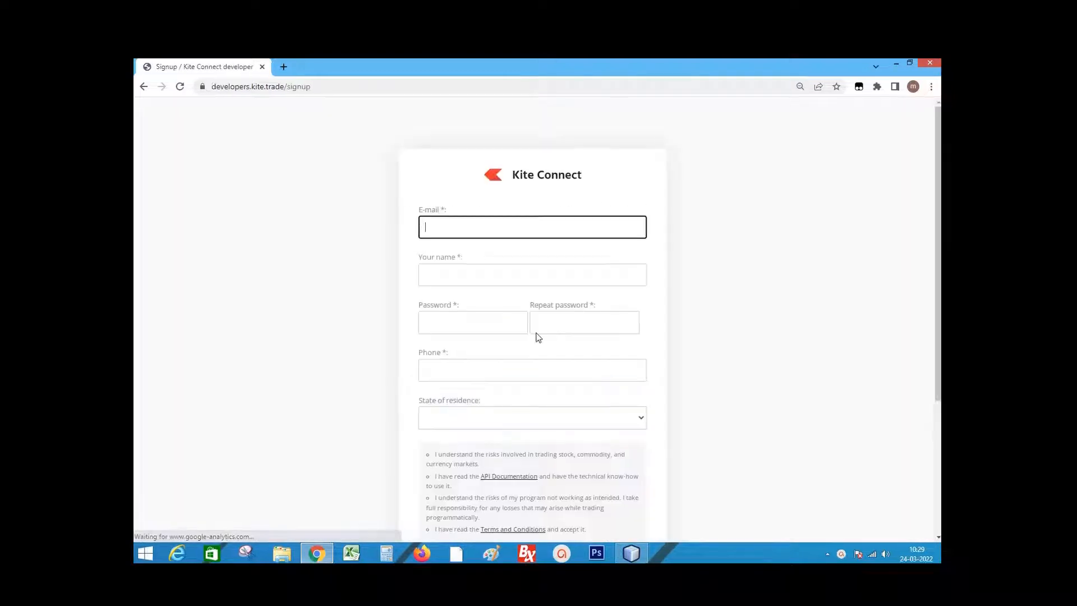
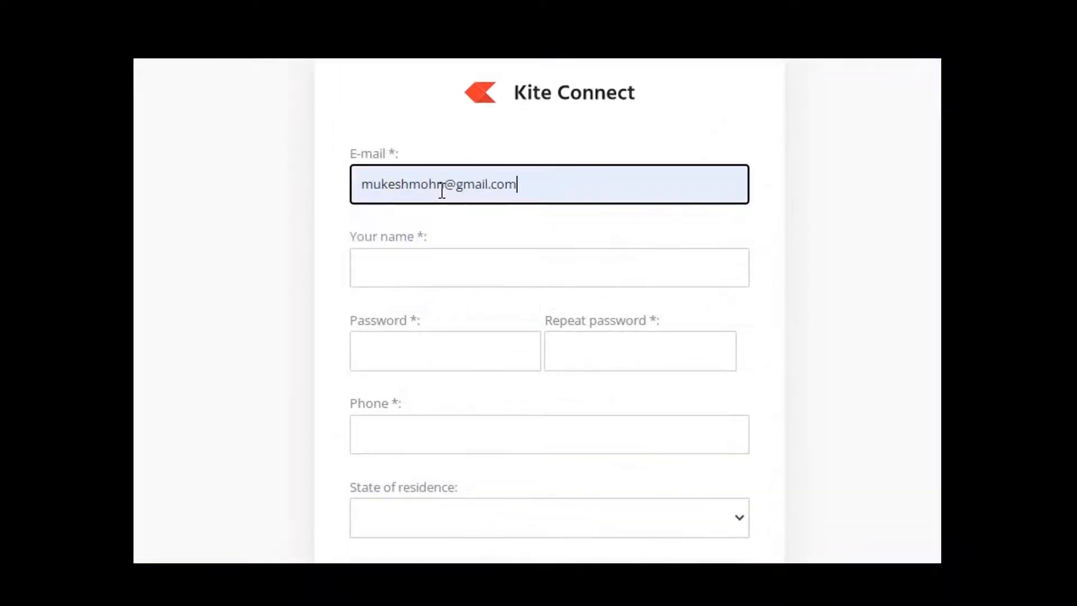
left_click(548, 268)
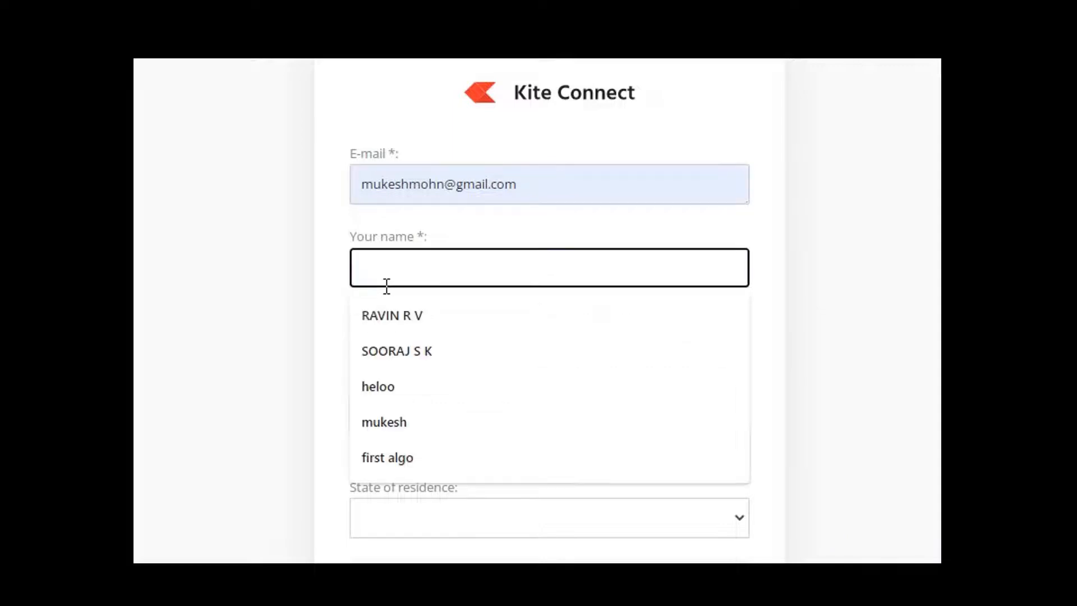
type("mu")
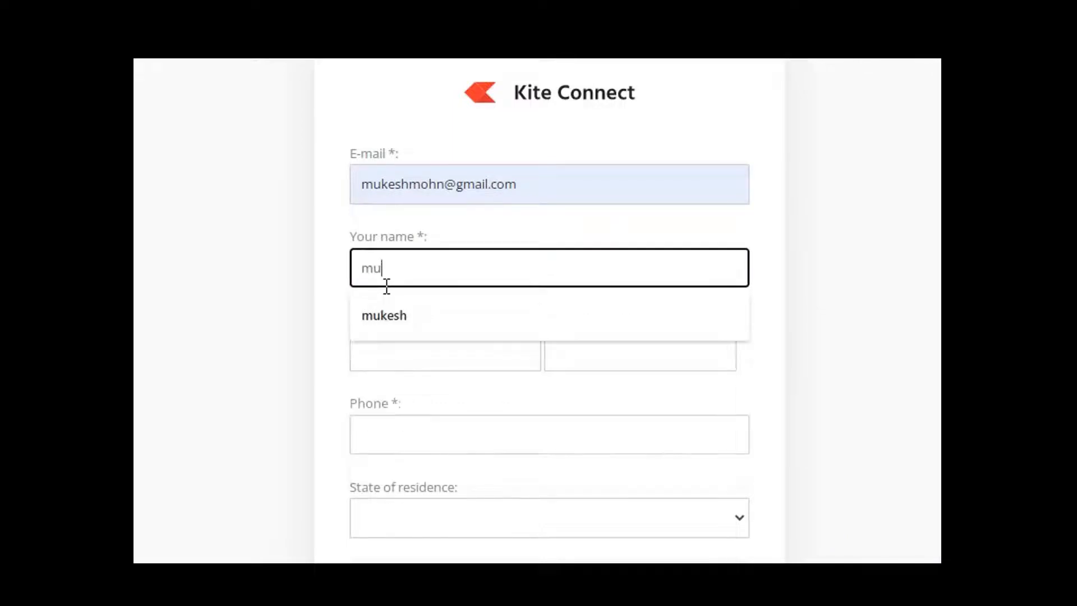
left_click(383, 315)
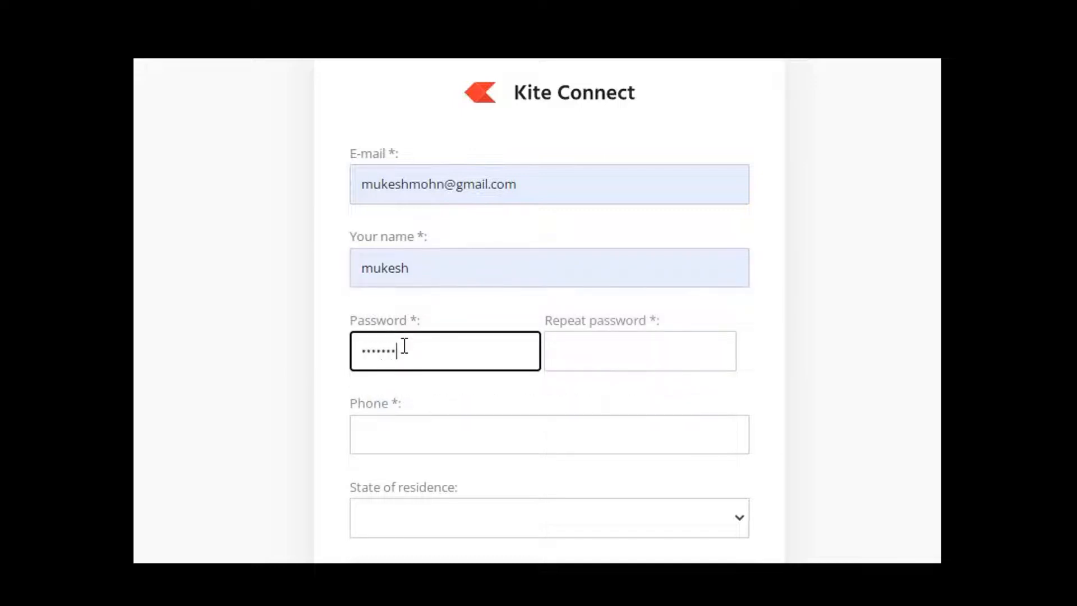
left_click(640, 351)
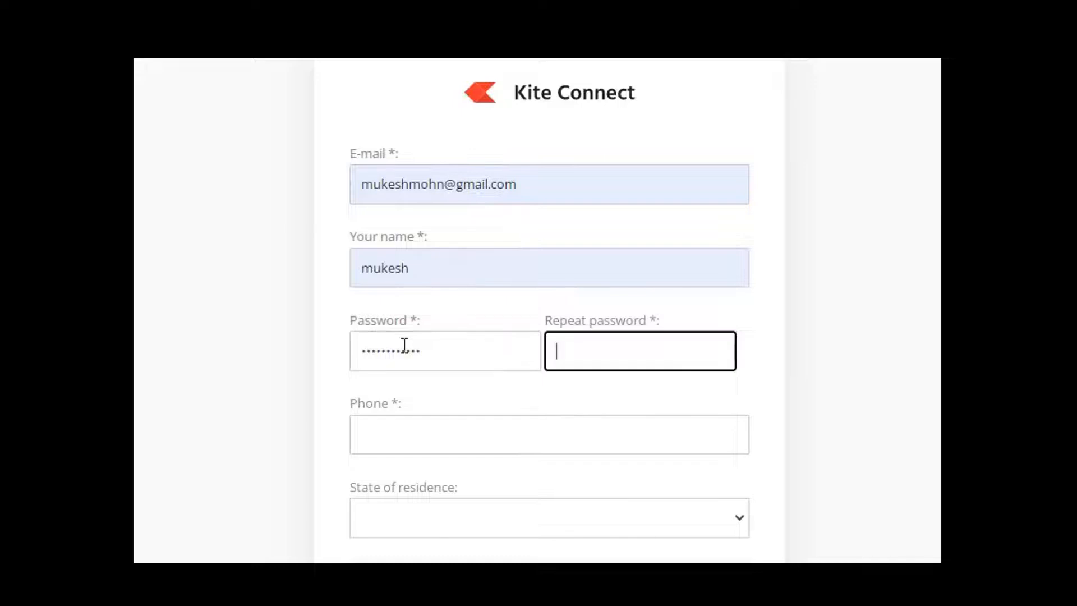
type("••••••••••")
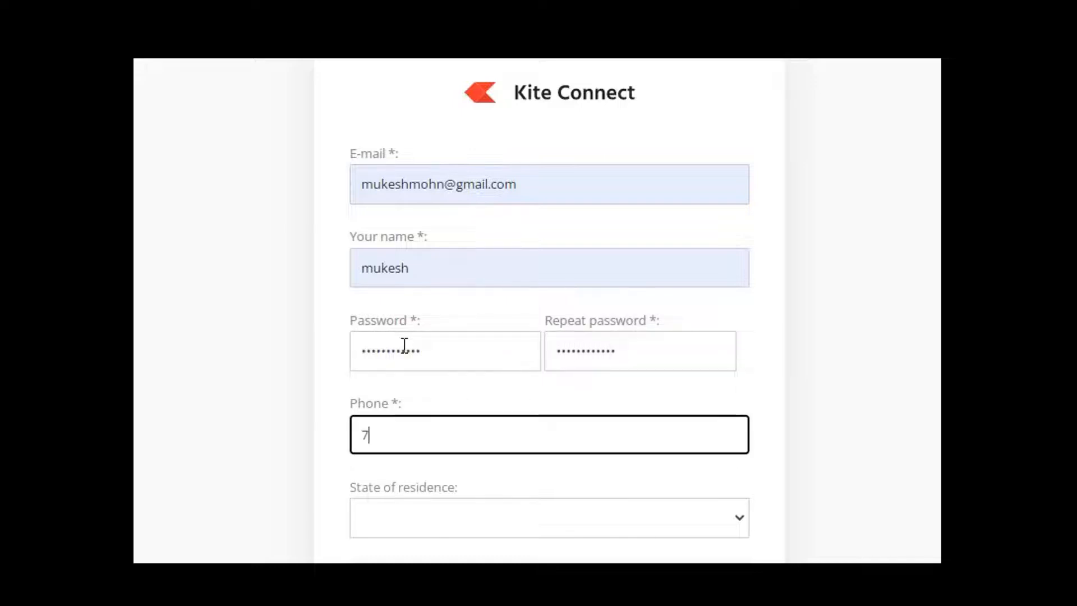
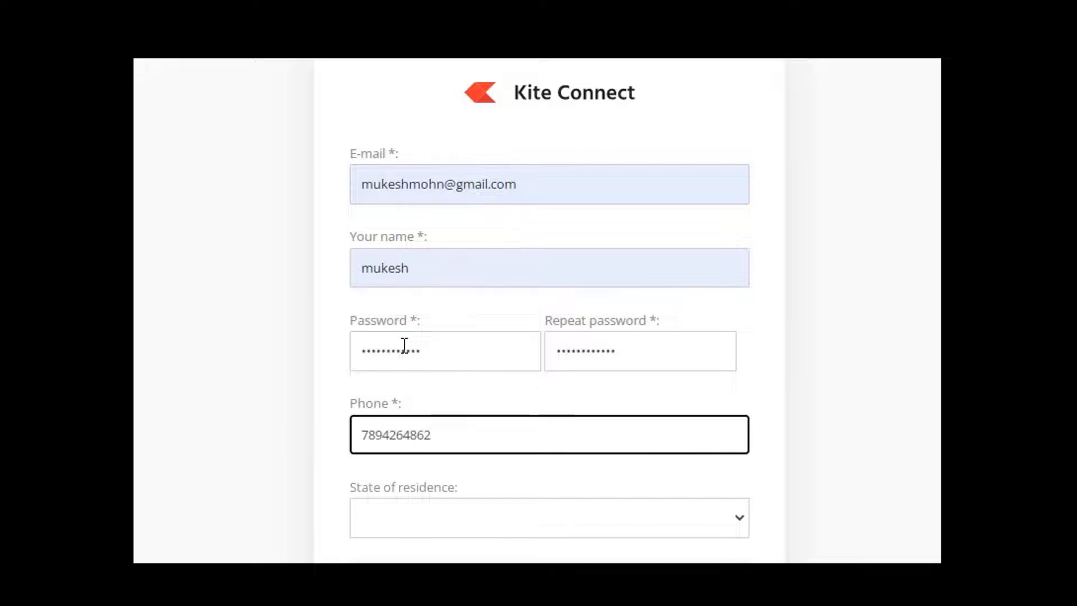
left_click(549, 531)
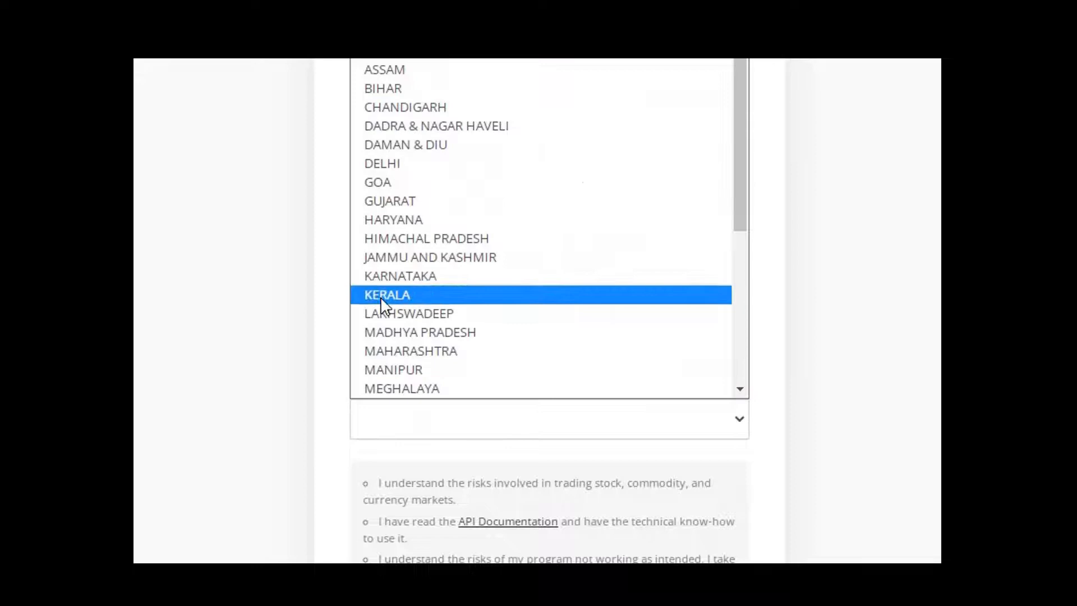
left_click(386, 294)
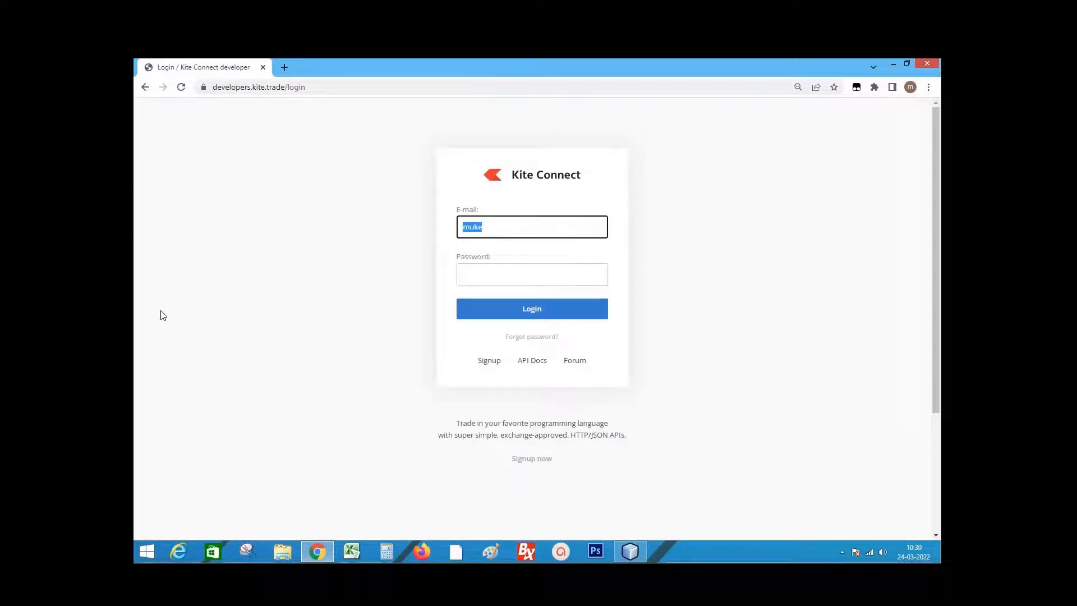
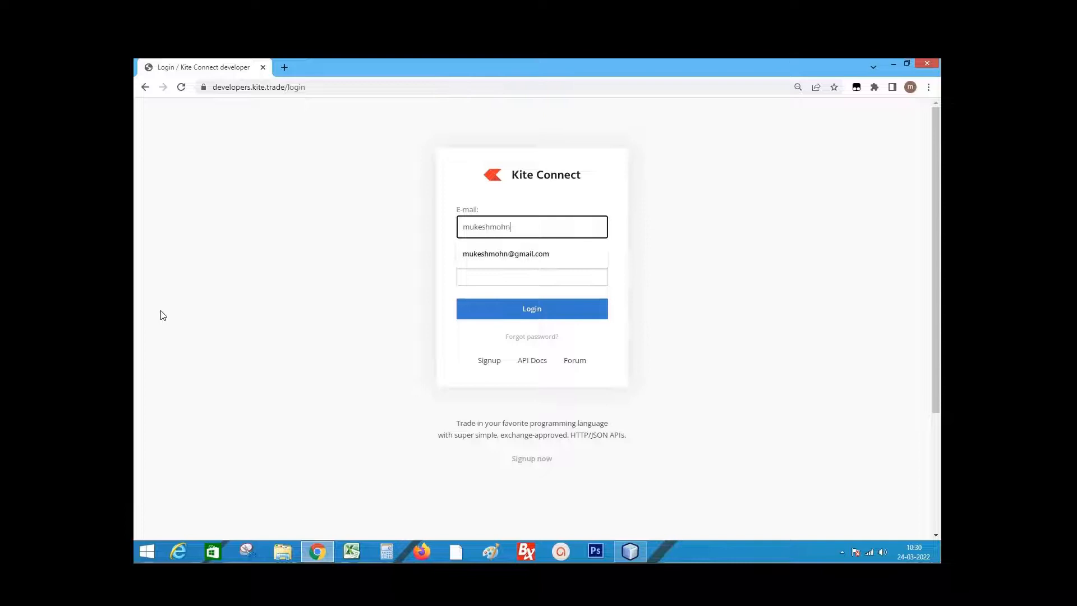
Log in to the developer console with the saved e-mail address and password.
left_click(504, 254)
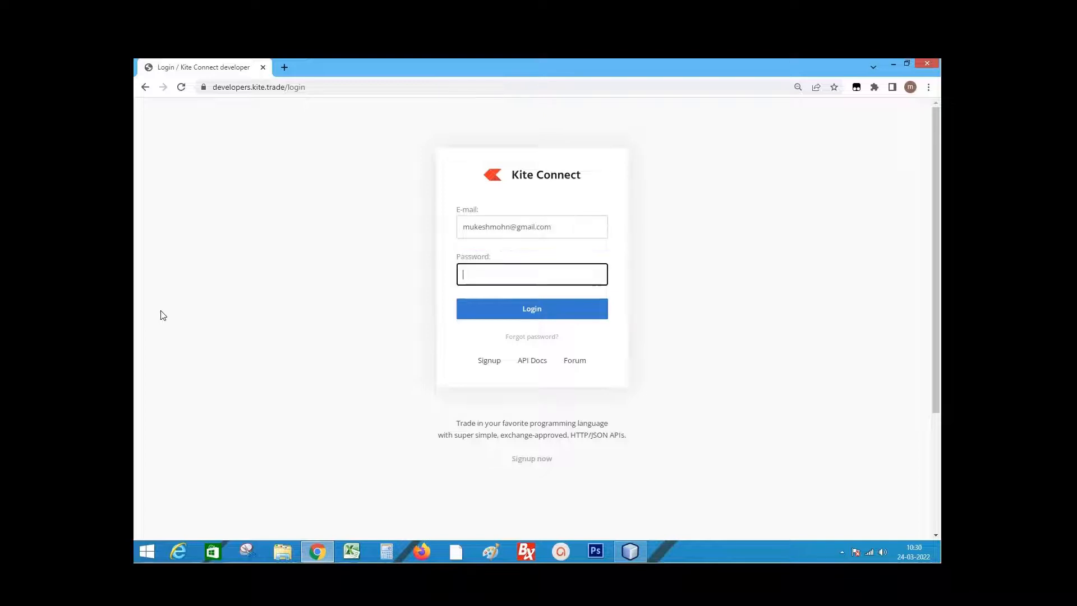
type("password")
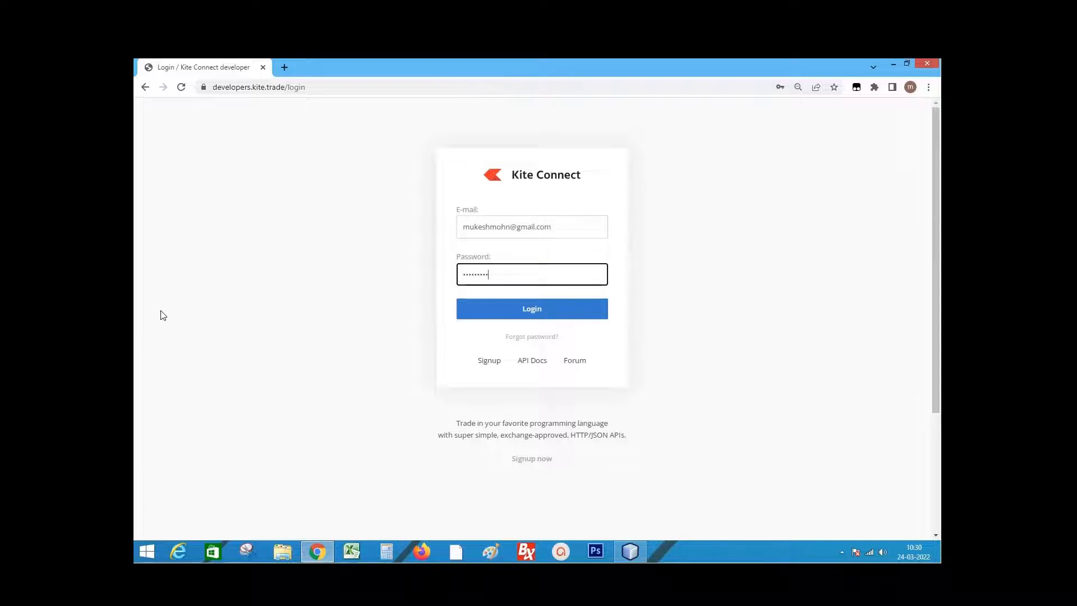
left_click(532, 308)
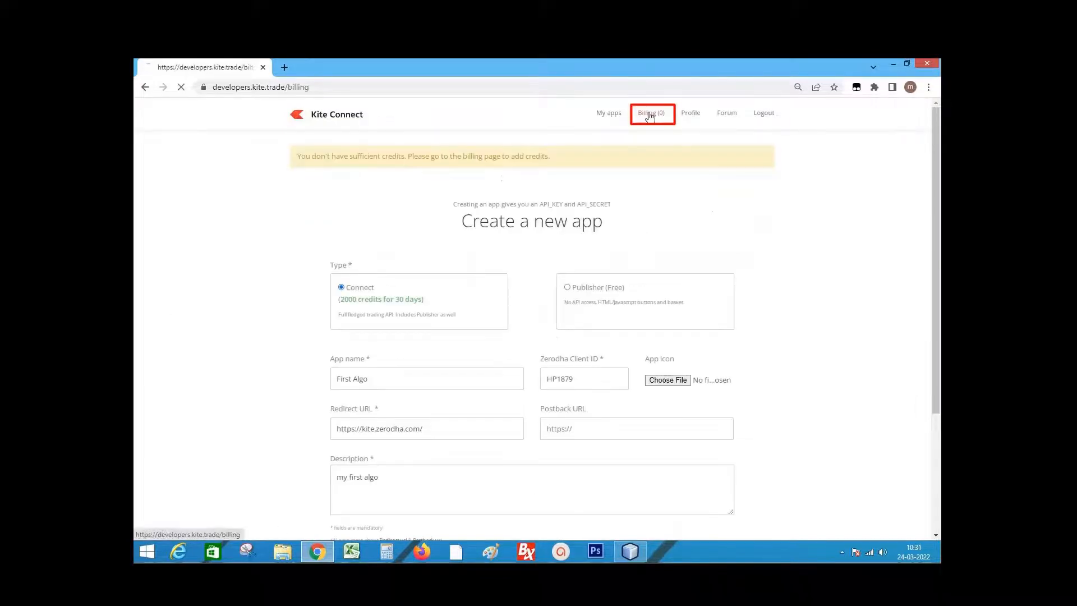
On the Billing page, connect and authorize the Zerodha account for automatic renewal.
left_click(650, 112)
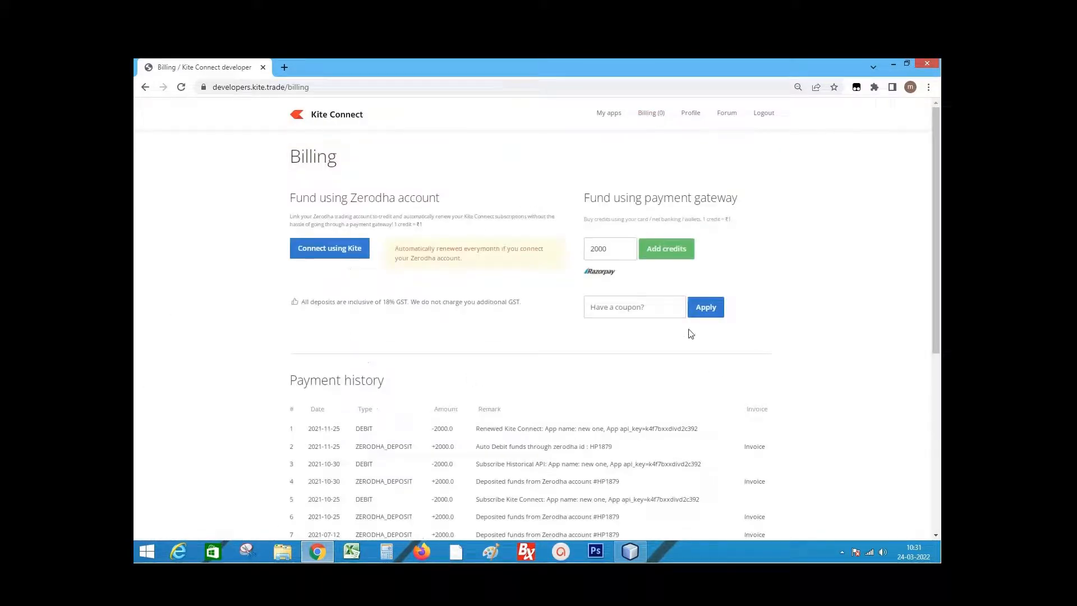
left_click(330, 248)
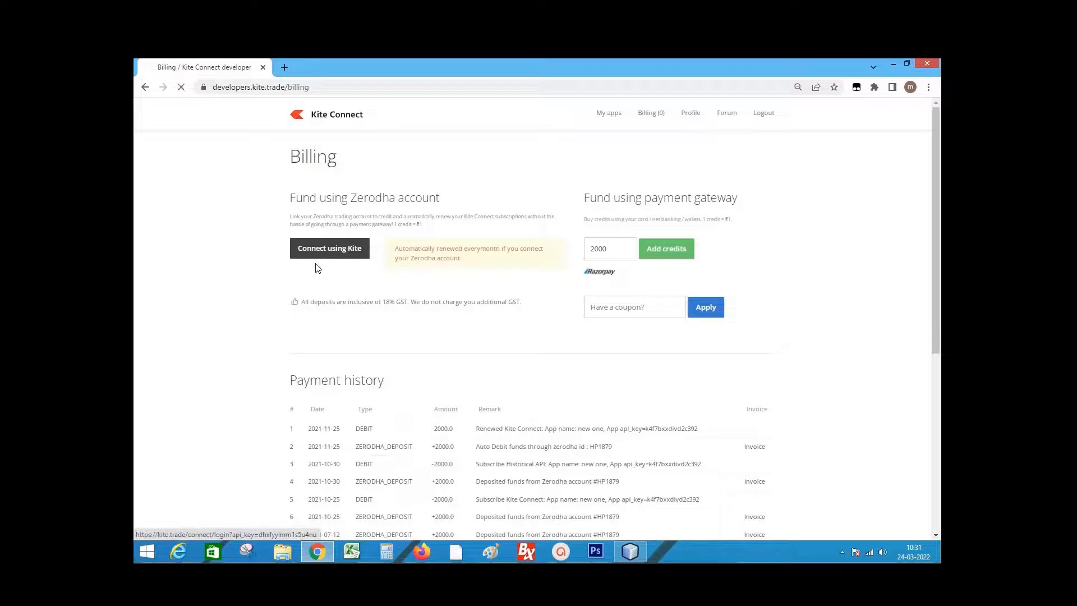
left_click(329, 248)
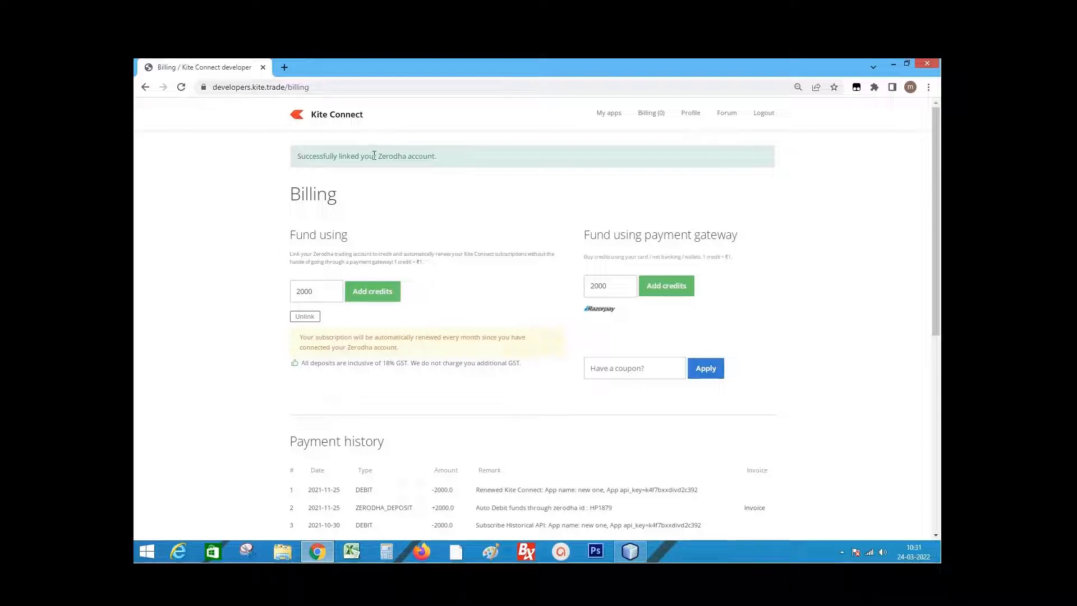
mouse_move(765, 186)
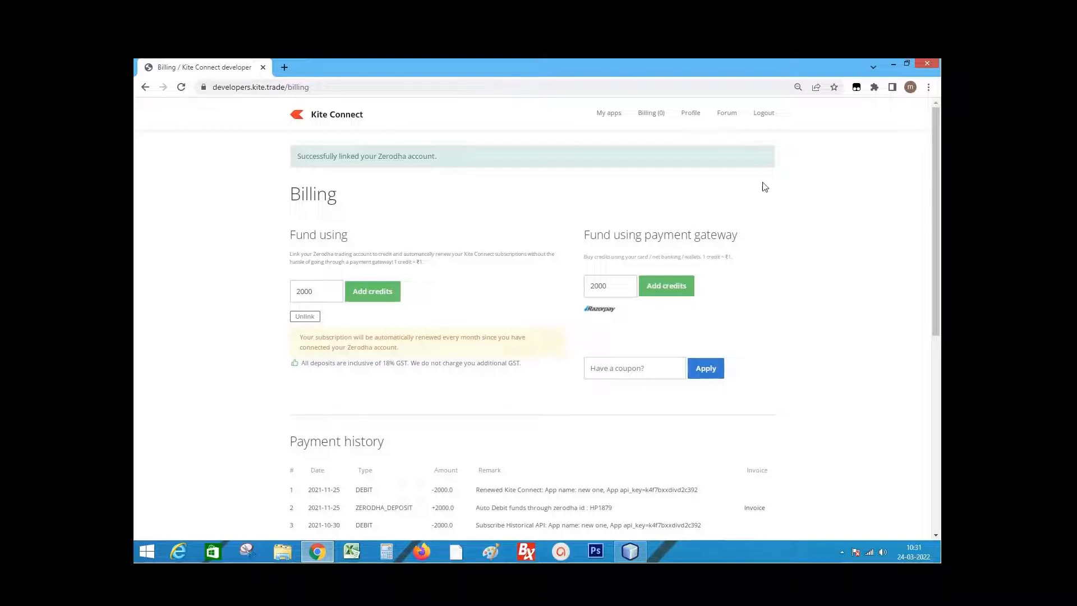
Fill the new app form: name 'My First Algo', client ID, redirect URL and a short description.
left_click(608, 112)
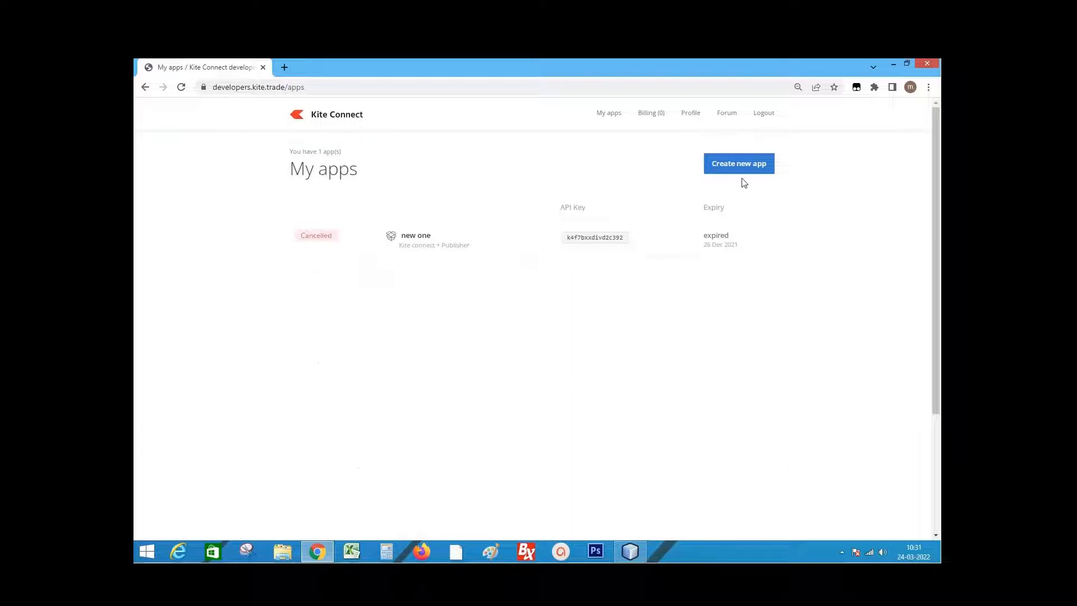
left_click(738, 164)
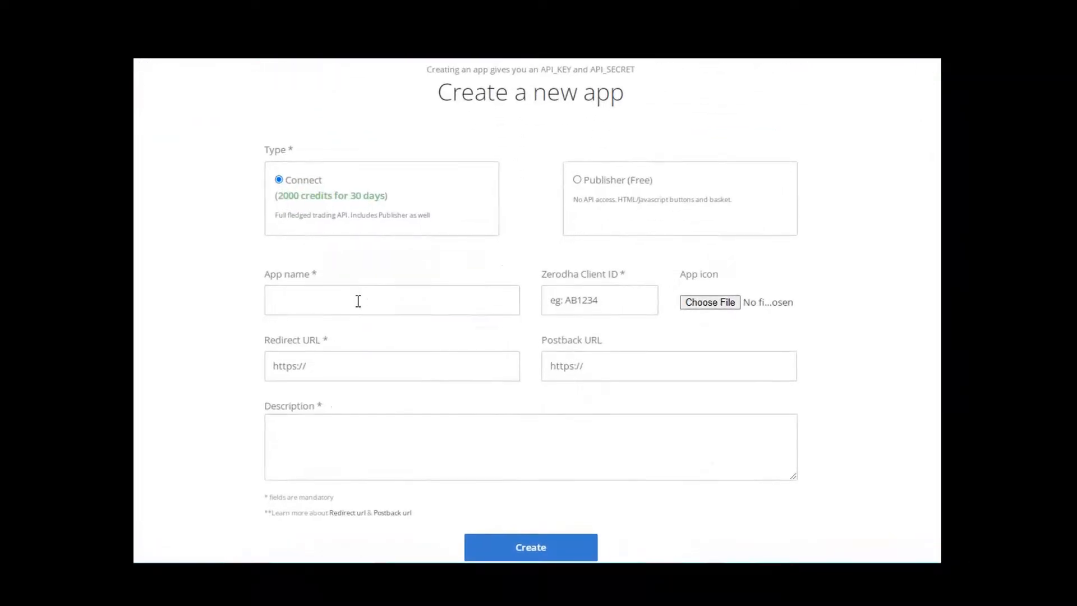
type("fits")
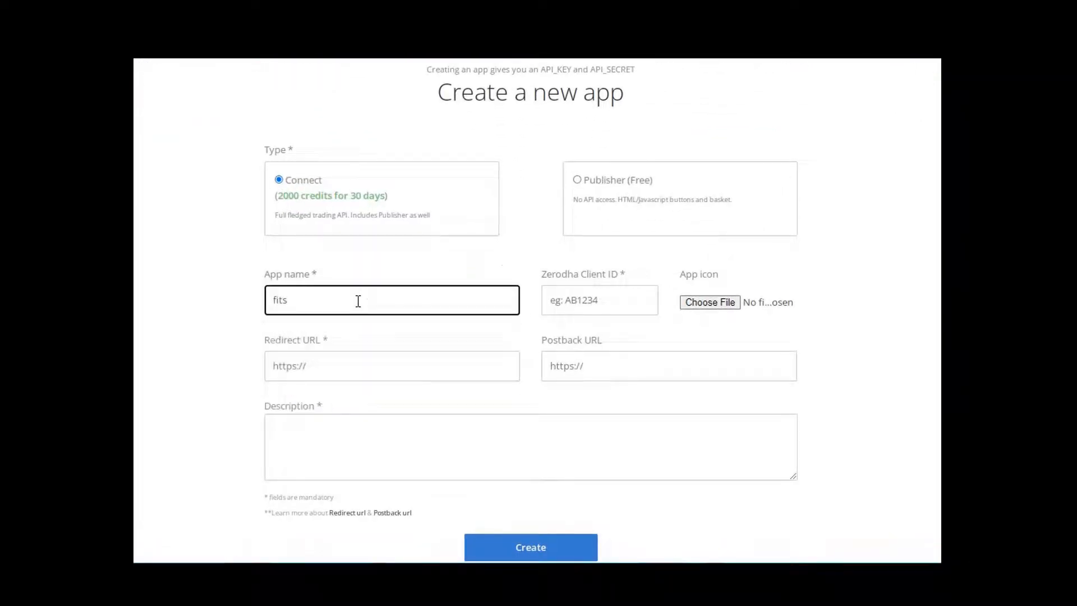
type("My First Algo")
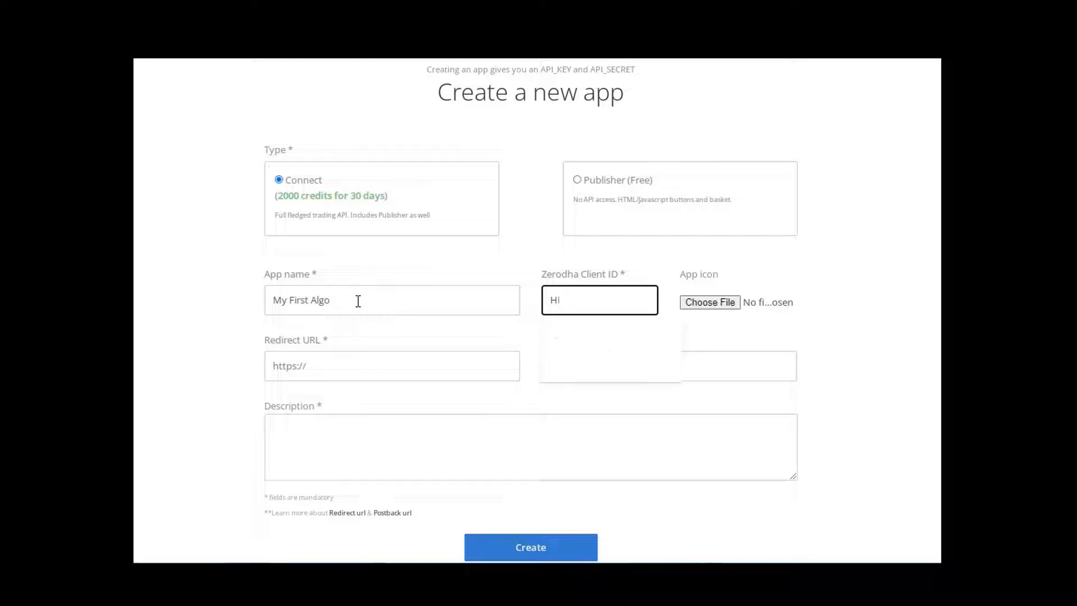
left_click(391, 366)
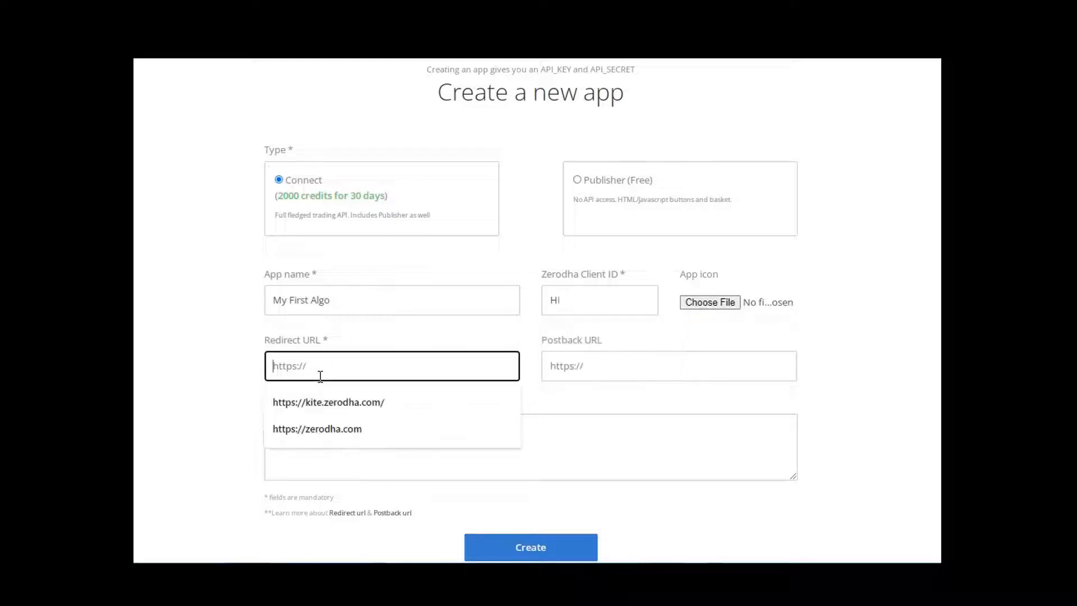
left_click(328, 402)
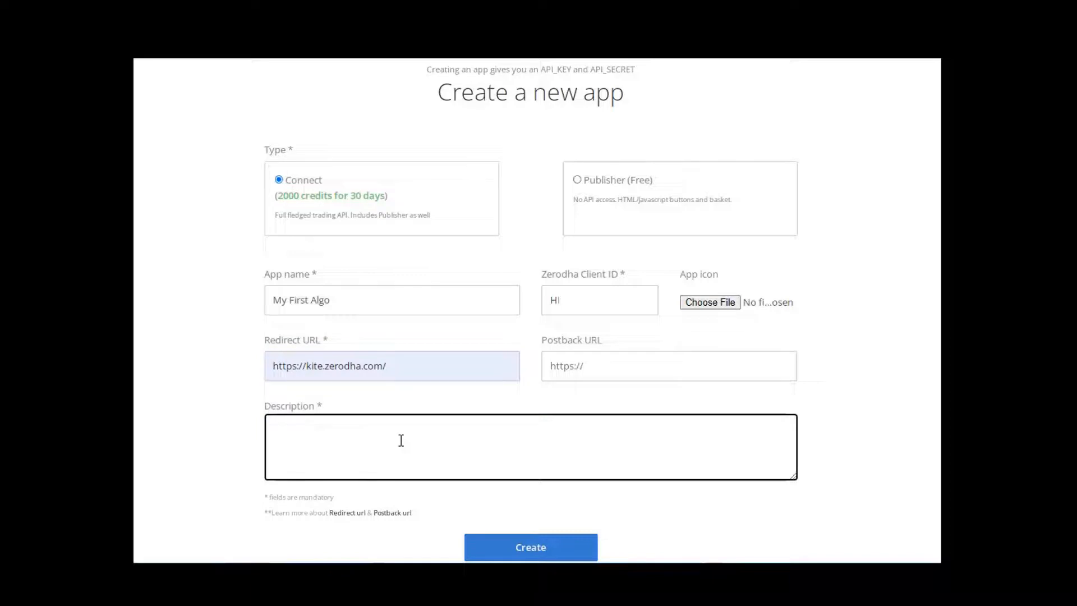
type("This is my first algo")
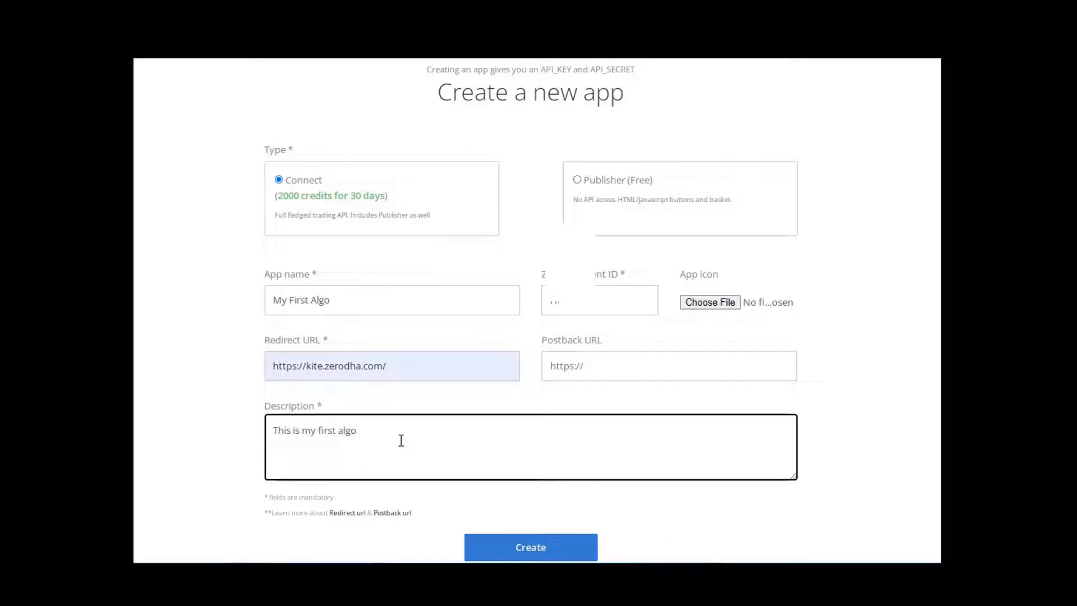
Create the app and confirm by entering 'I UNDERSTAND' in the acknowledgement prompt.
left_click(530, 547)
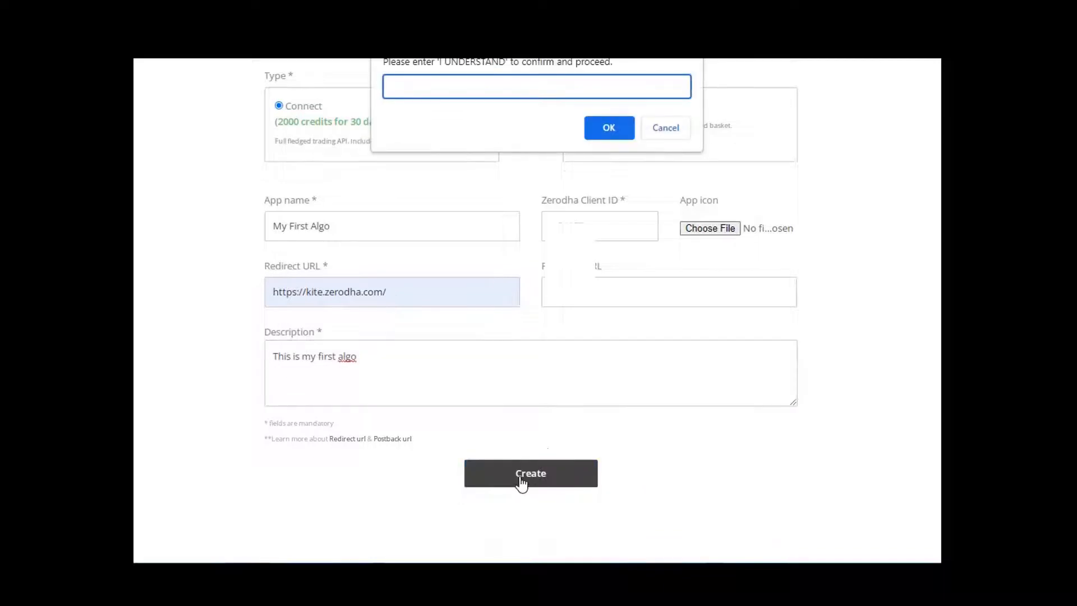
type("I")
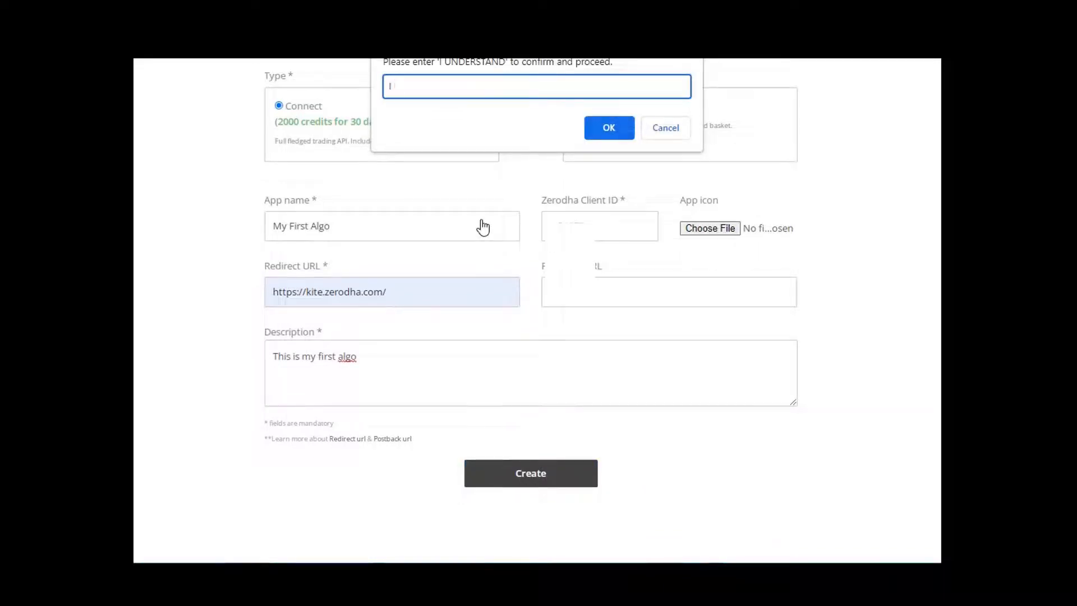
type("I UNDERSTAND")
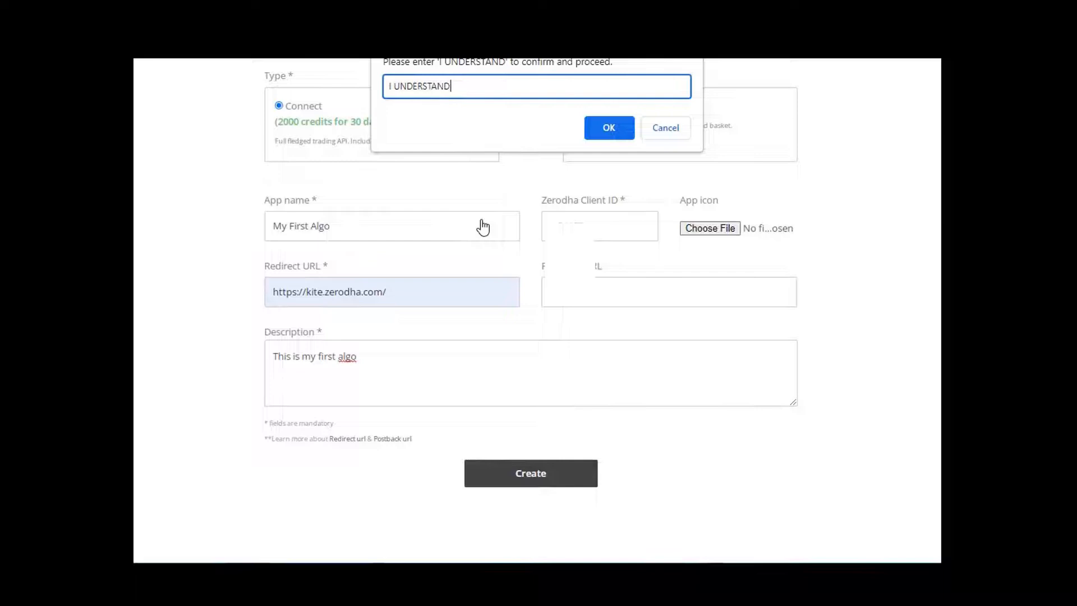
left_click(607, 128)
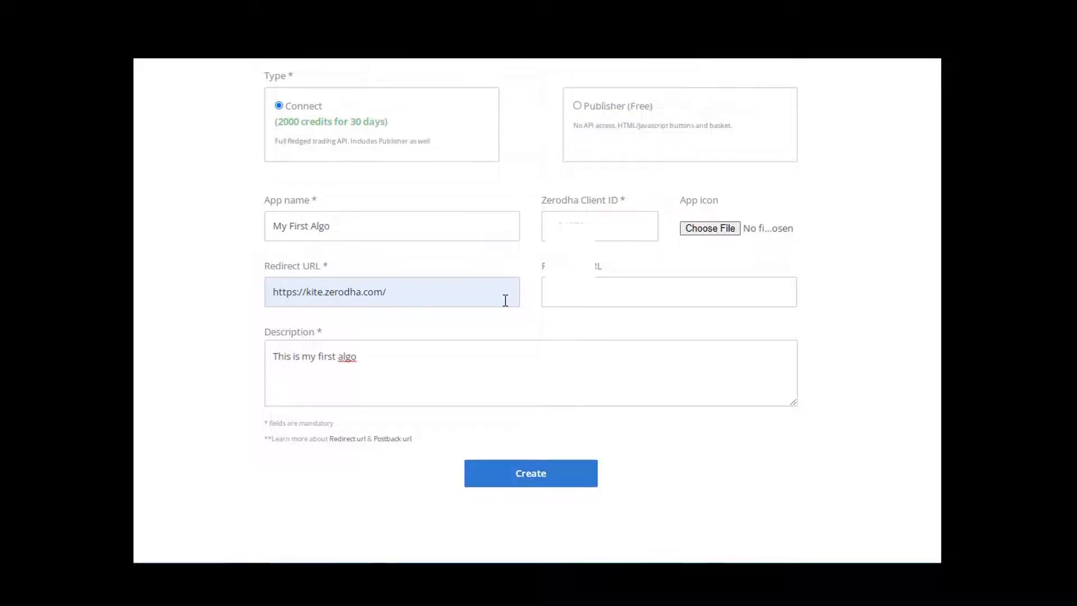
Open the My First Algo app details and reveal its API key and API secret.
left_click(530, 472)
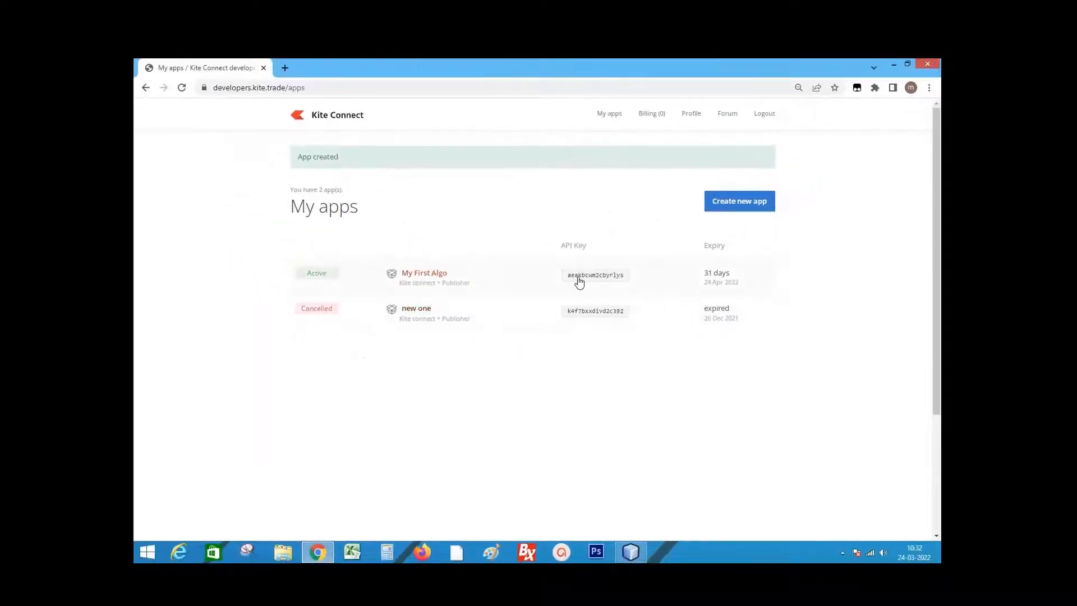
mouse_move(542, 281)
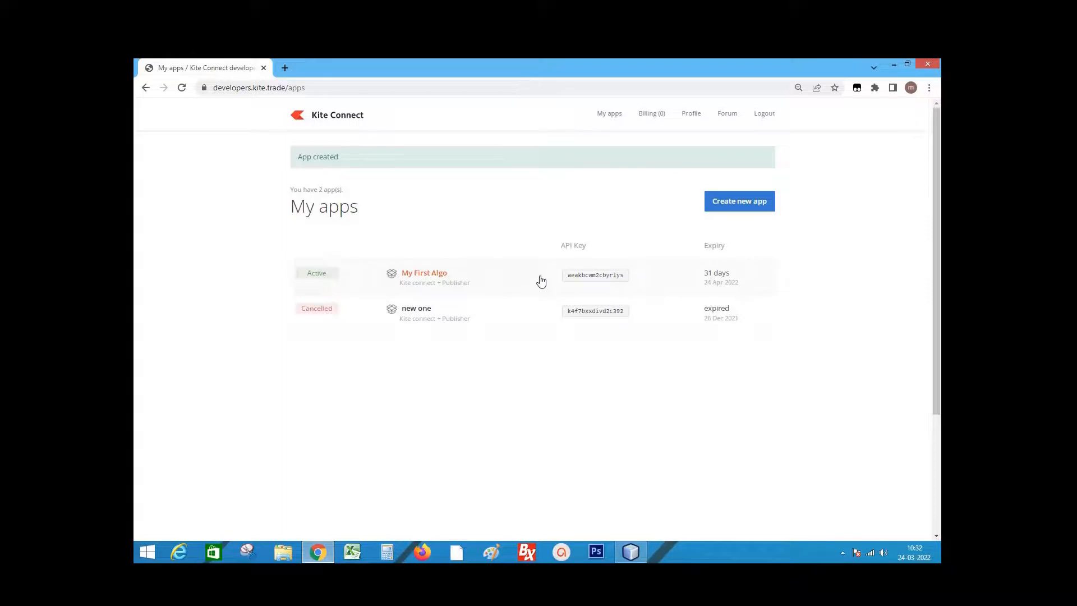
left_click(424, 272)
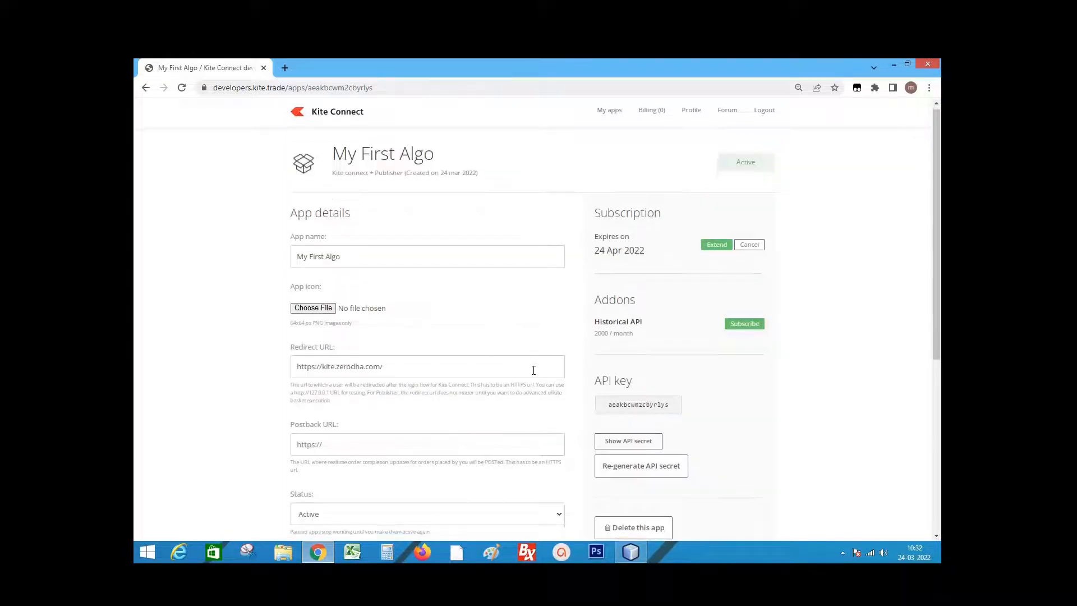
scroll("down", 3)
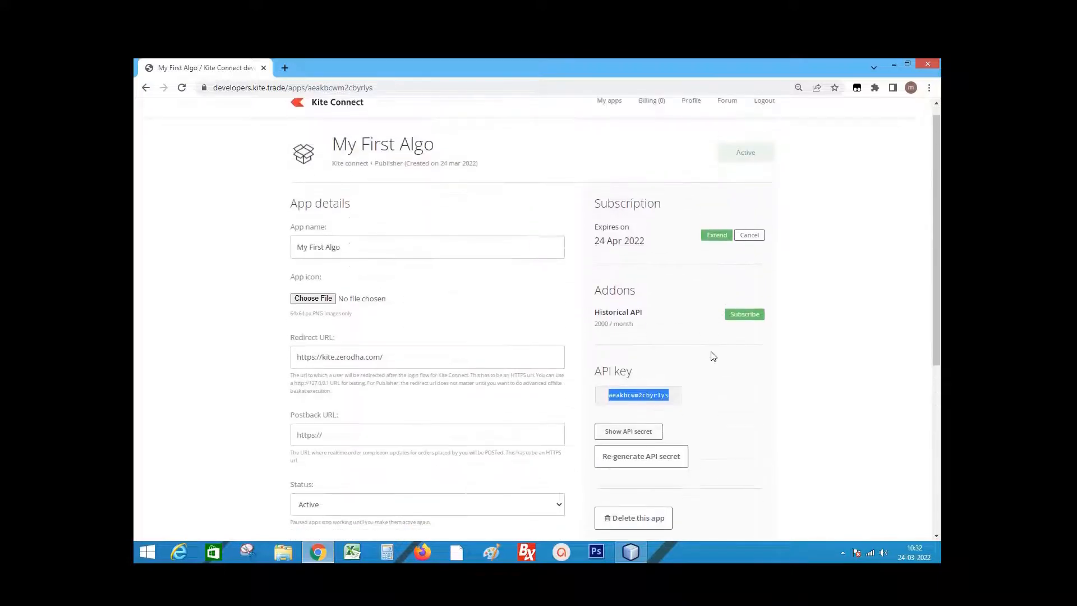
scroll("down", 3)
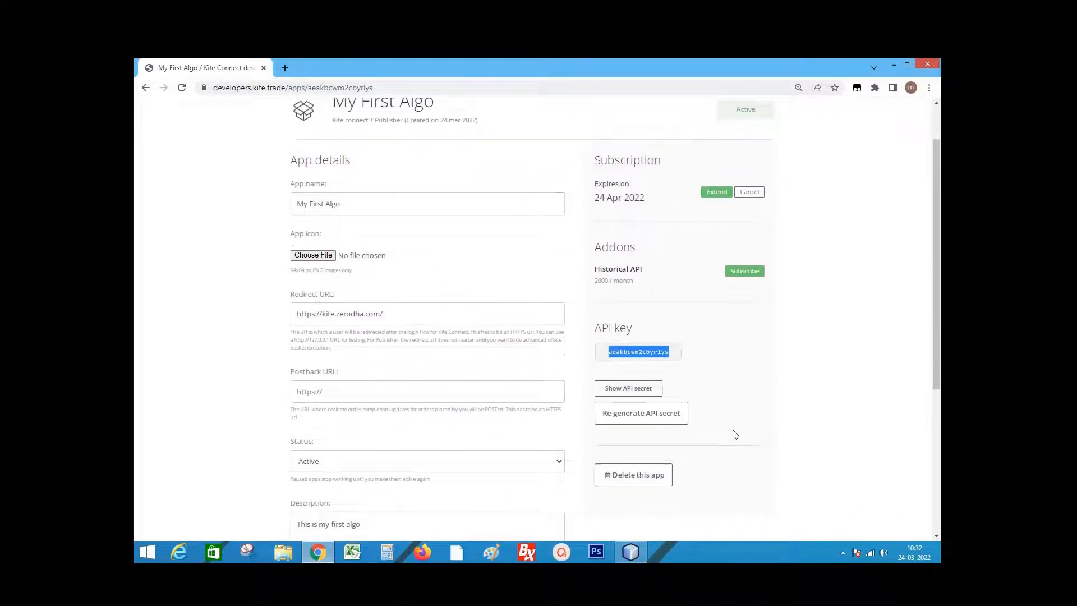
left_click(628, 388)
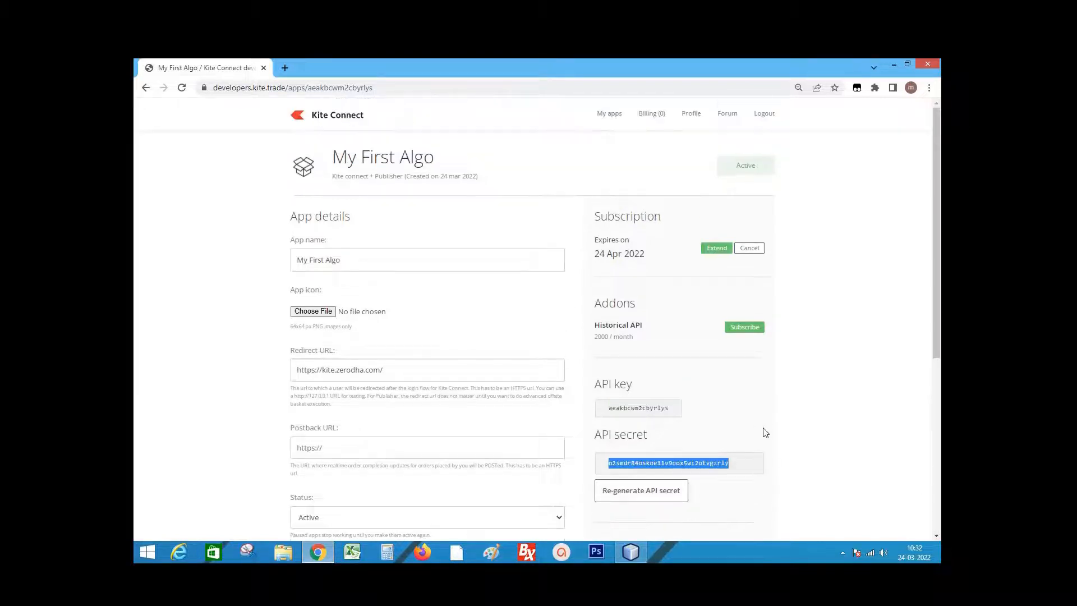
scroll("down", 3)
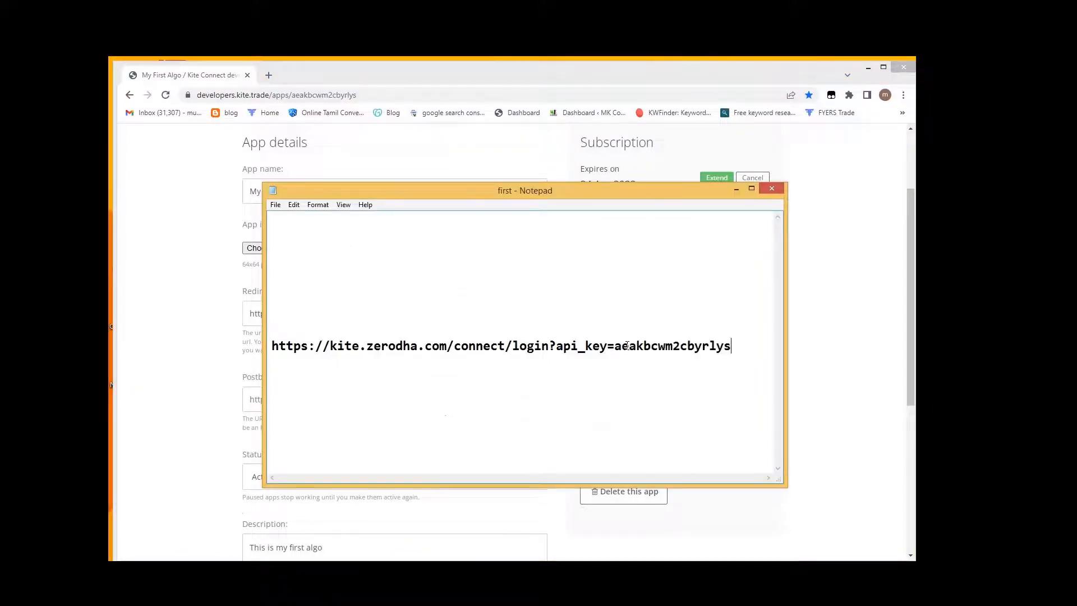
Select the whole kite.zerodha.com login URL with the API key in Notepad and return to Chrome.
key("ctrl+a")
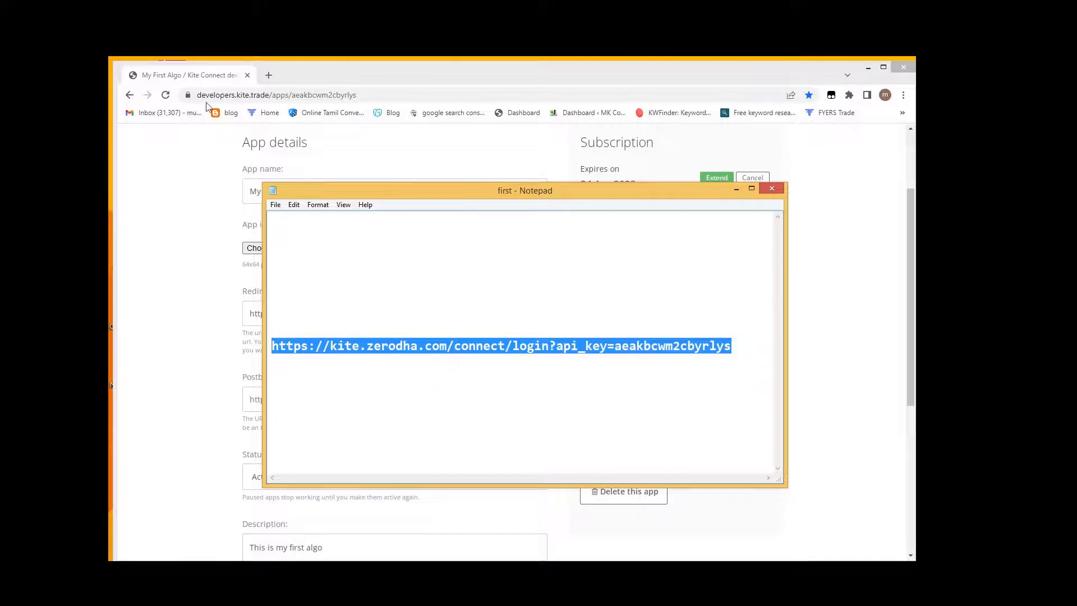
left_click(772, 188)
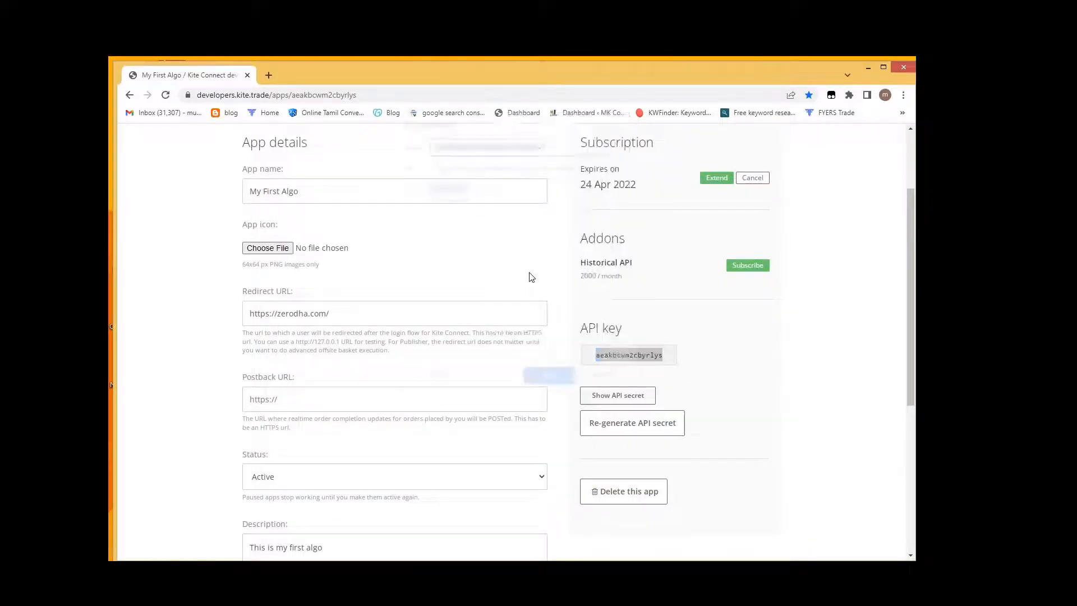
Save a Chrome bookmark named 'My First Algo' pointing to the Kite login URL.
left_click(809, 94)
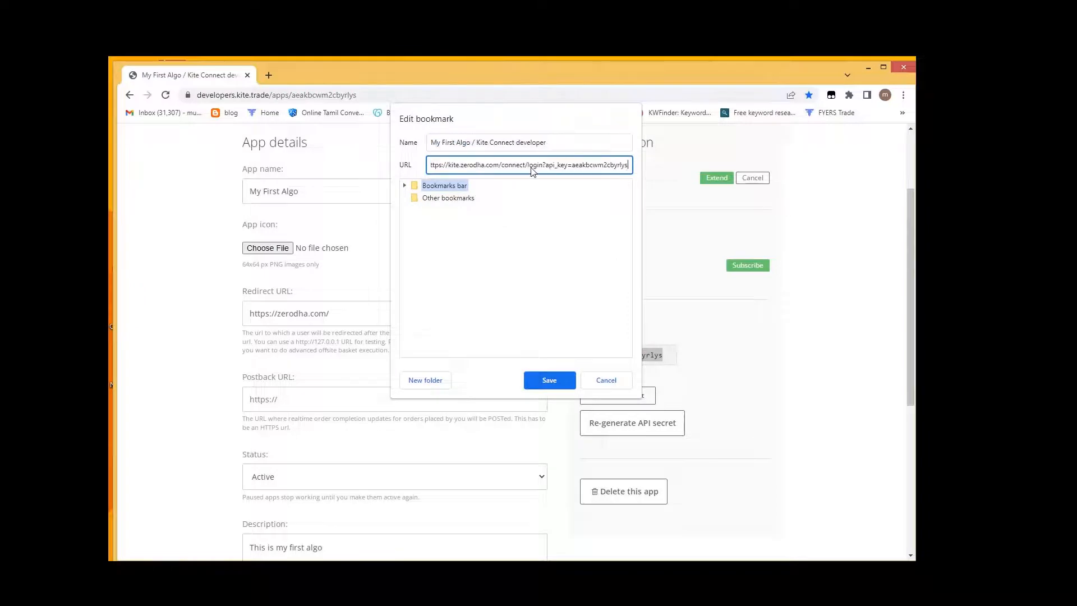
left_click(529, 142)
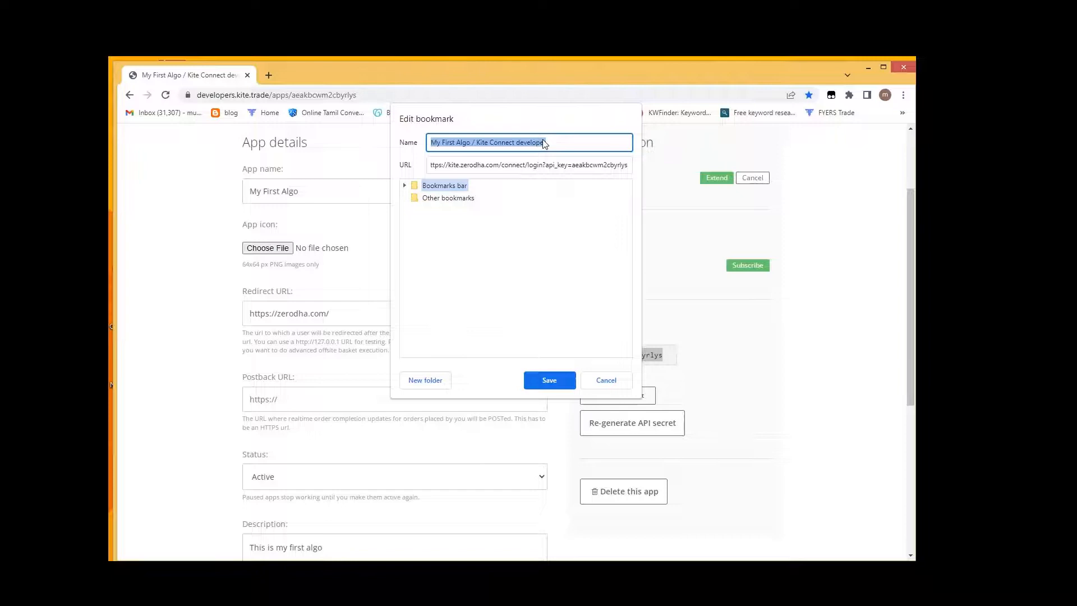
type("MyFi")
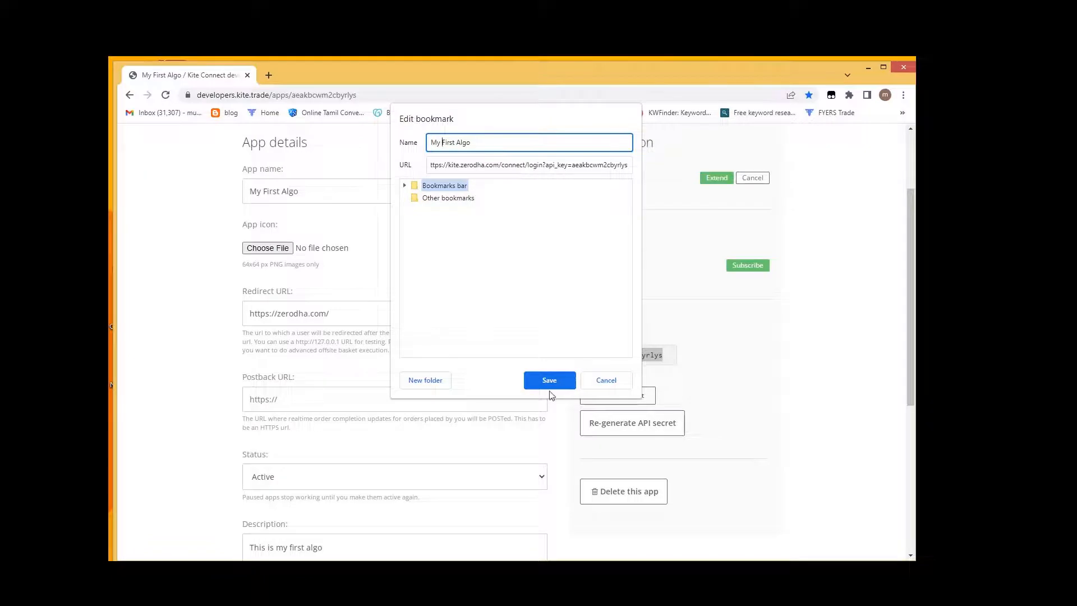
left_click(550, 380)
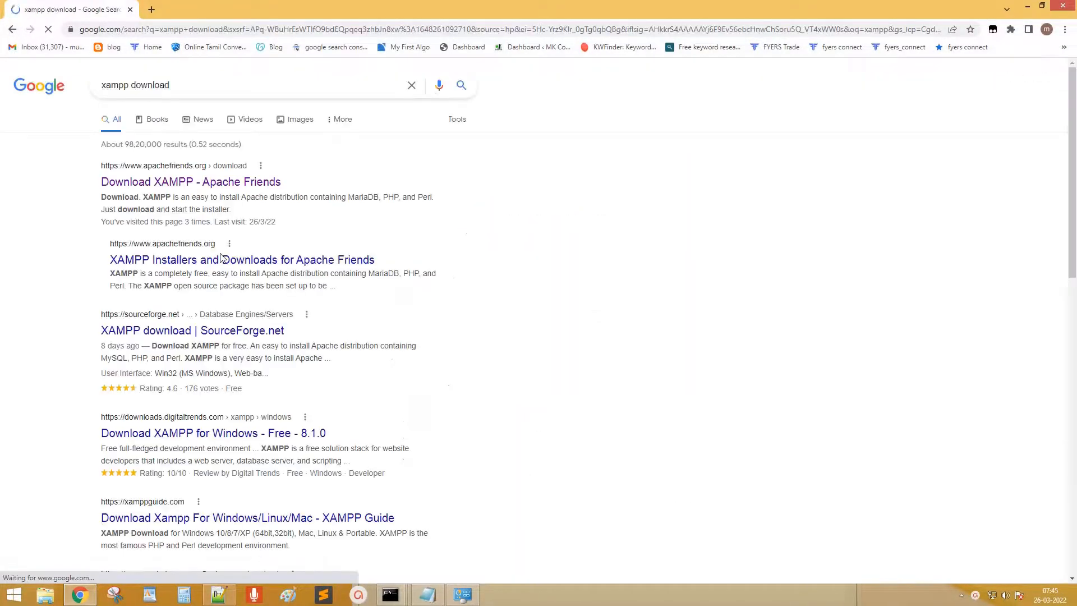
Open the apachefriends.org download page and start downloading the XAMPP 8.1.4 Windows 64-bit installer.
left_click(189, 182)
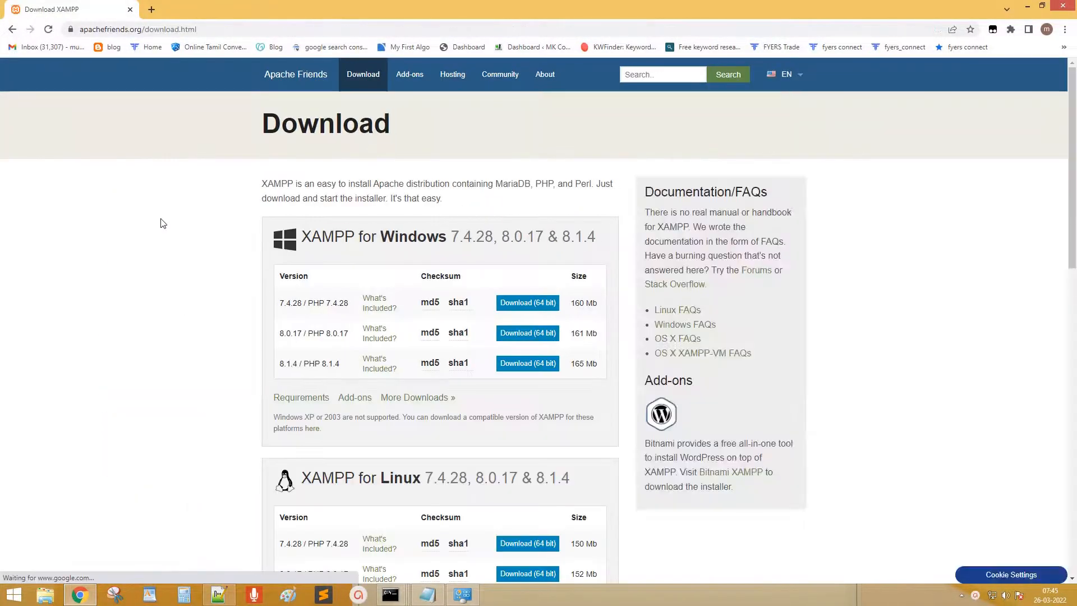
double_click(289, 333)
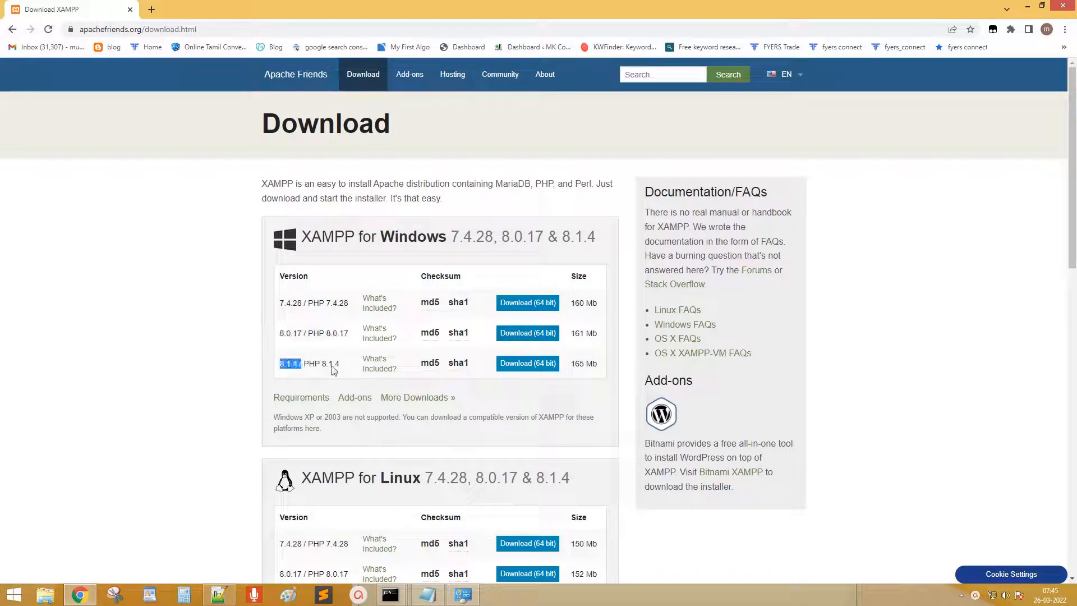
left_click(527, 364)
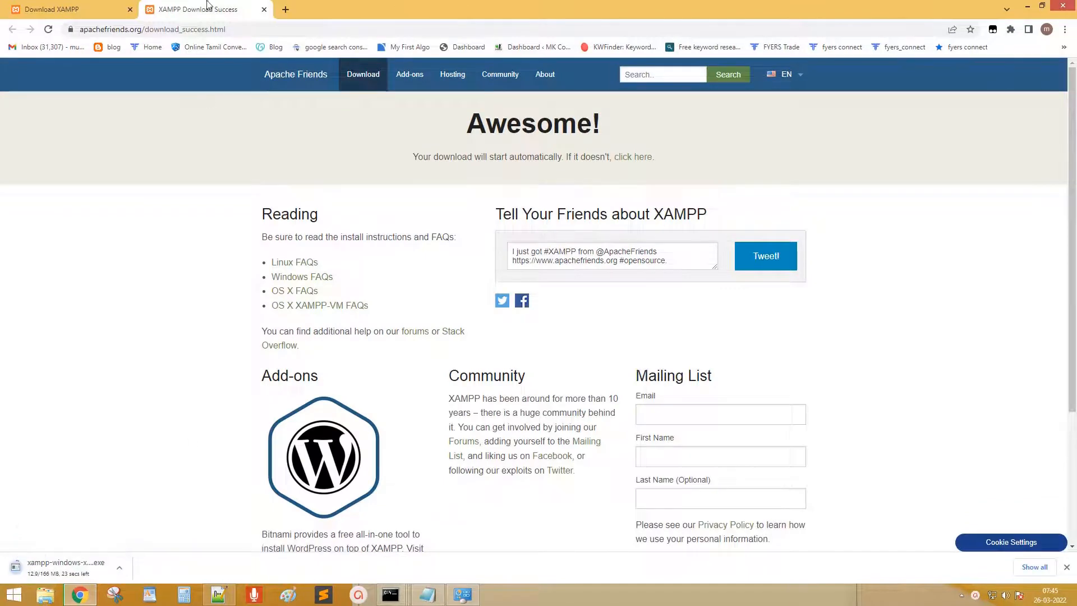
left_click(262, 9)
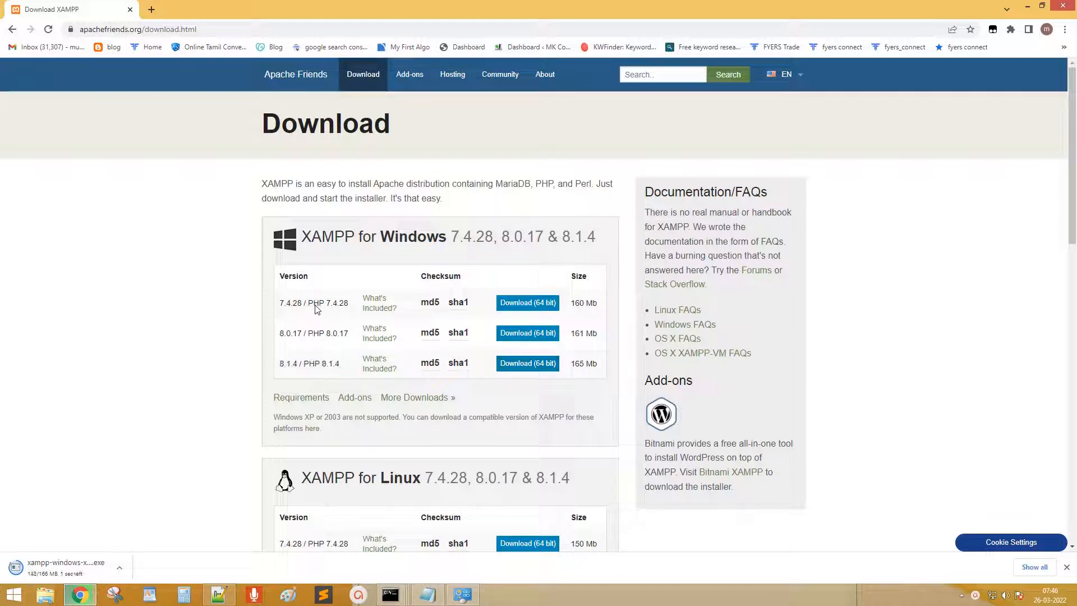
mouse_move(132, 497)
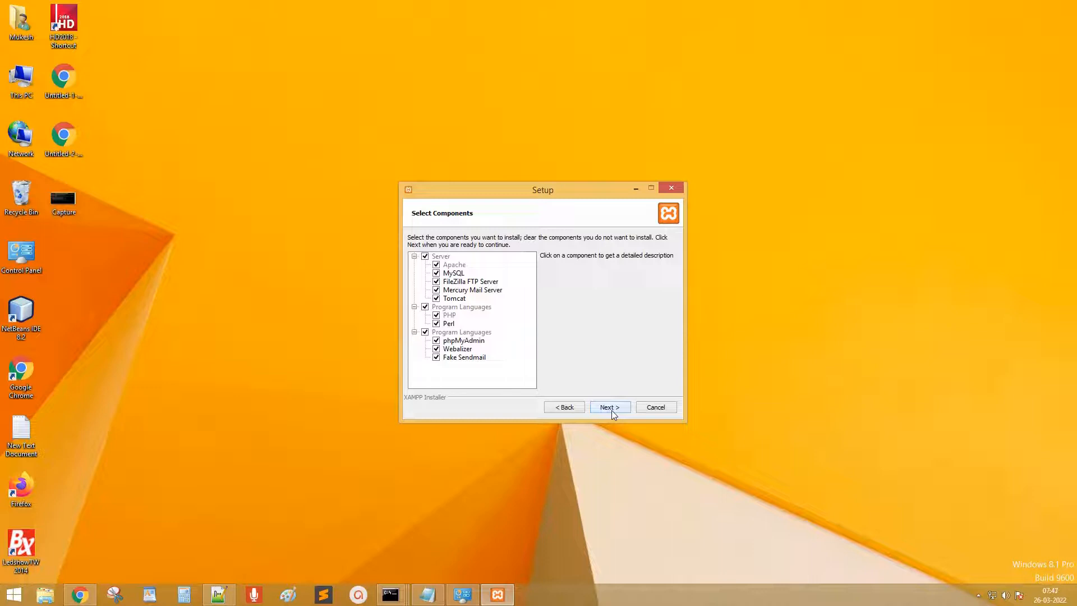
Install XAMPP with default components and English, then finish setup launching the Control Panel.
left_click(610, 407)
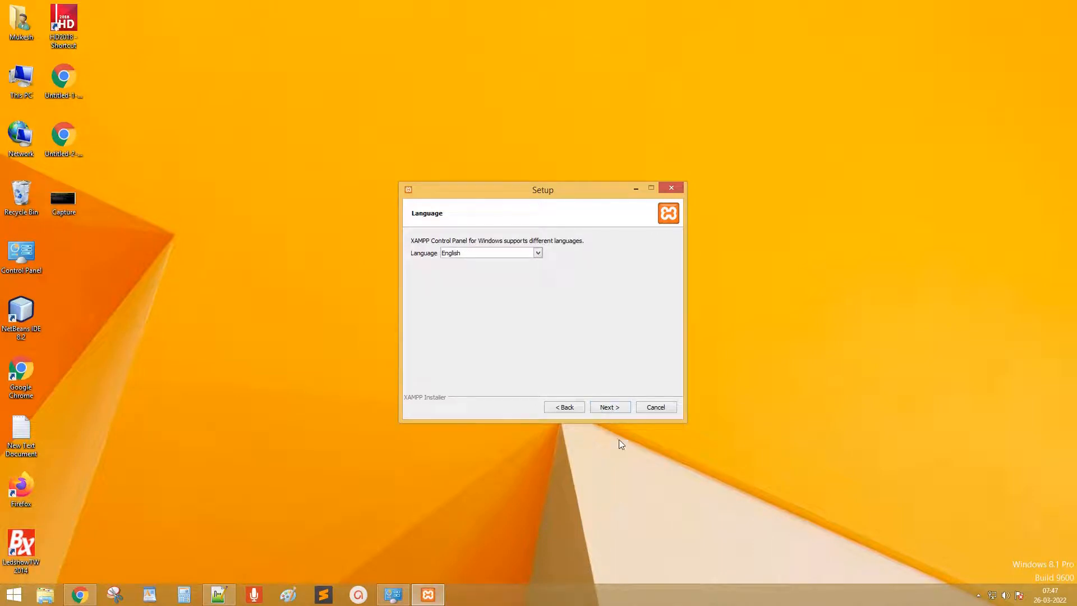
left_click(610, 407)
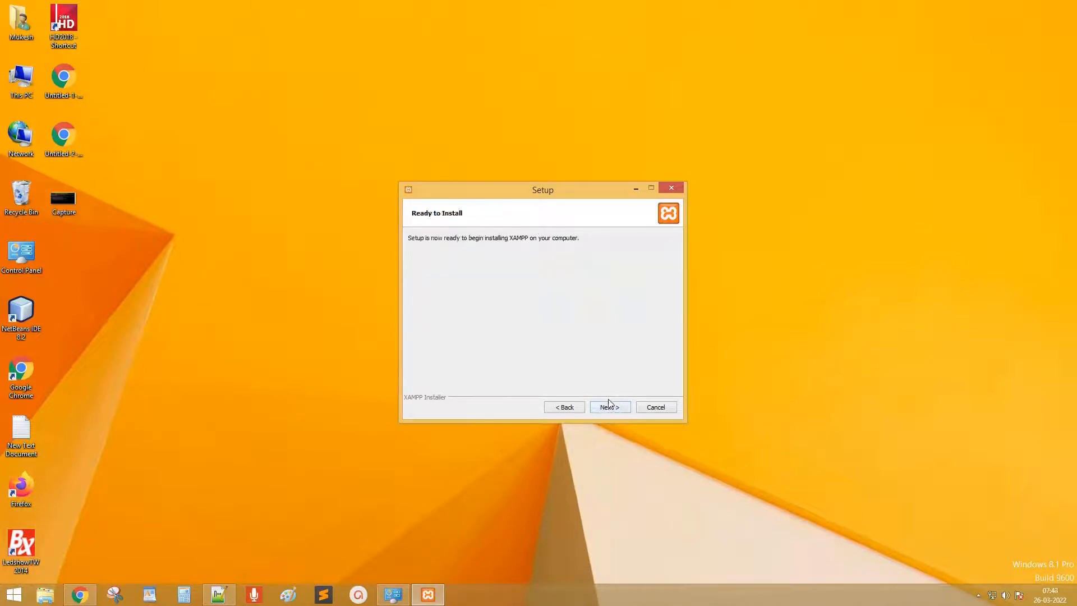
left_click(610, 407)
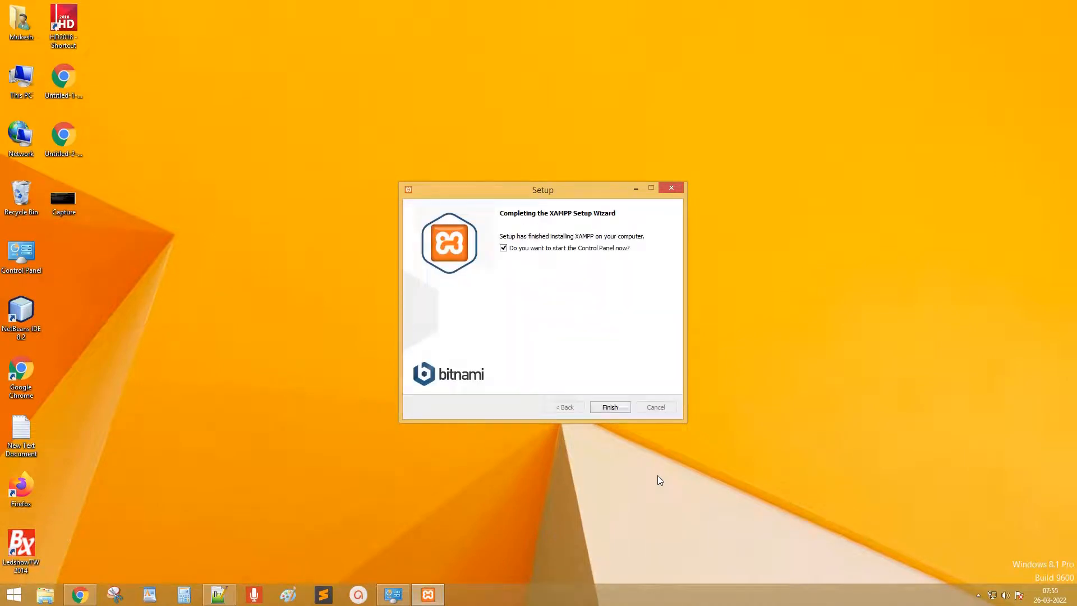
mouse_move(610, 407)
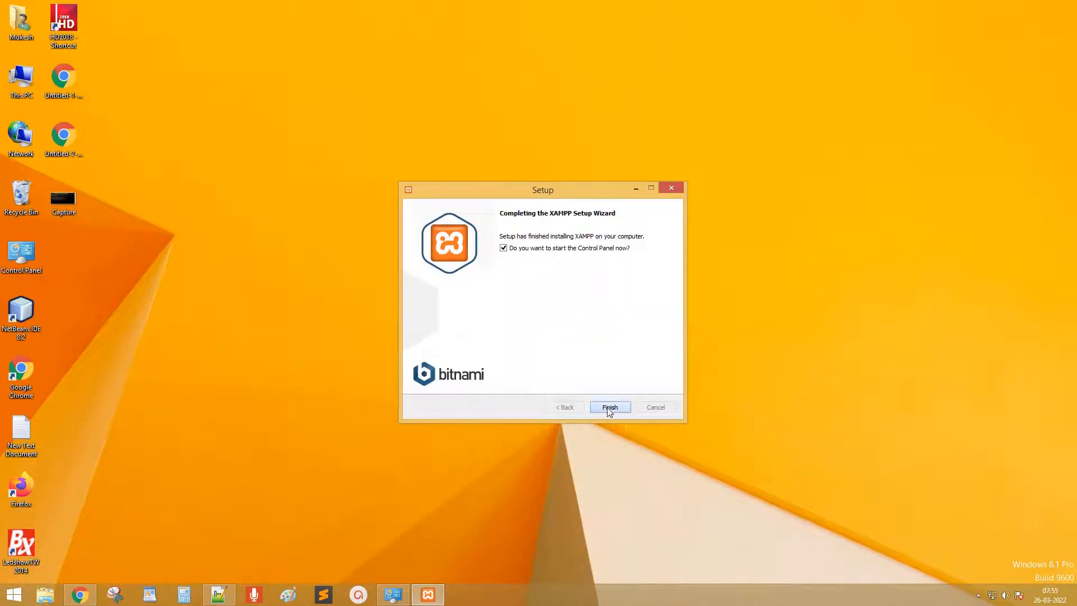
left_click(610, 407)
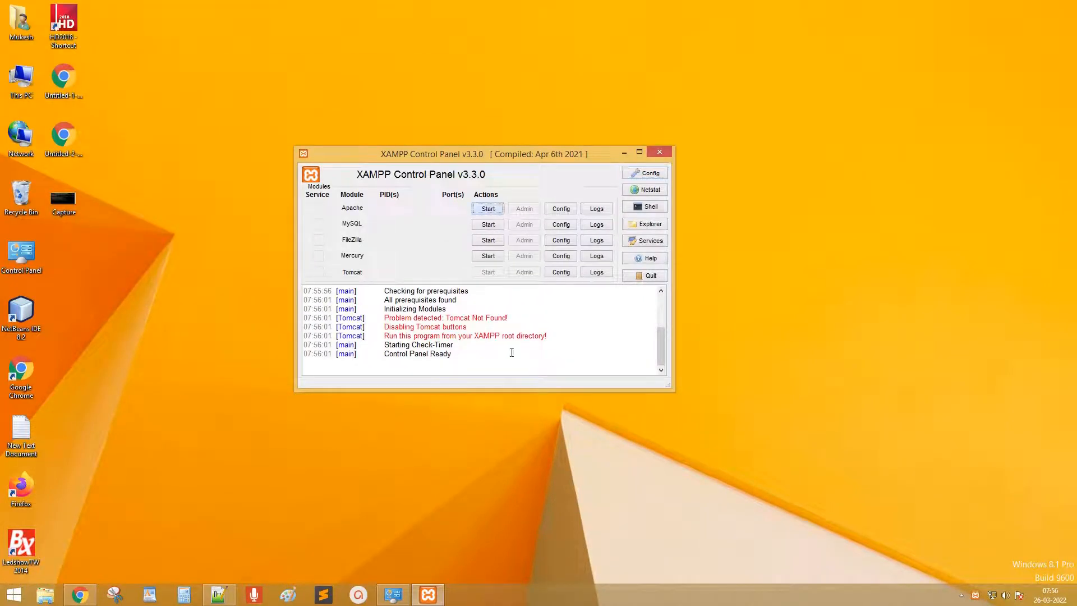
Start Apache in XAMPP and load the localhost dashboard welcome page in Chrome.
left_click(486, 208)
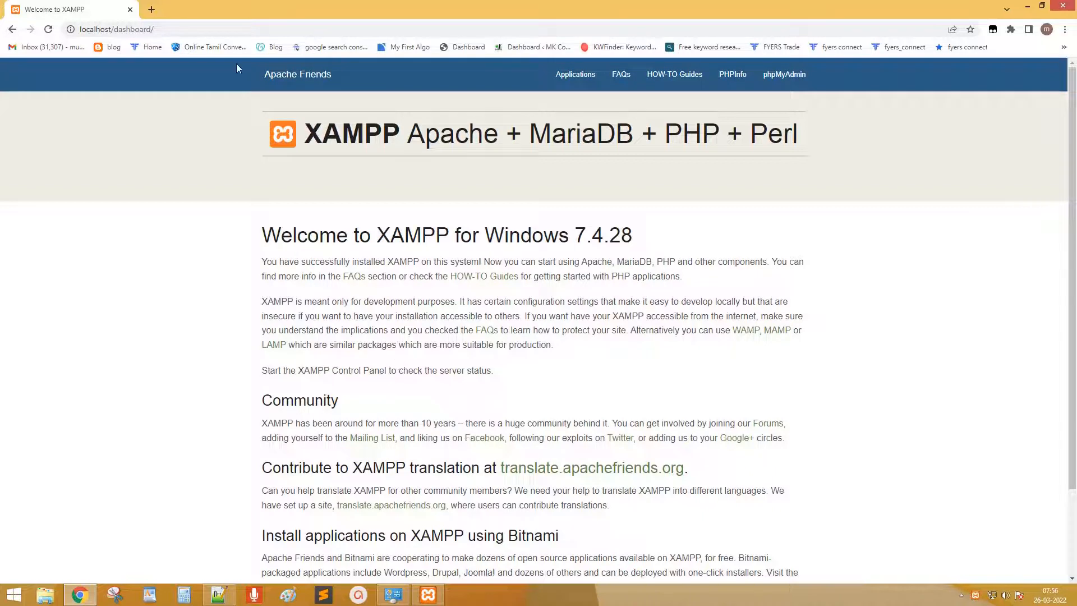
left_click(140, 29)
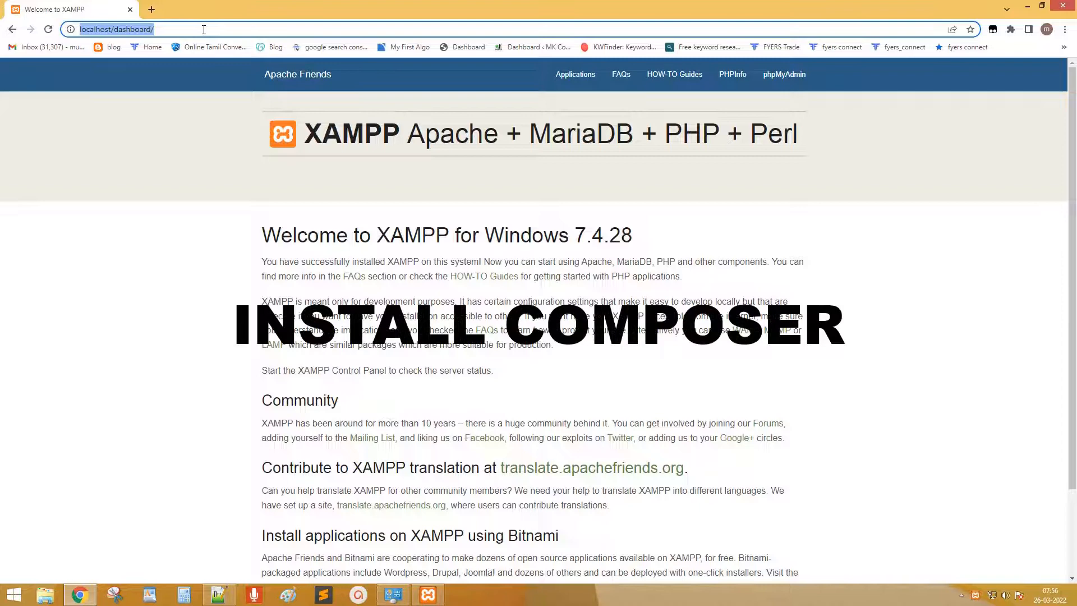
Download Composer-Setup.exe from getcomposer.org and run the downloaded installer.
type("compo")
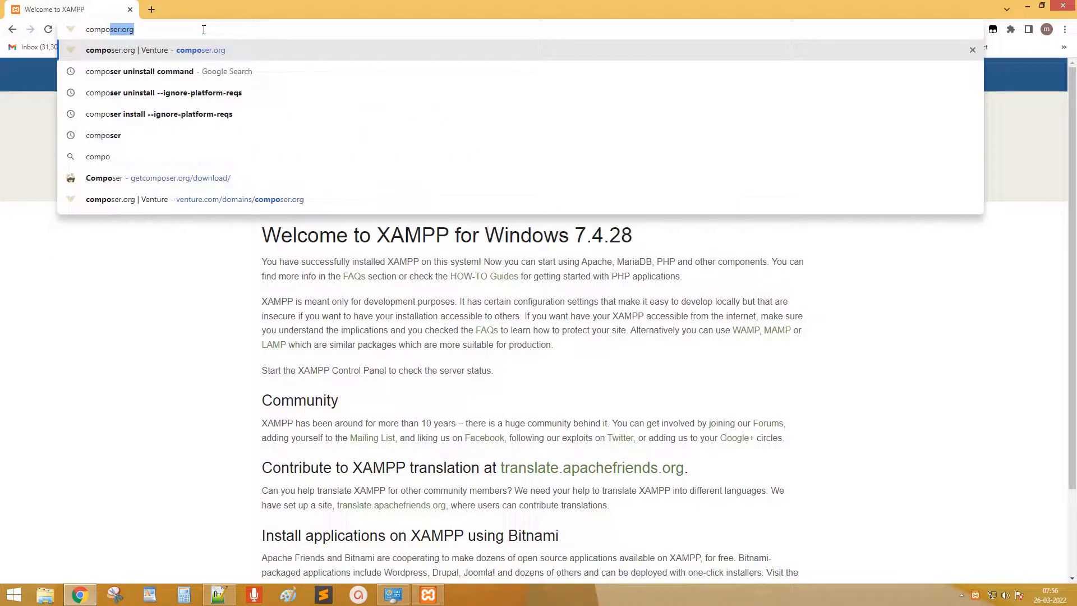
left_click(157, 177)
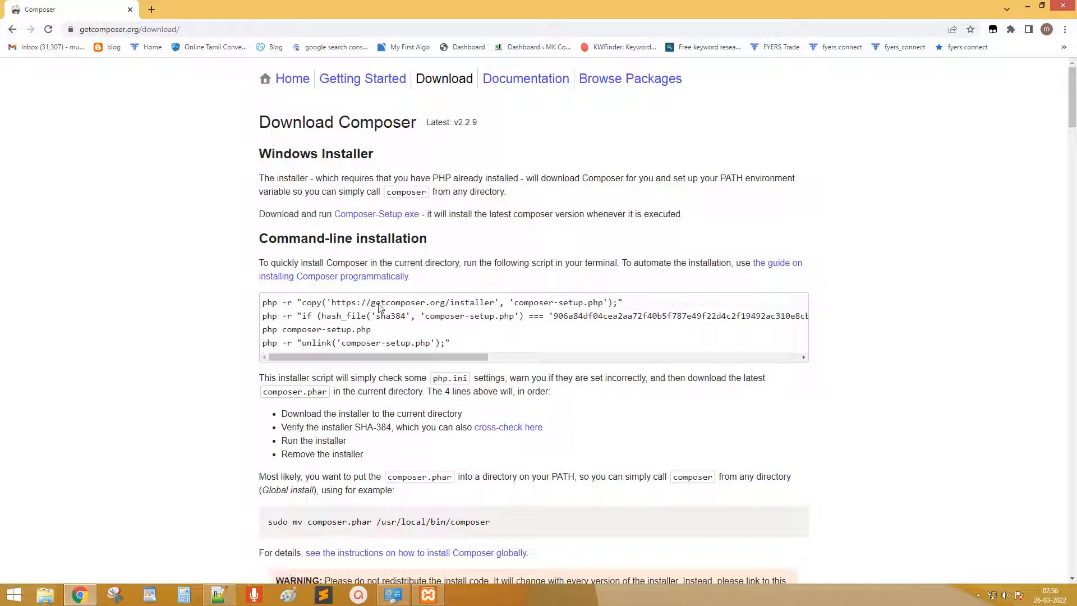
left_click(444, 78)
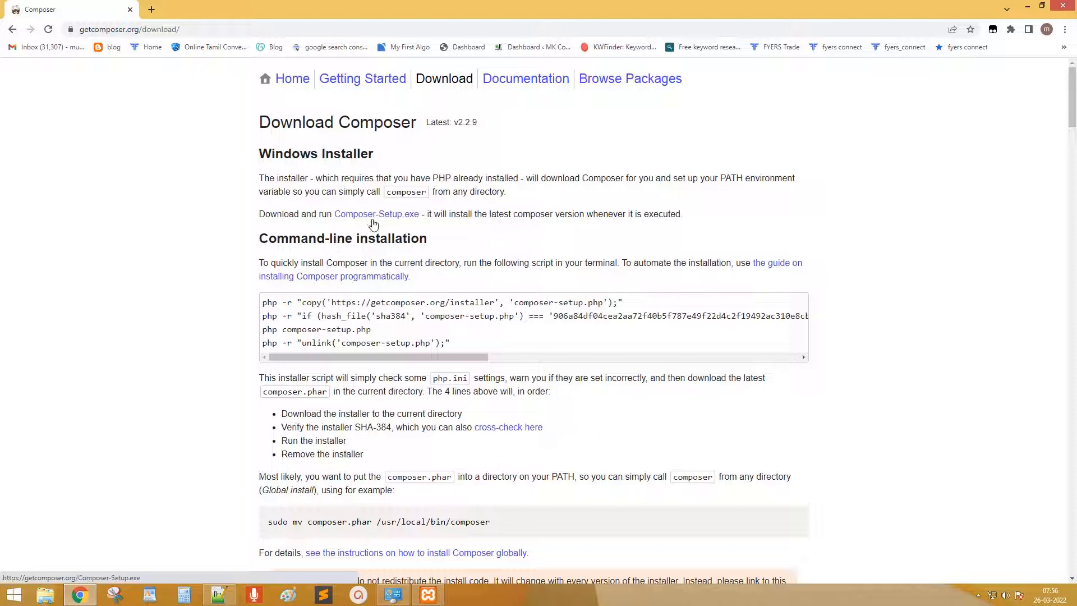
left_click(376, 213)
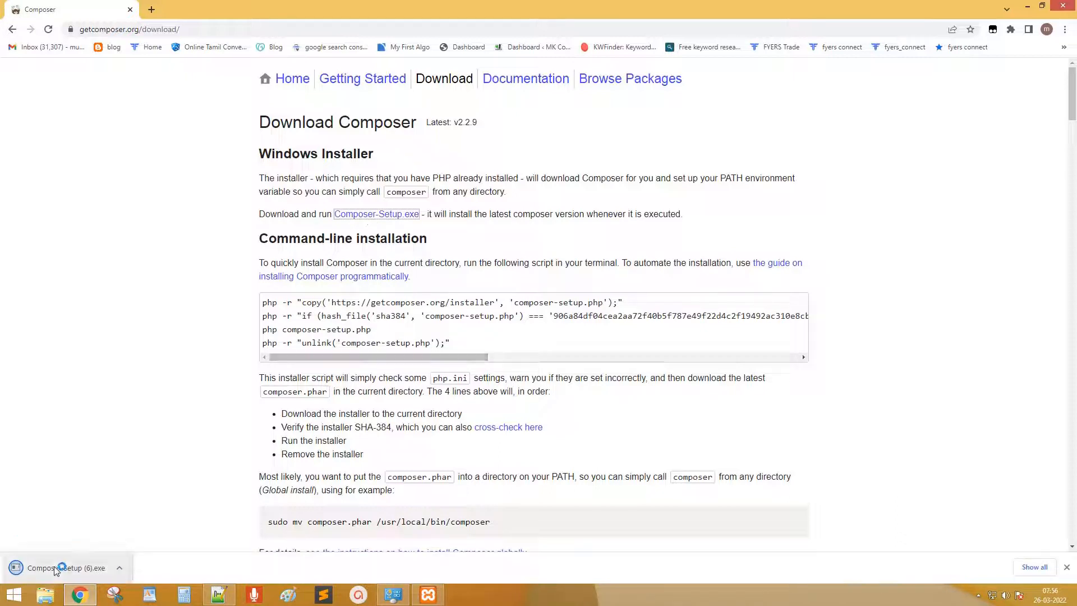
mouse_move(56, 570)
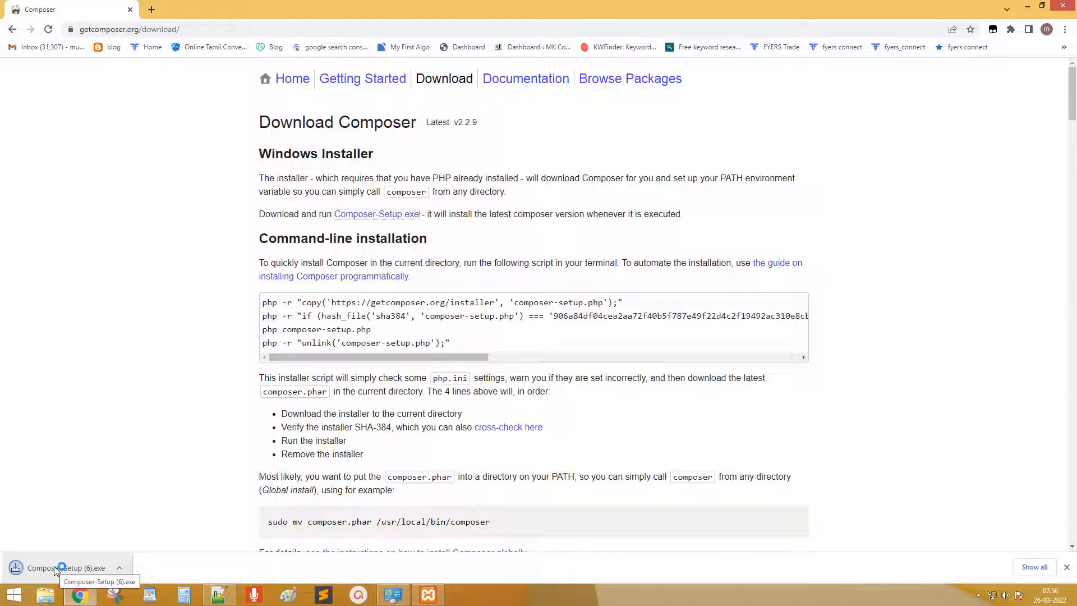
left_click(56, 568)
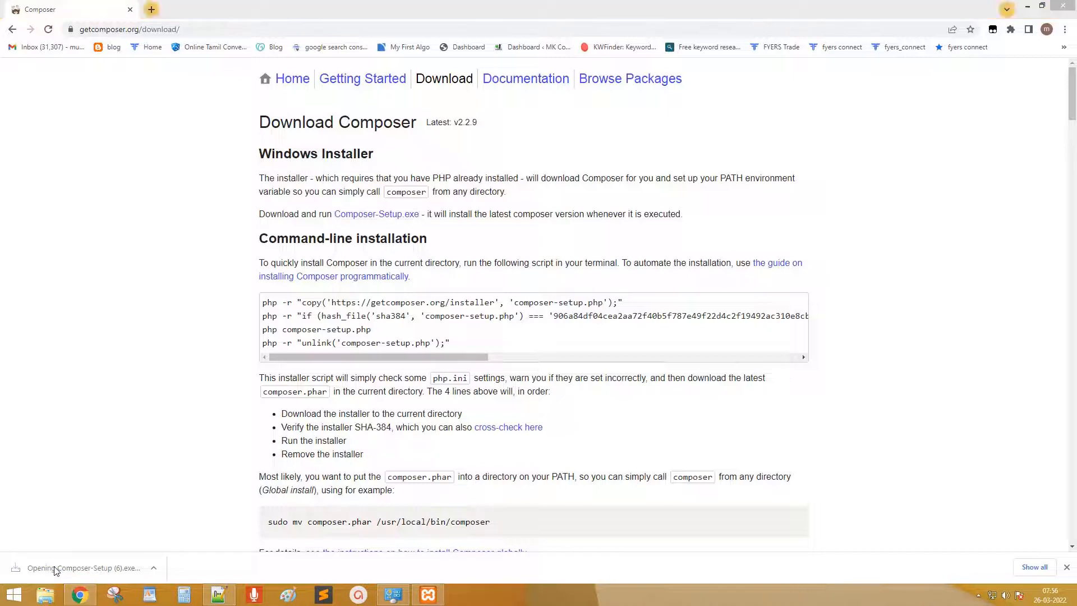
Install Composer for all users using C:\xampp\php\php.exe and finish the wizard.
left_click(56, 567)
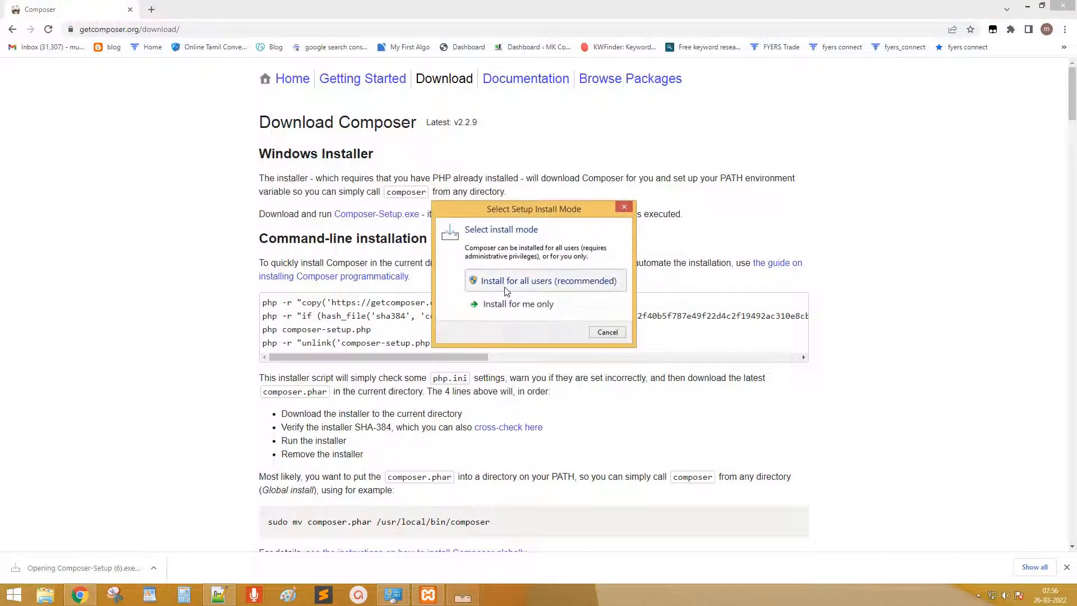
left_click(545, 281)
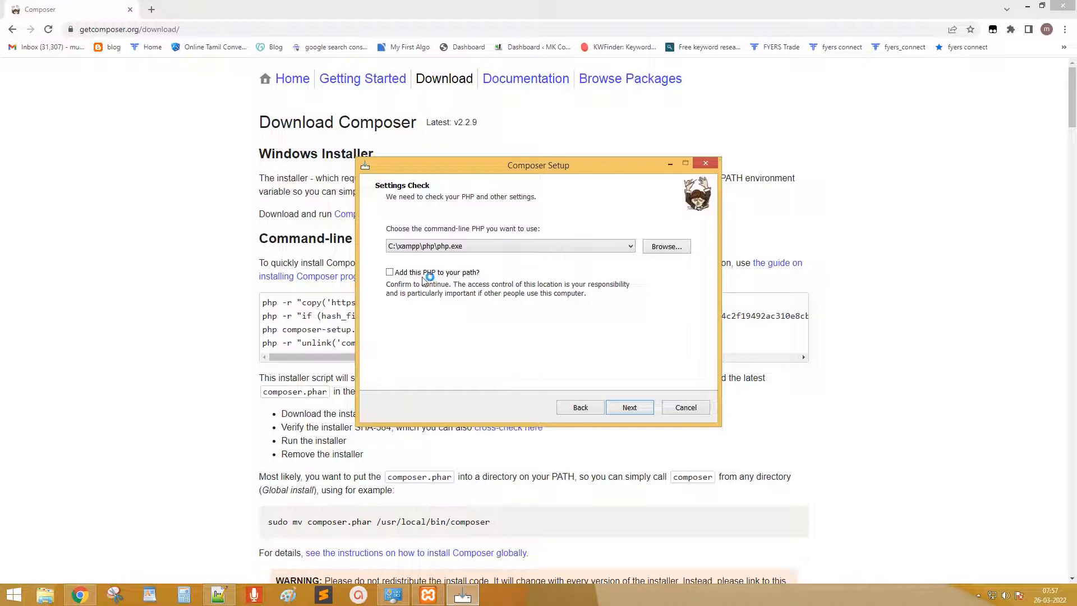
left_click(630, 407)
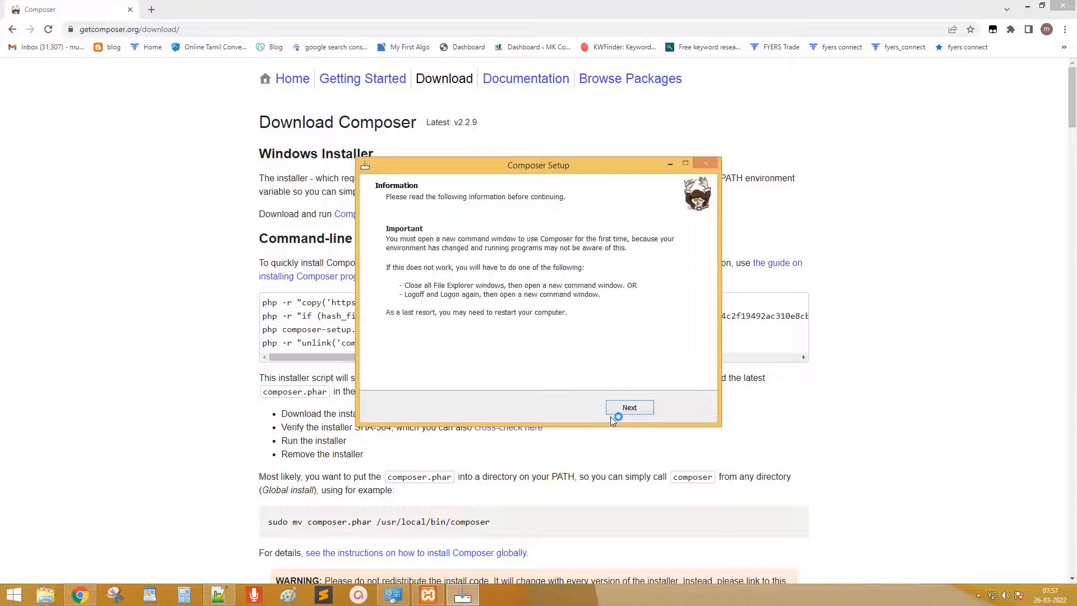
left_click(629, 408)
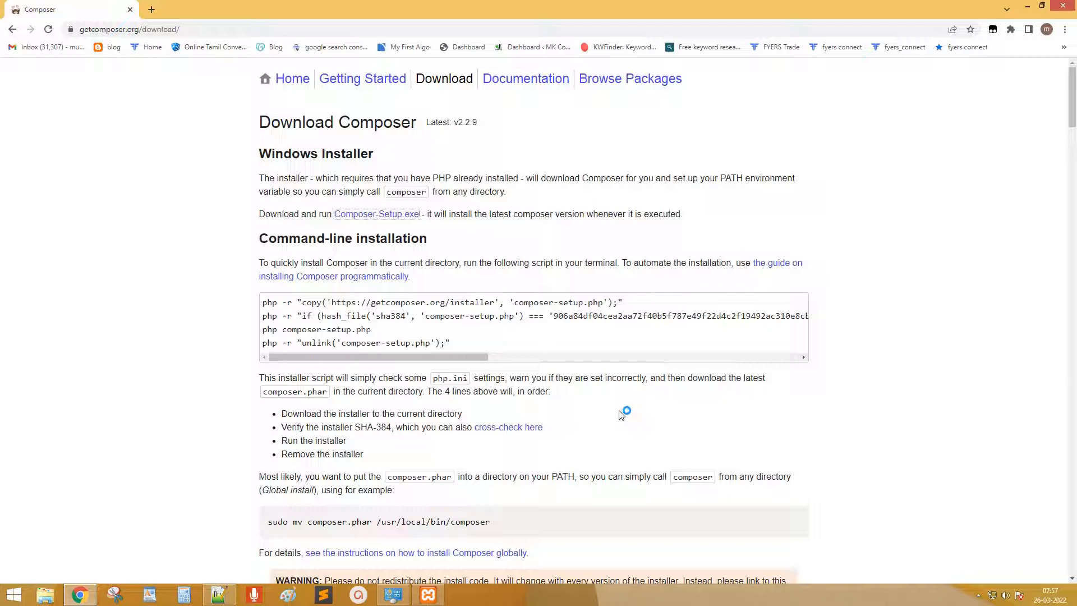
mouse_move(198, 30)
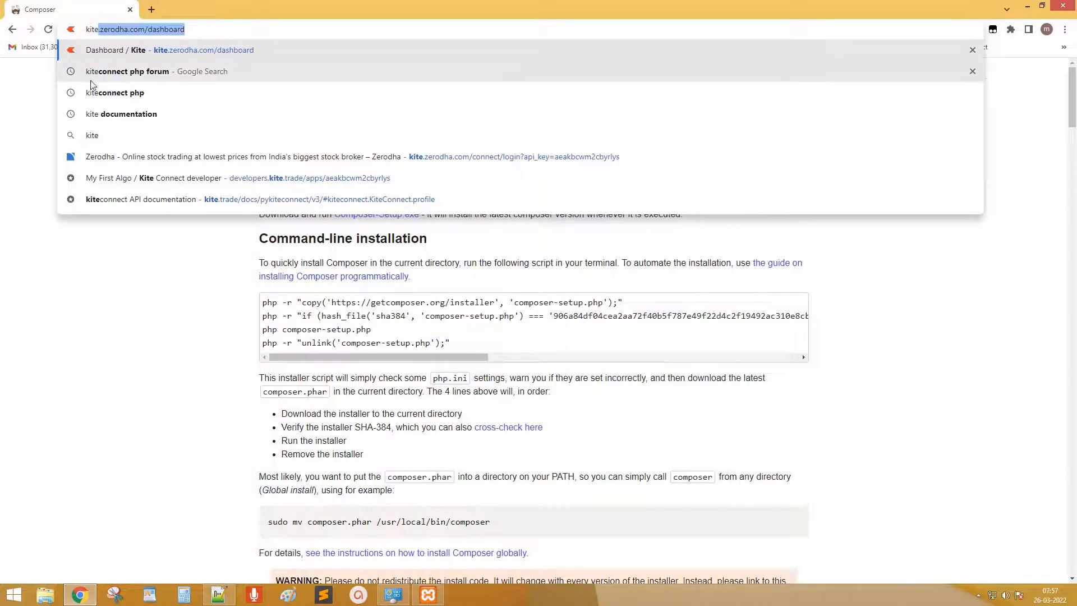
Search kite documentation and reach the zerodha/phpkiteconnect GitHub repository via Kite Connect 3 docs.
left_click(122, 114)
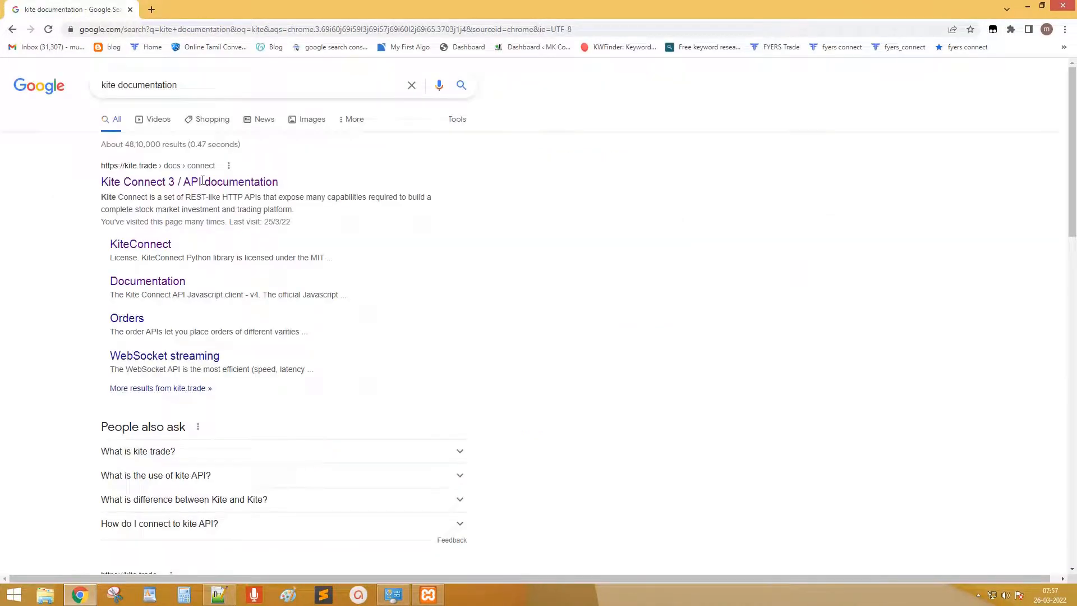
mouse_move(175, 189)
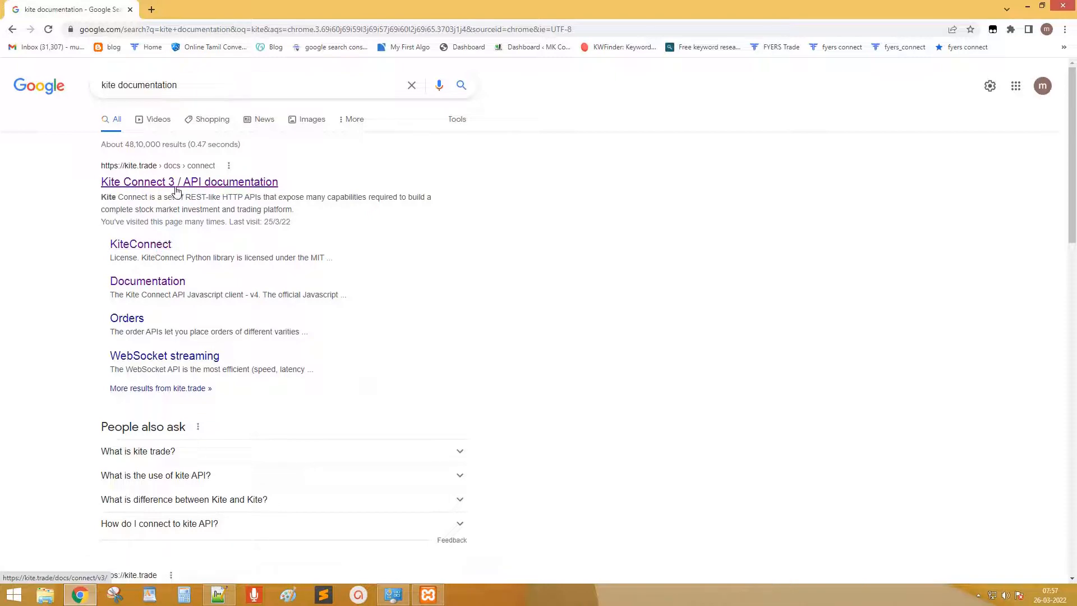
left_click(177, 182)
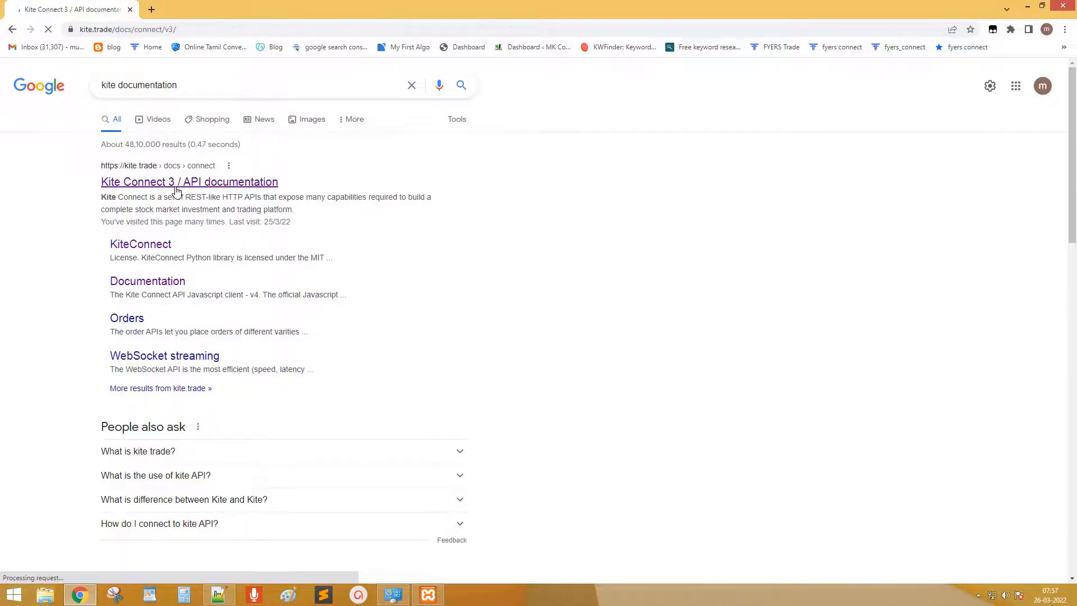
left_click(180, 182)
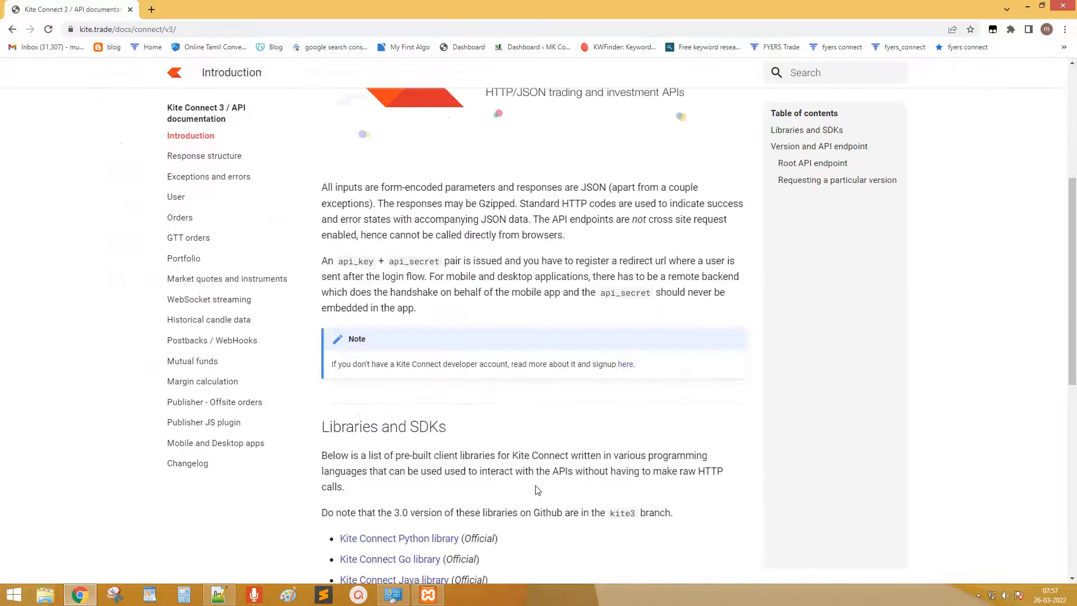
left_click(406, 376)
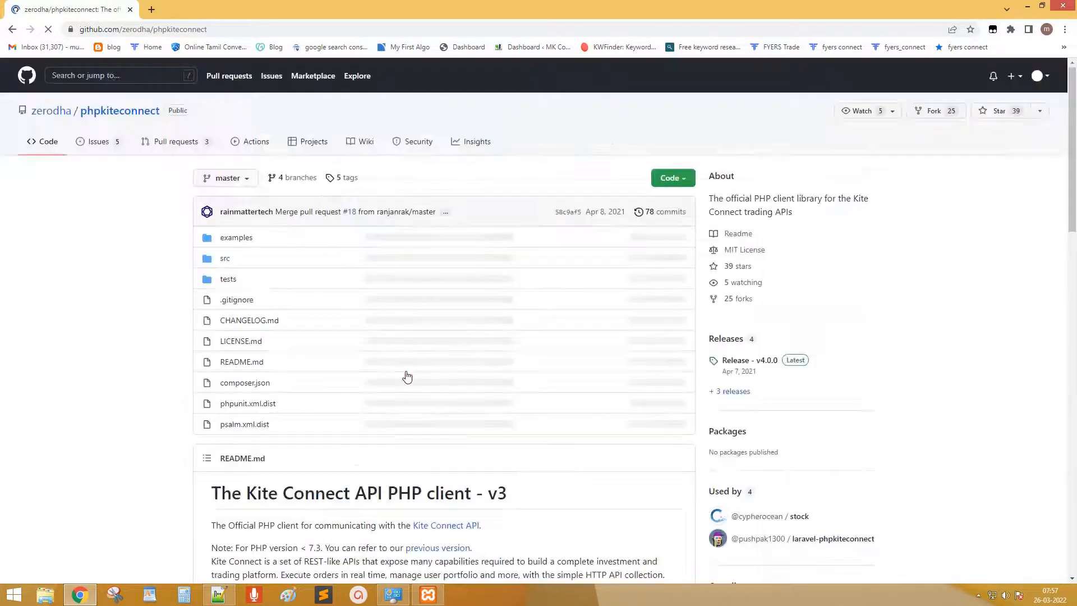
Copy the composer require zerodha/phpkiteconnect install command from the README.
scroll("down", 3)
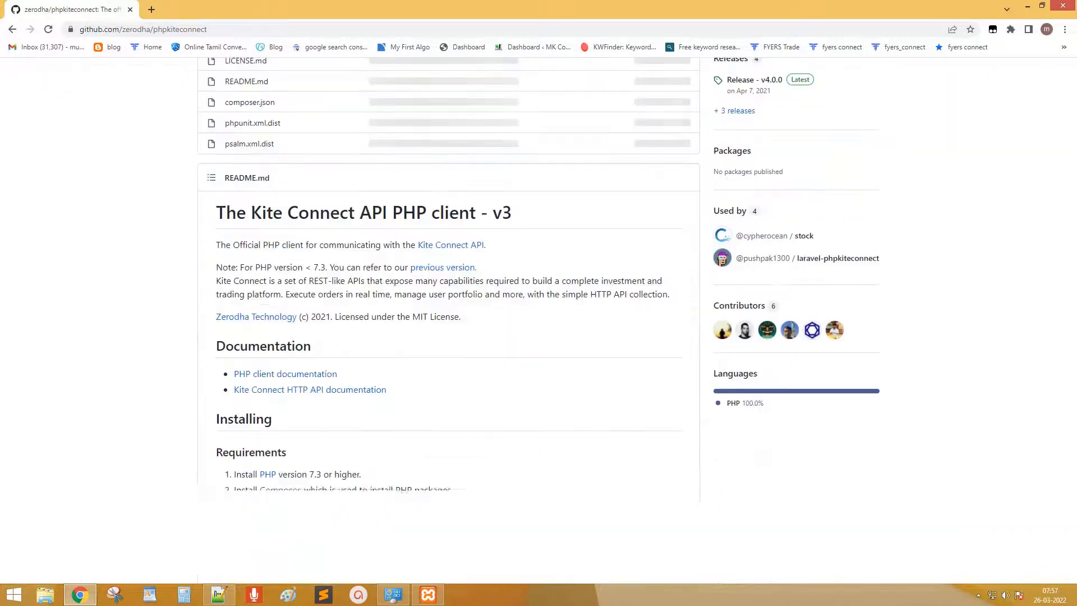
scroll("down", 3)
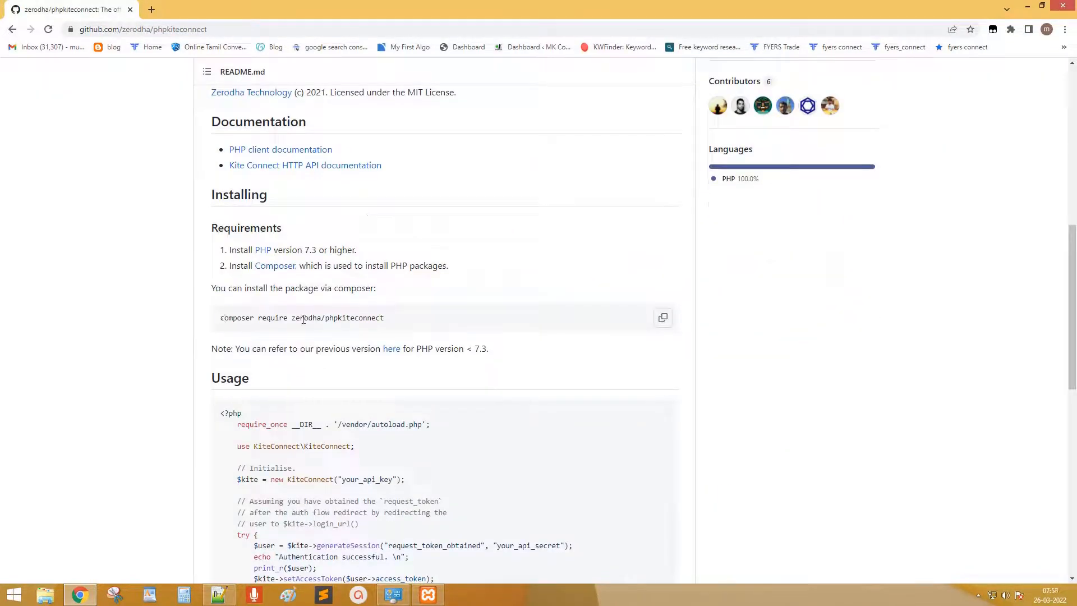
right_click(301, 317)
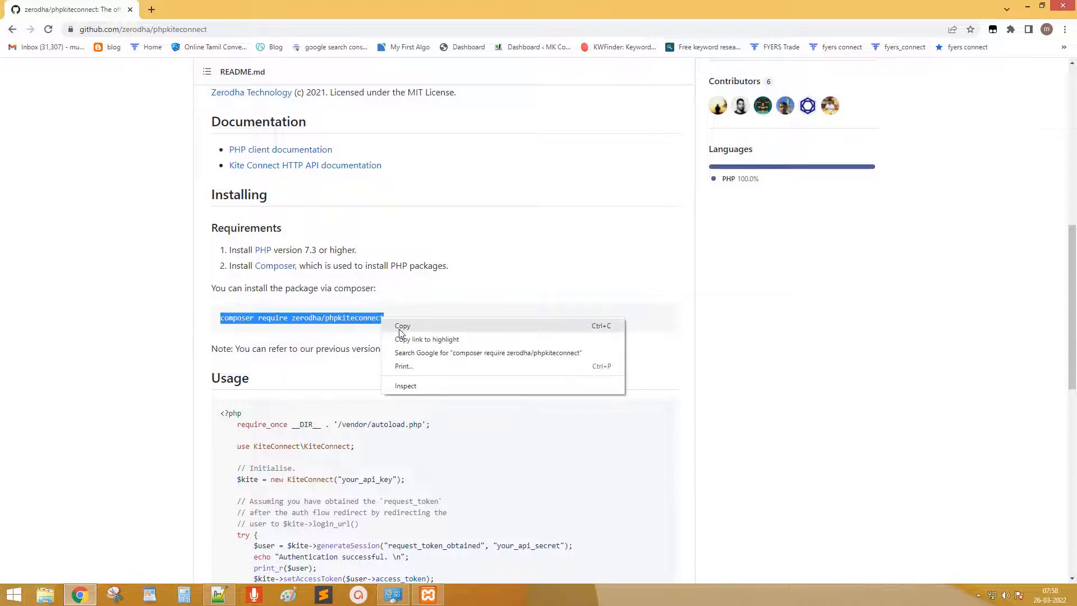
left_click(401, 325)
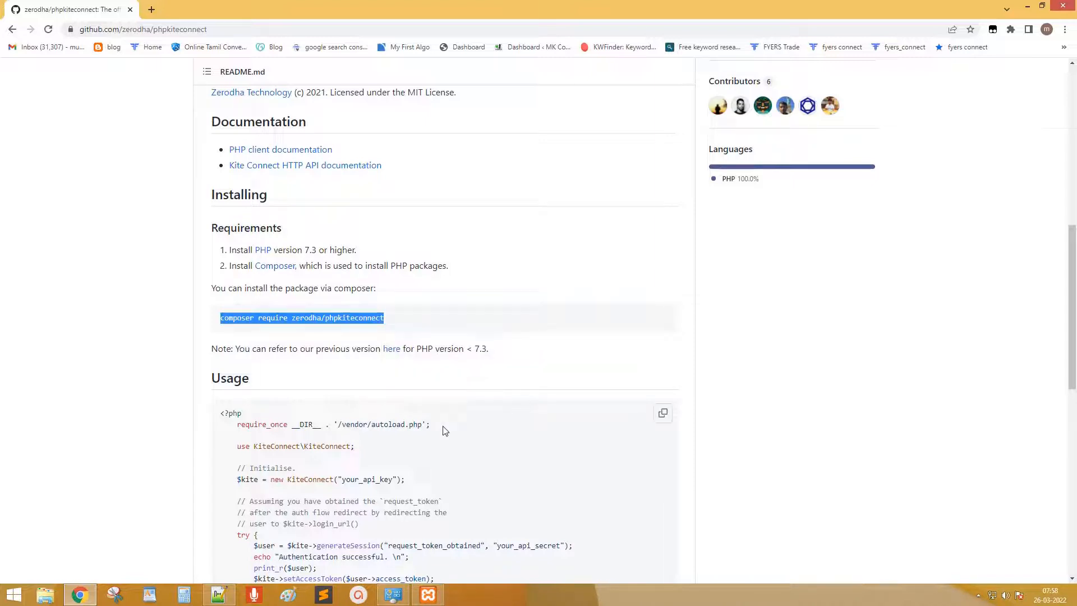
key("Win+r")
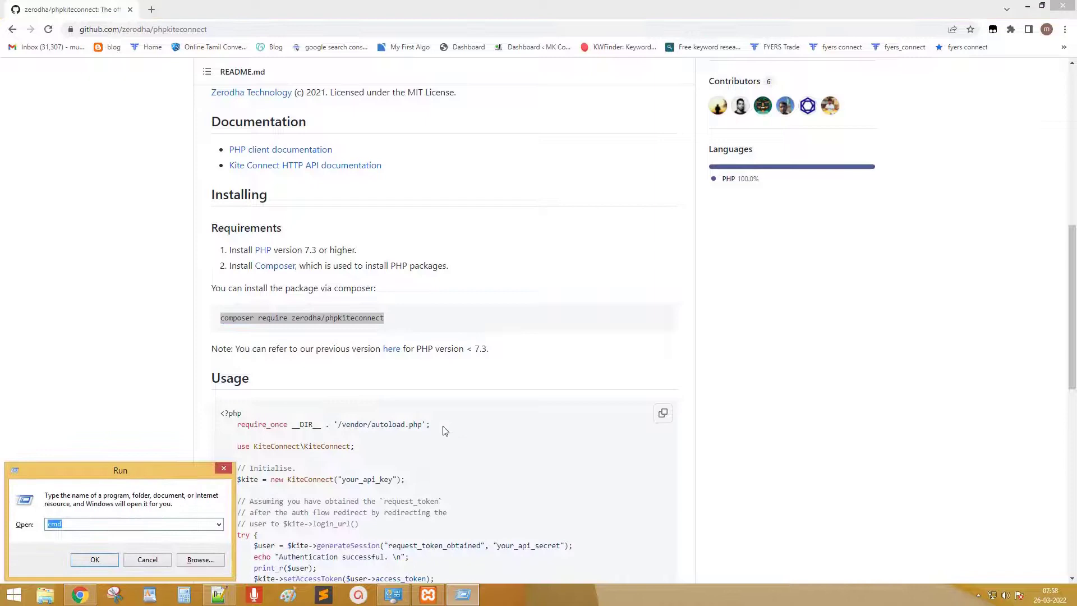
Run composer require zerodha/phpkiteconnect from cmd in C:\xampp\htdocs.
left_click(94, 558)
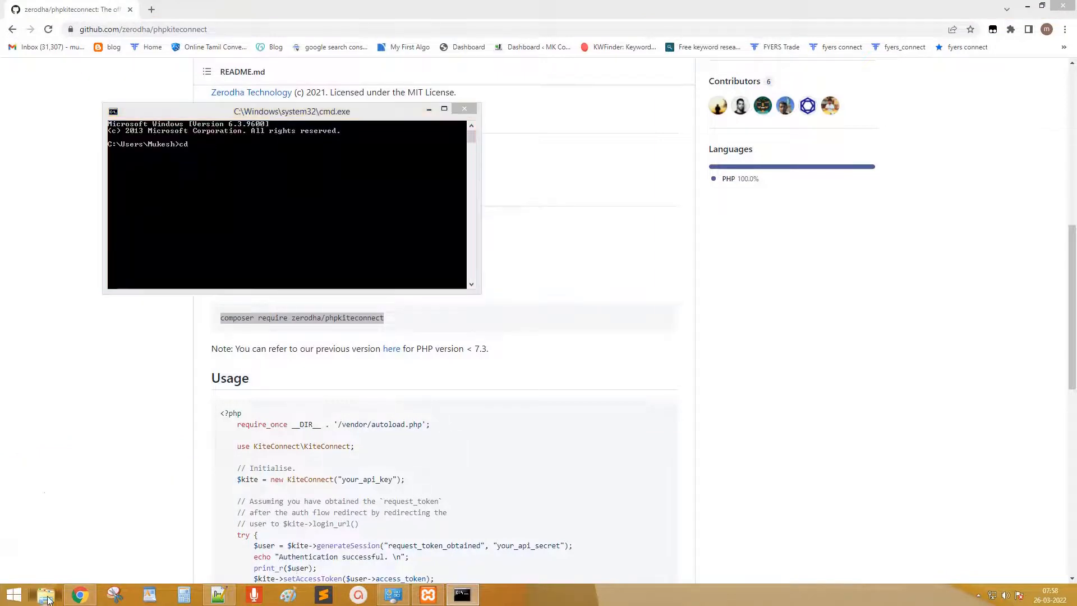
left_click(45, 594)
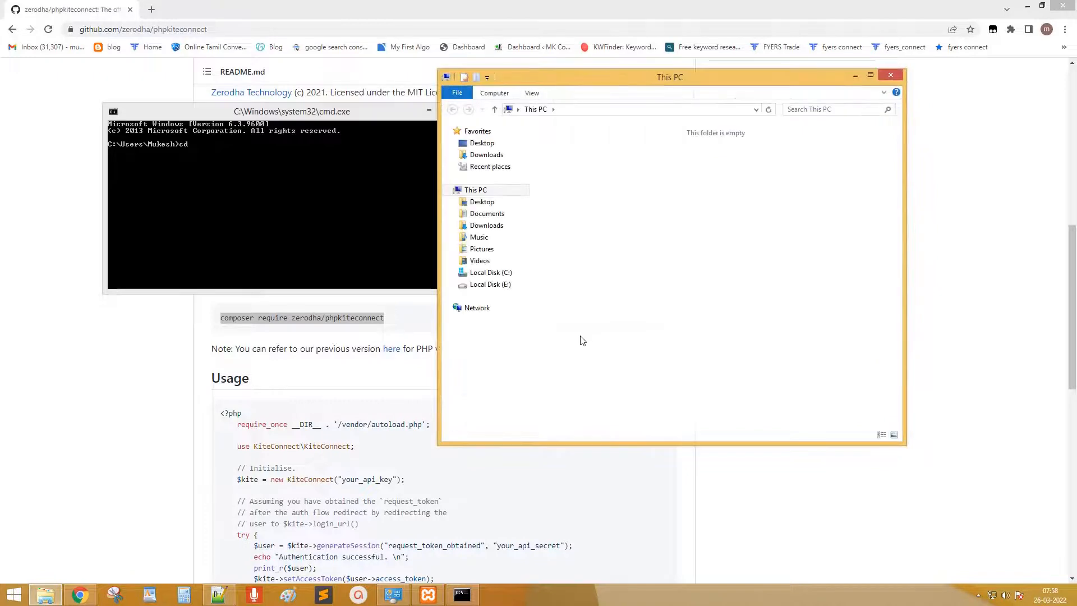
left_click(606, 263)
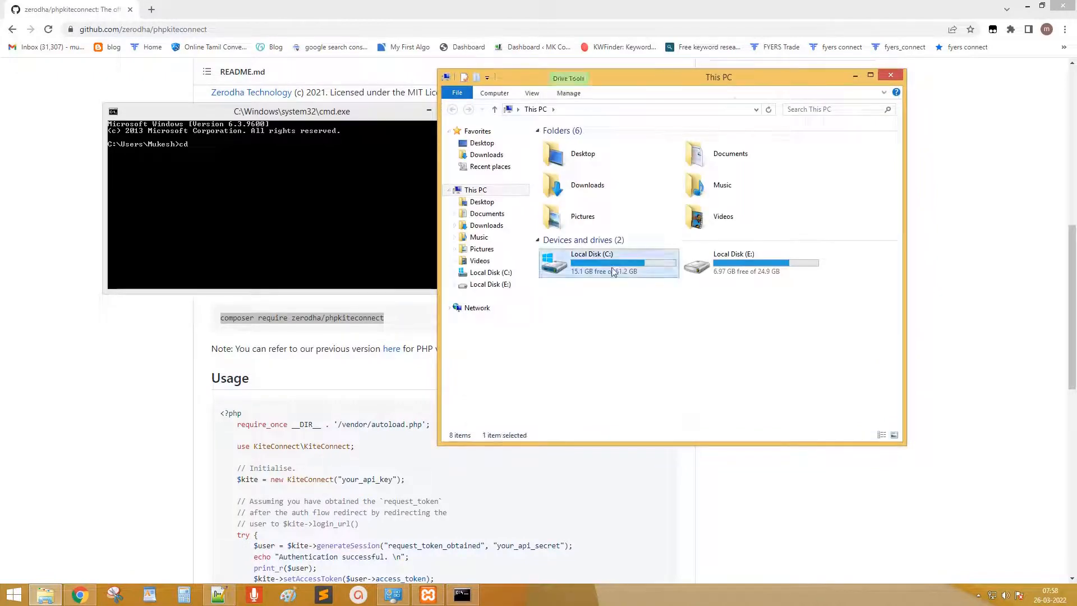
double_click(590, 262)
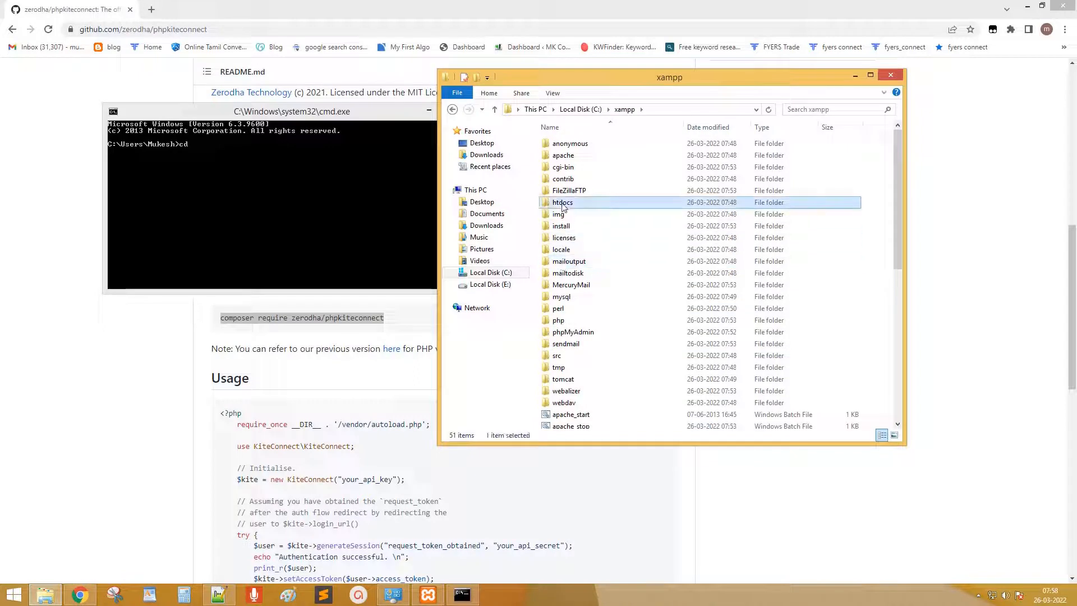
double_click(563, 202)
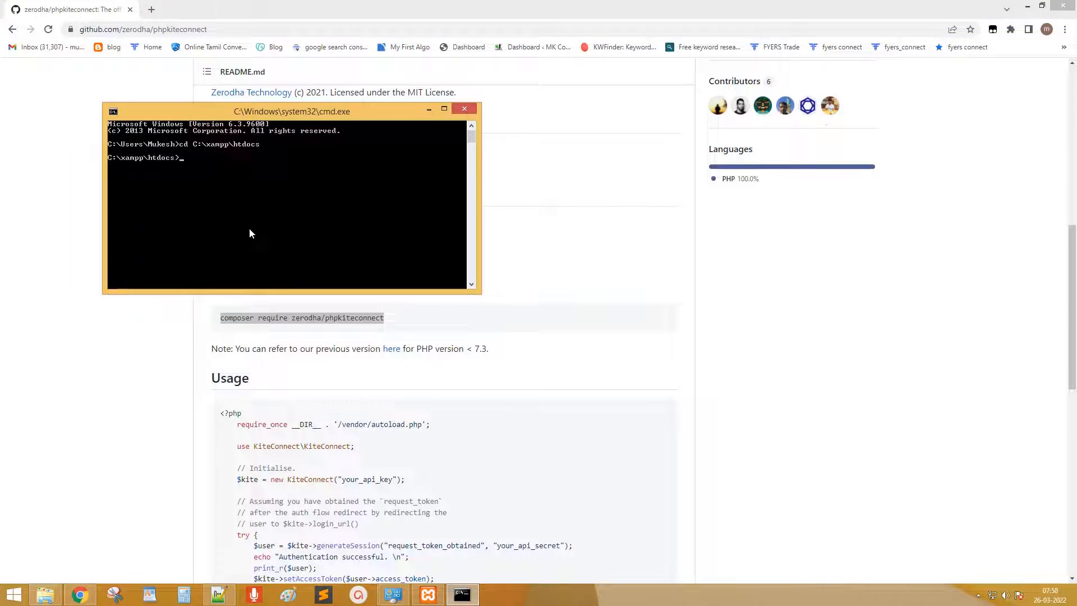
type("composer require zerodha/phpkiteconnect")
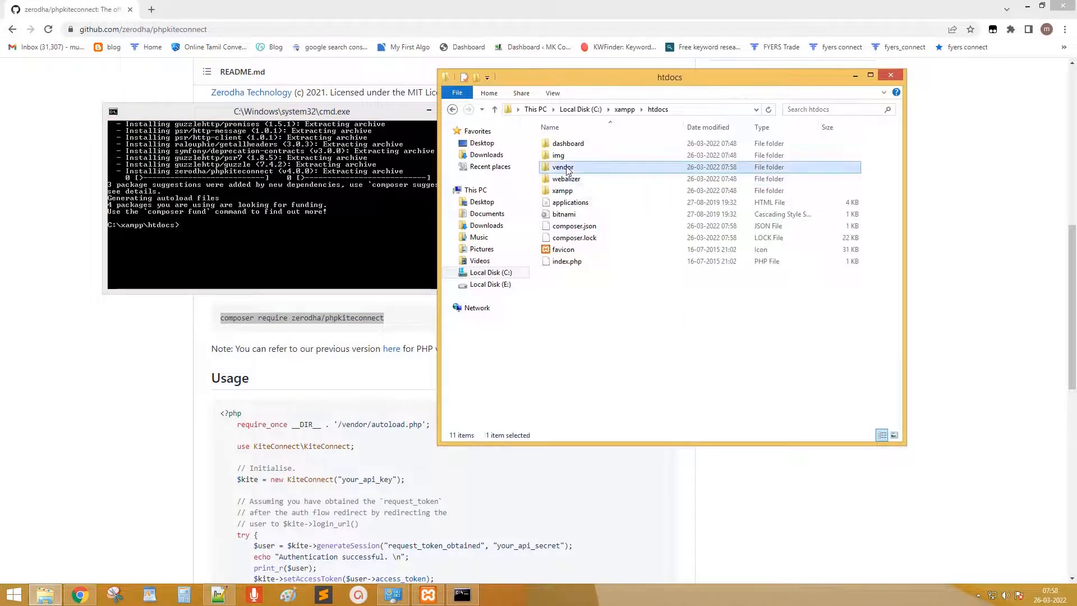
Check the newly created vendor folder in htdocs and return to index.php.
double_click(562, 166)
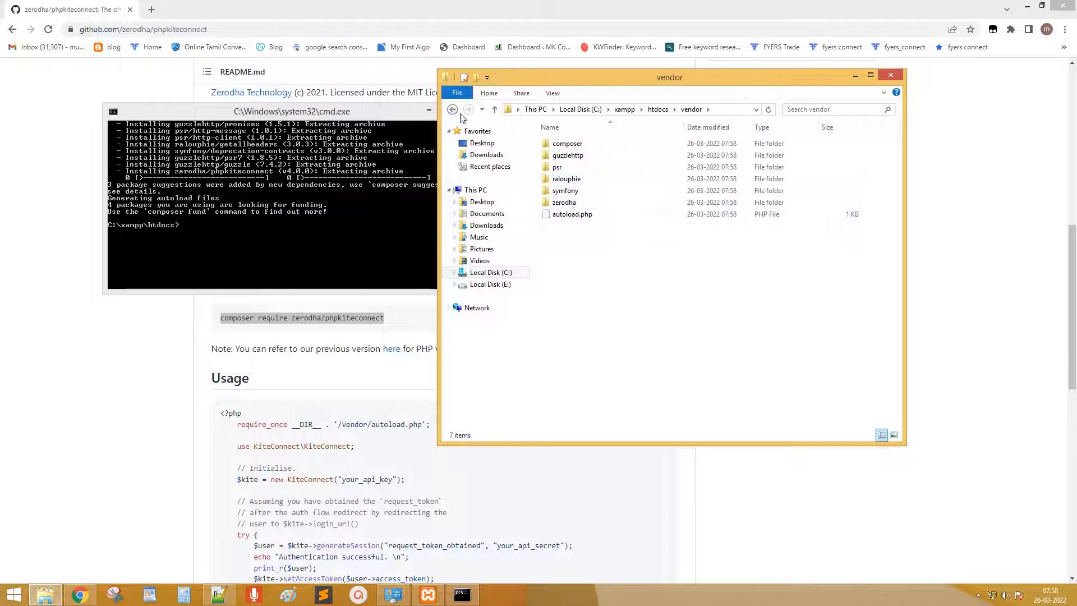
left_click(453, 109)
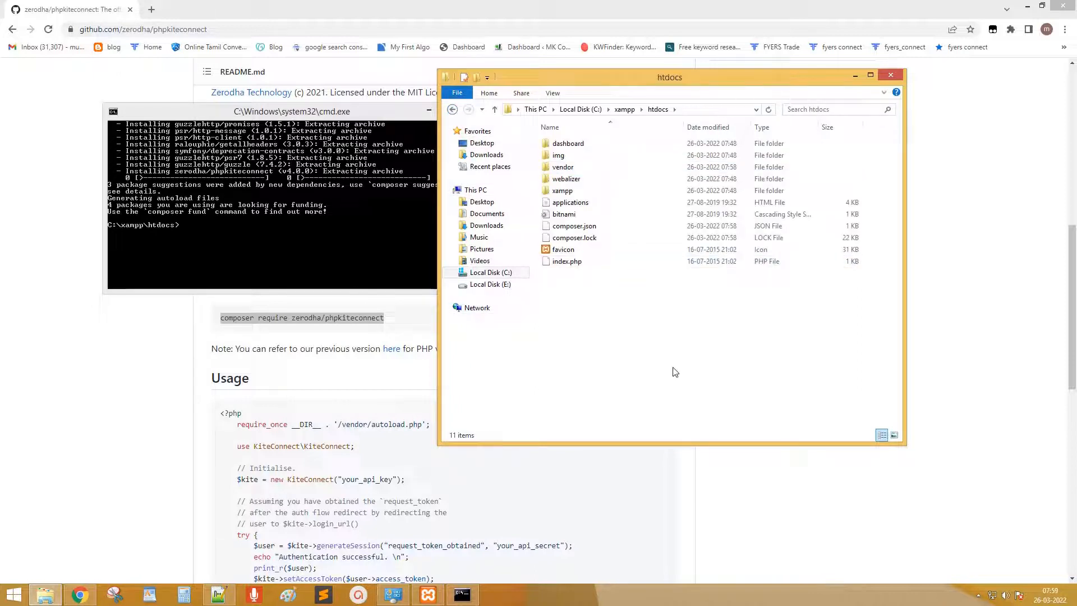
right_click(567, 260)
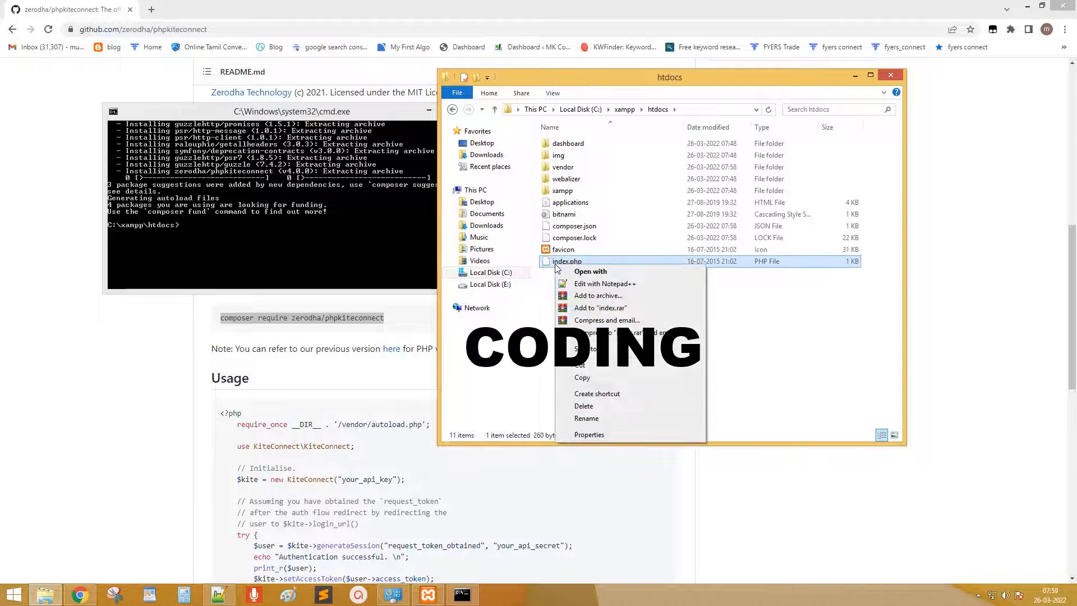
Edit index.php in Notepad++ with the phpkiteconnect usage example, deleting the positions and placeOrder lines.
left_click(604, 283)
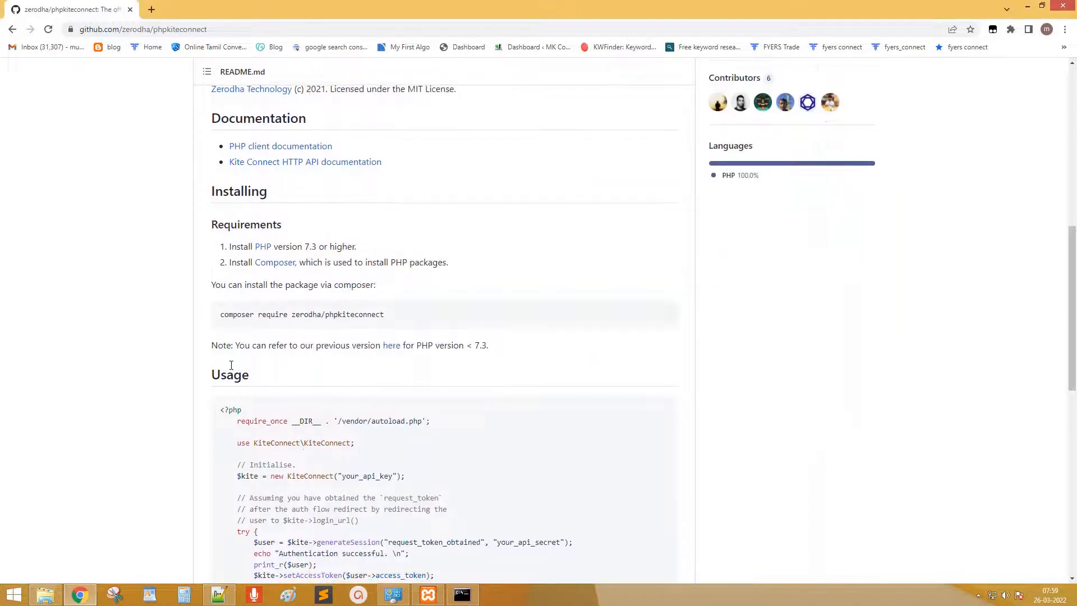
scroll("down", 3)
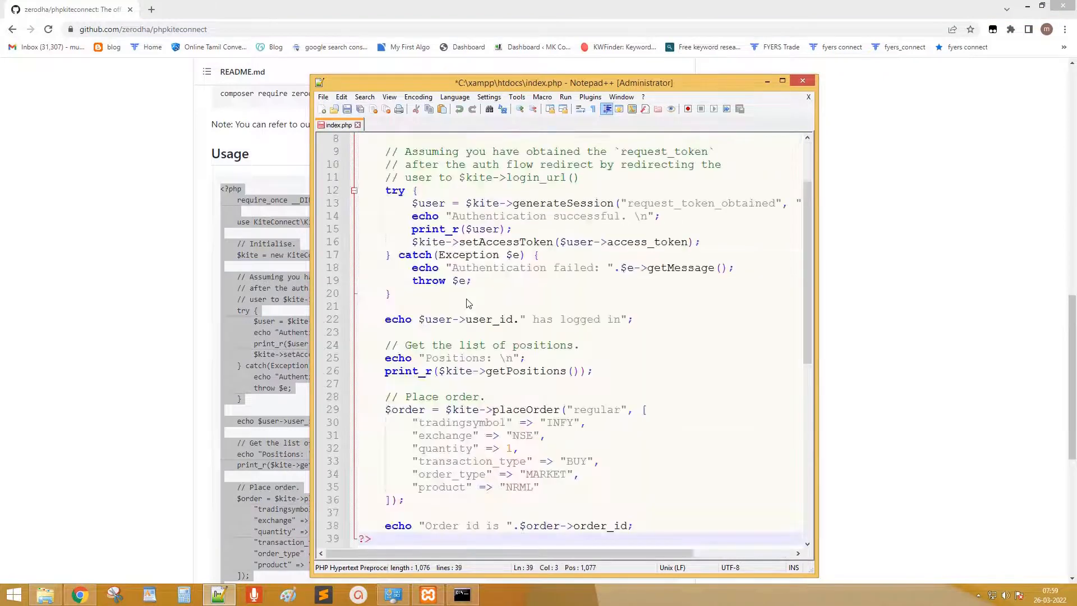
mouse_move(538, 254)
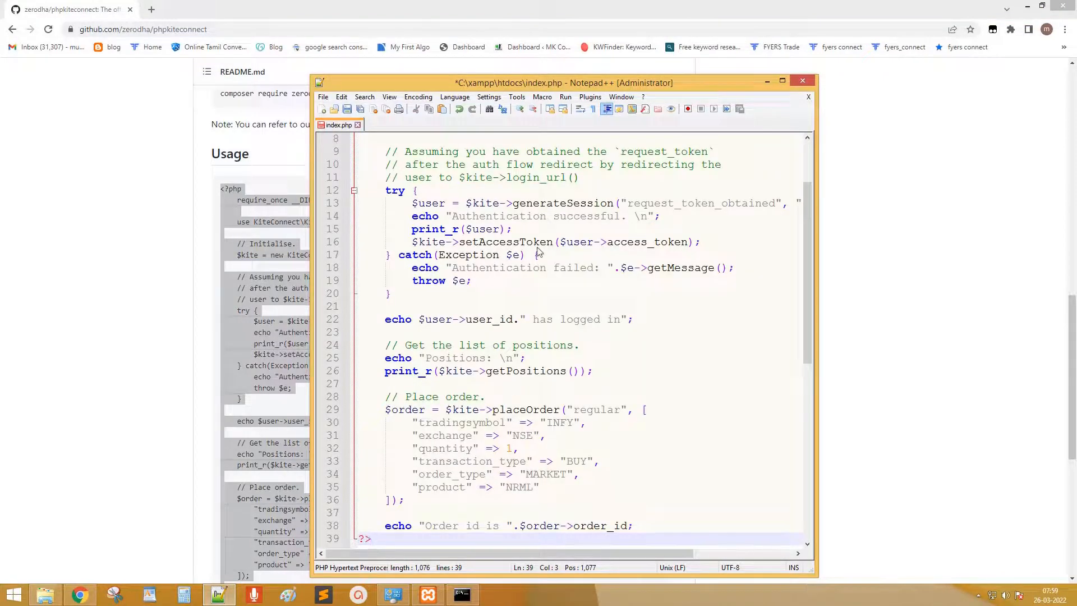
scroll("down", 3)
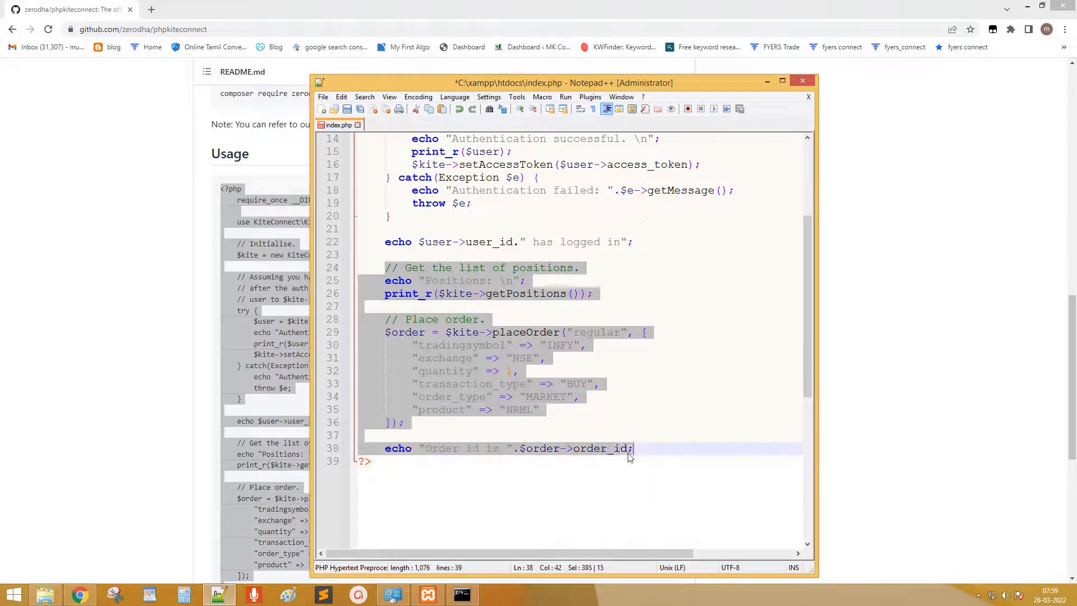
key("Delete")
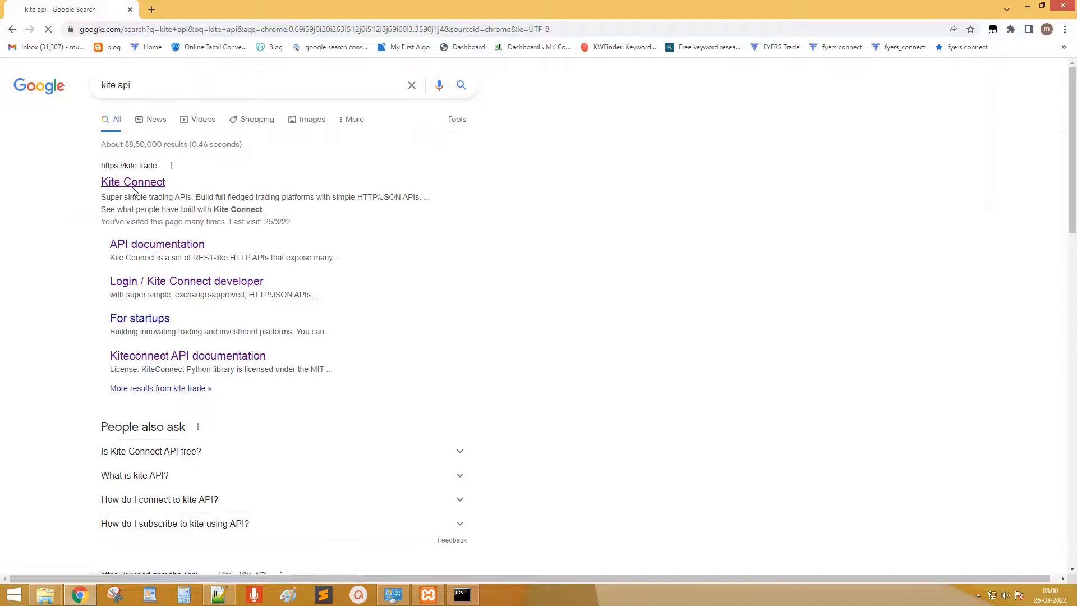
Open kite.trade from the search results and log in to the developer console.
left_click(132, 181)
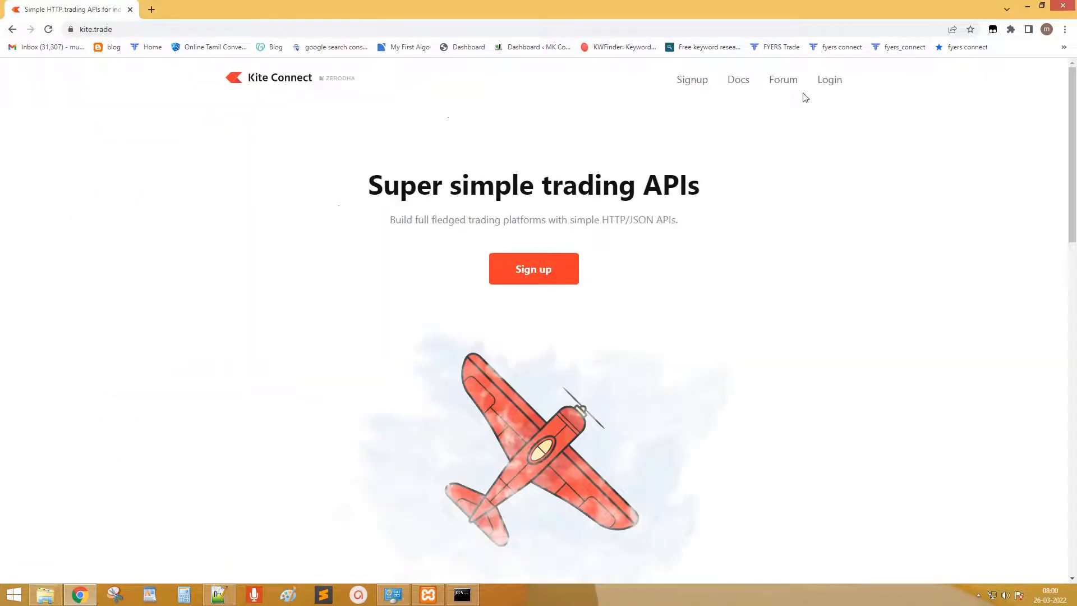
left_click(830, 79)
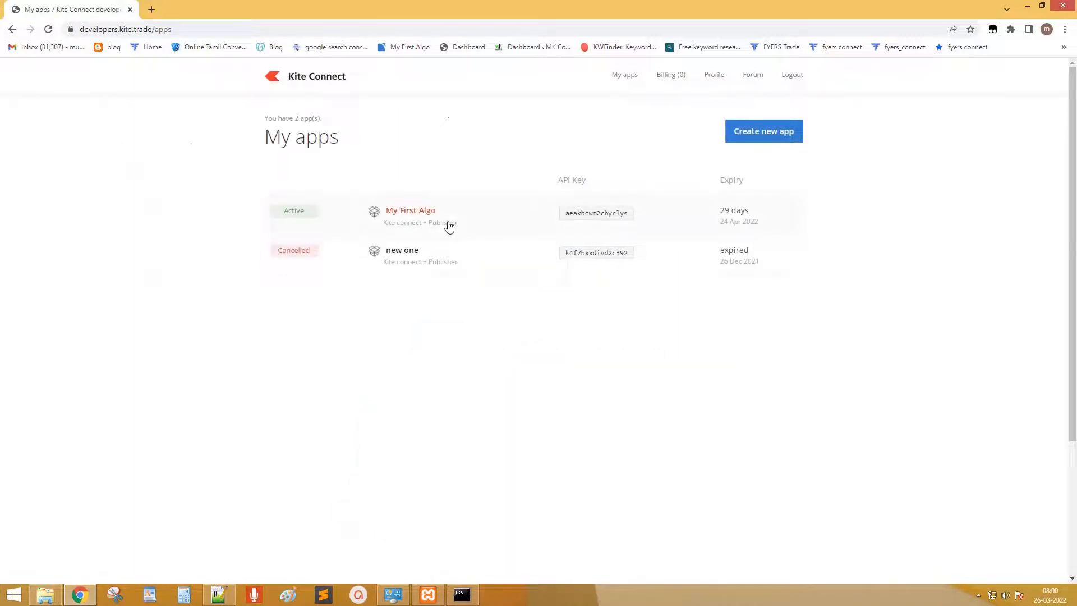
left_click(410, 211)
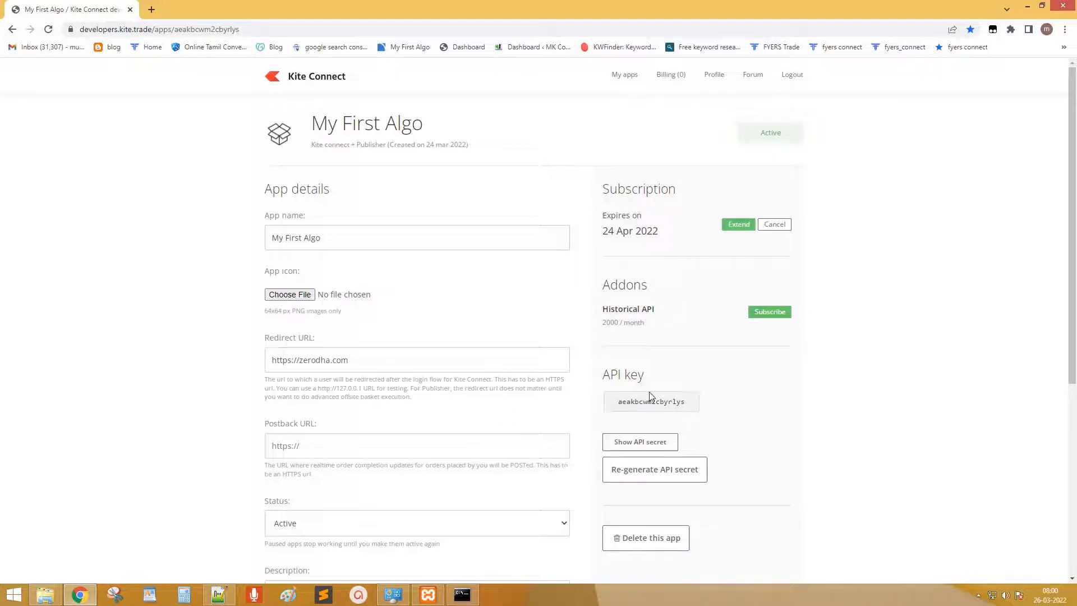
left_click(217, 594)
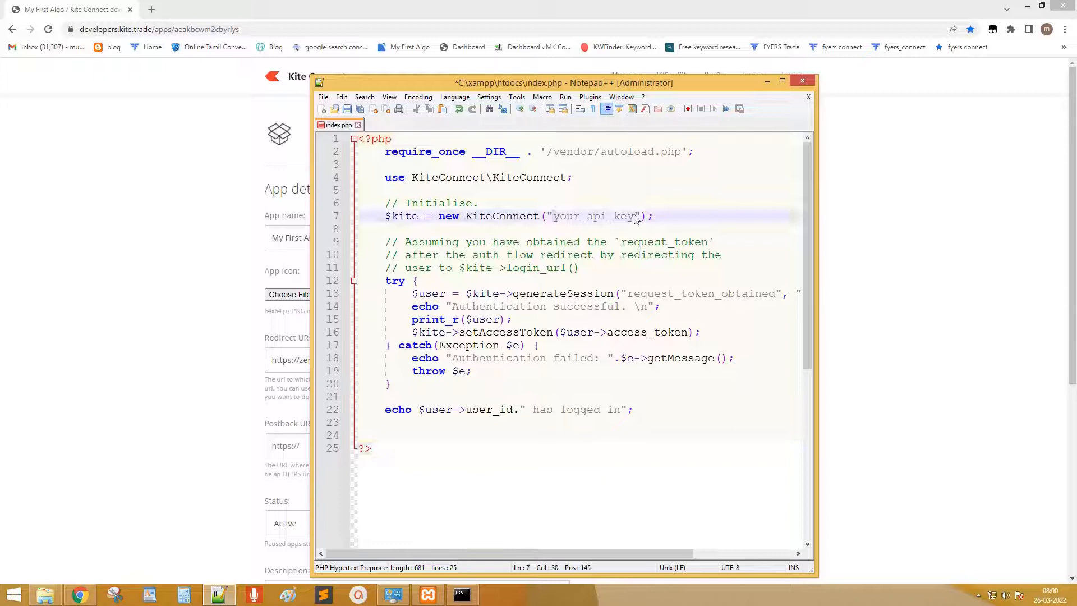
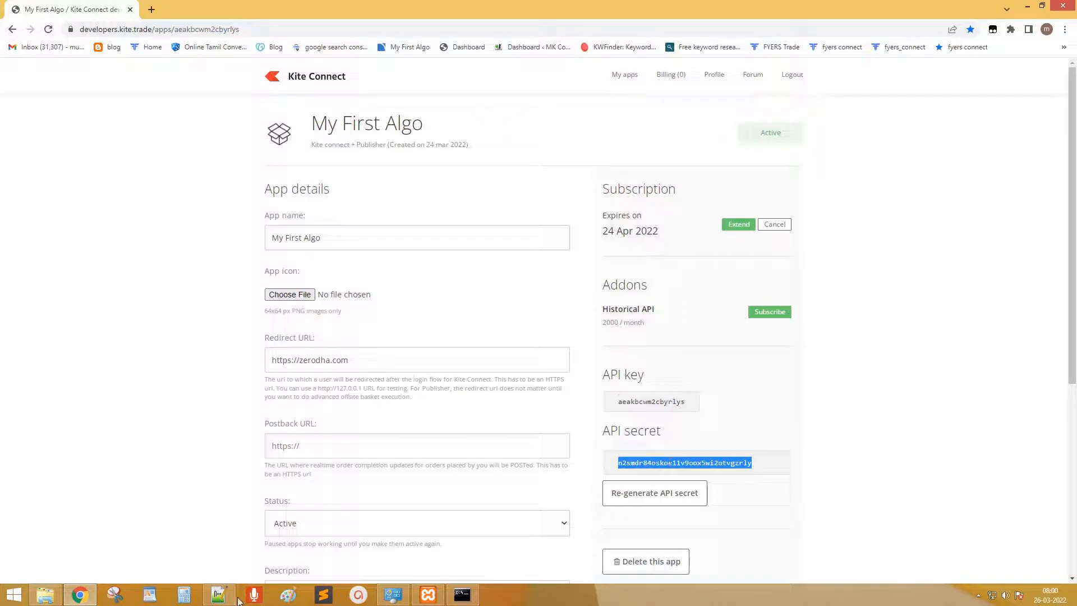
left_click(218, 595)
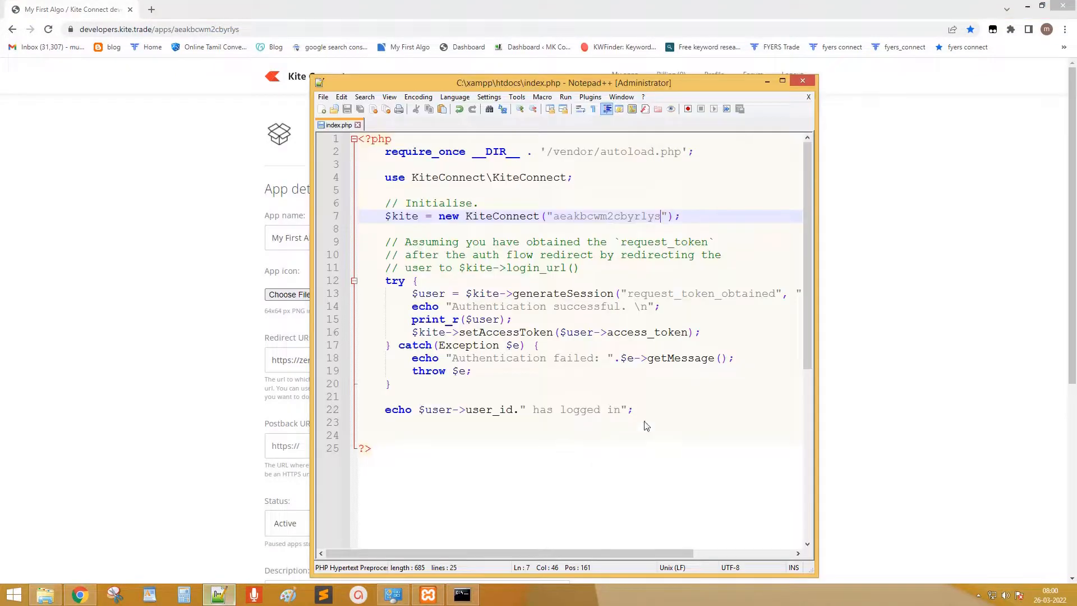
scroll("right", 3)
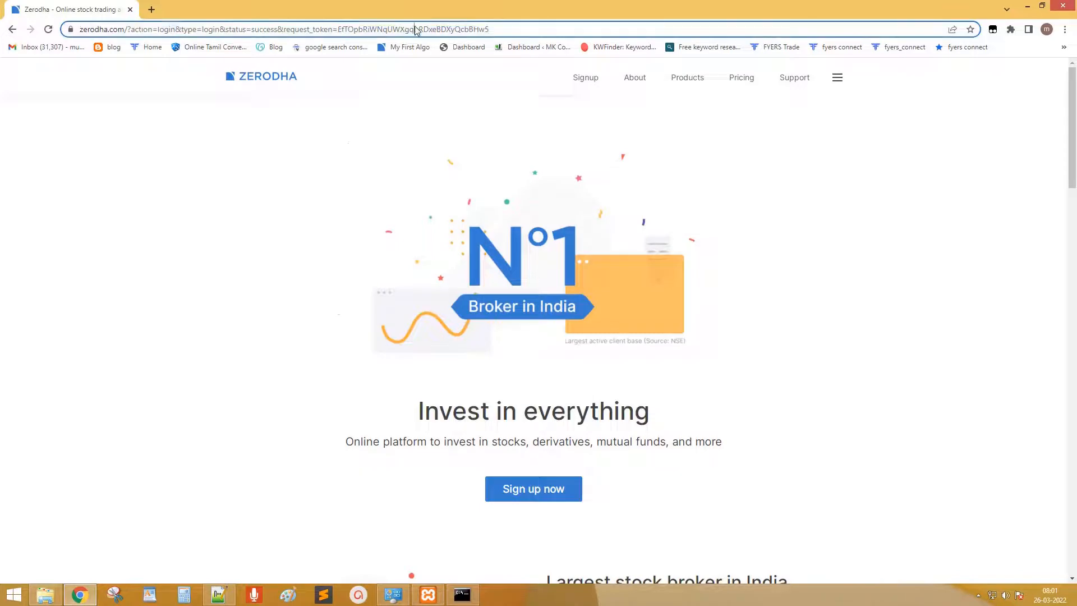
Paste the request_token into generateSession and change user_id to user_name so localhost prints the profile.
left_click(218, 594)
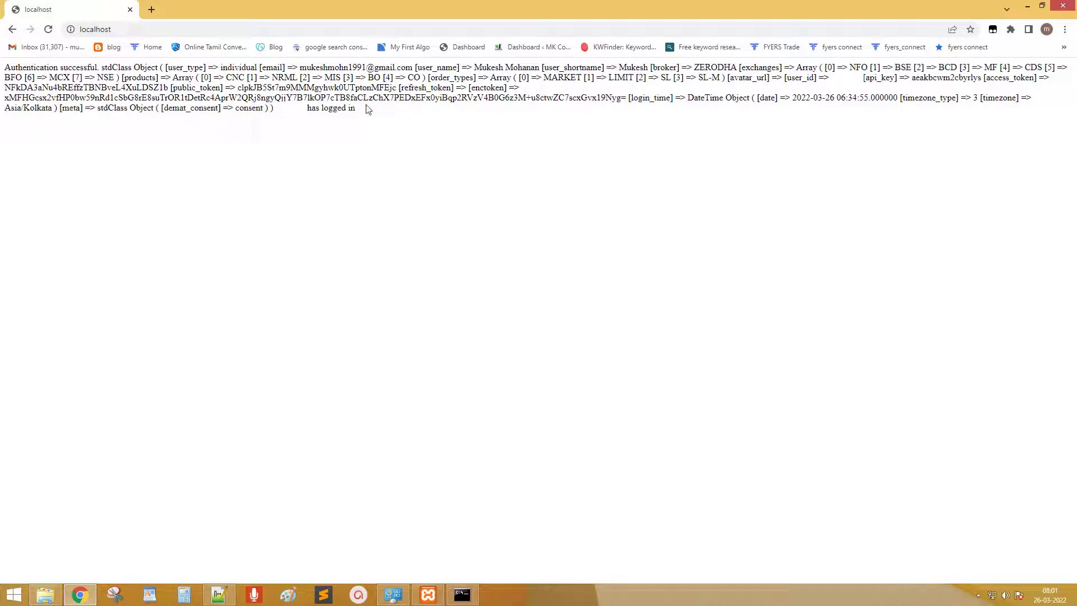
double_click(330, 108)
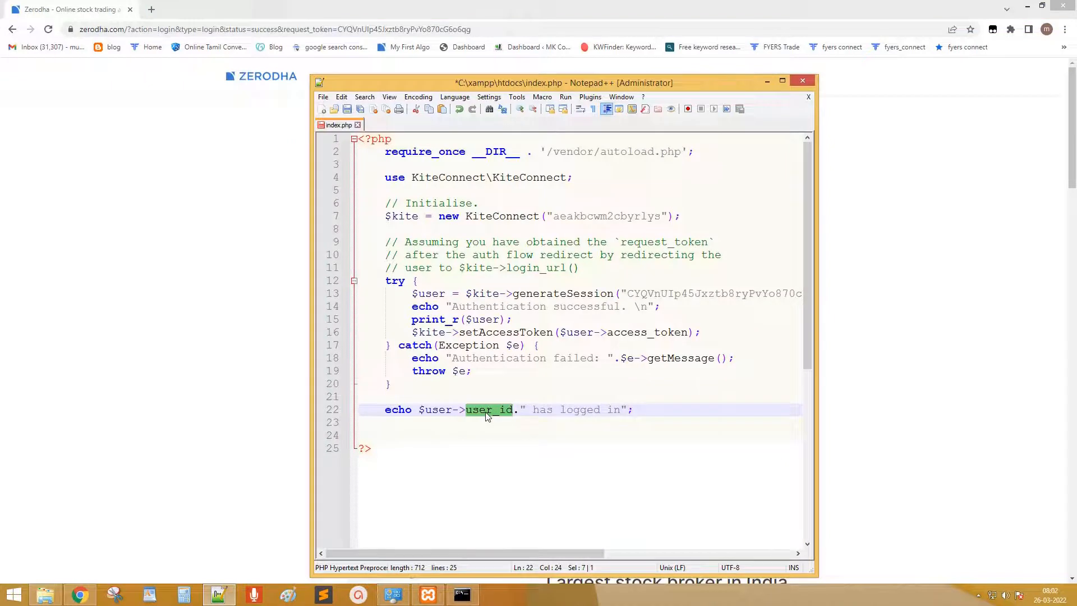
type("user_n")
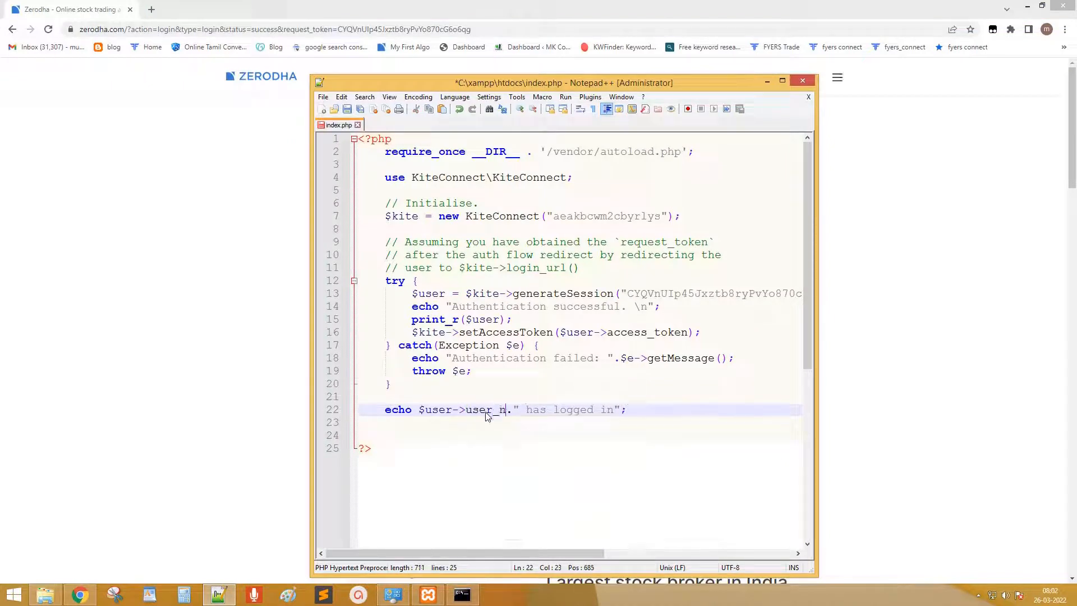
type("ame")
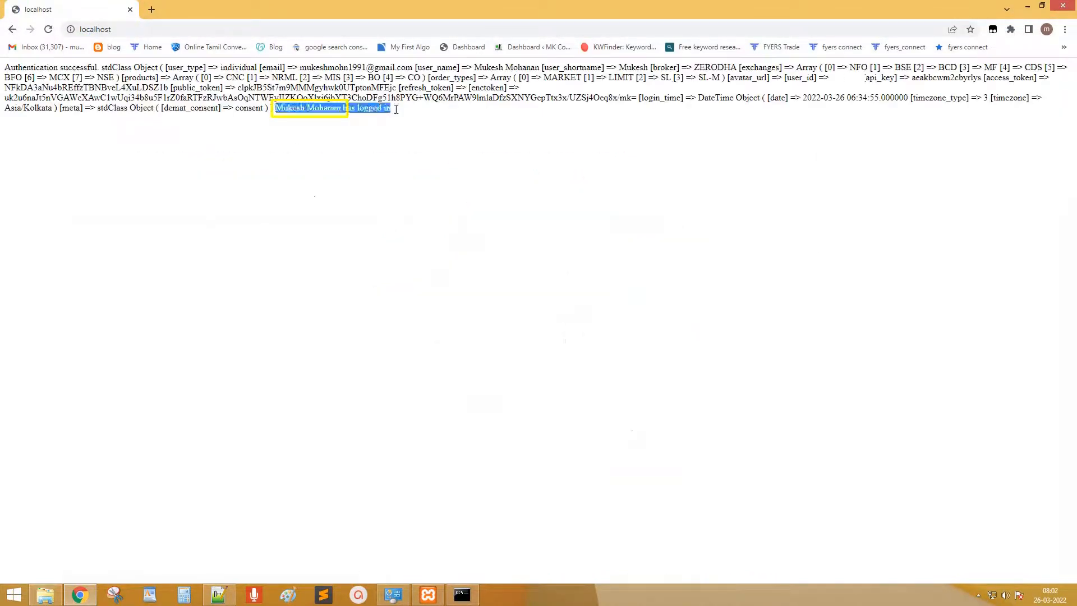
mouse_move(366, 177)
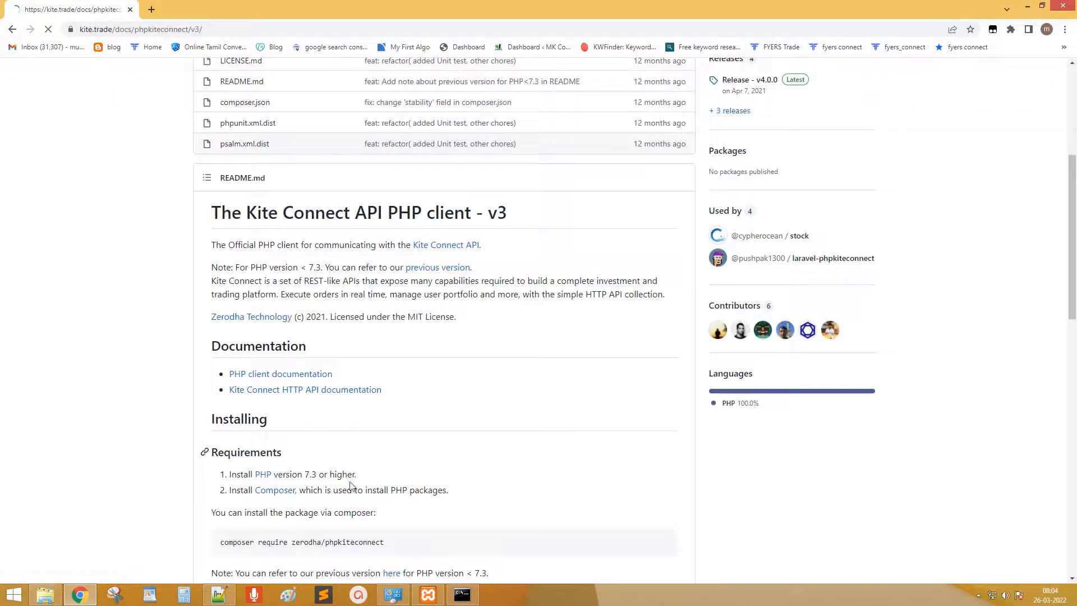
Browse the KiteConnect class reference and its Methods summary including getProfile.
left_click(281, 373)
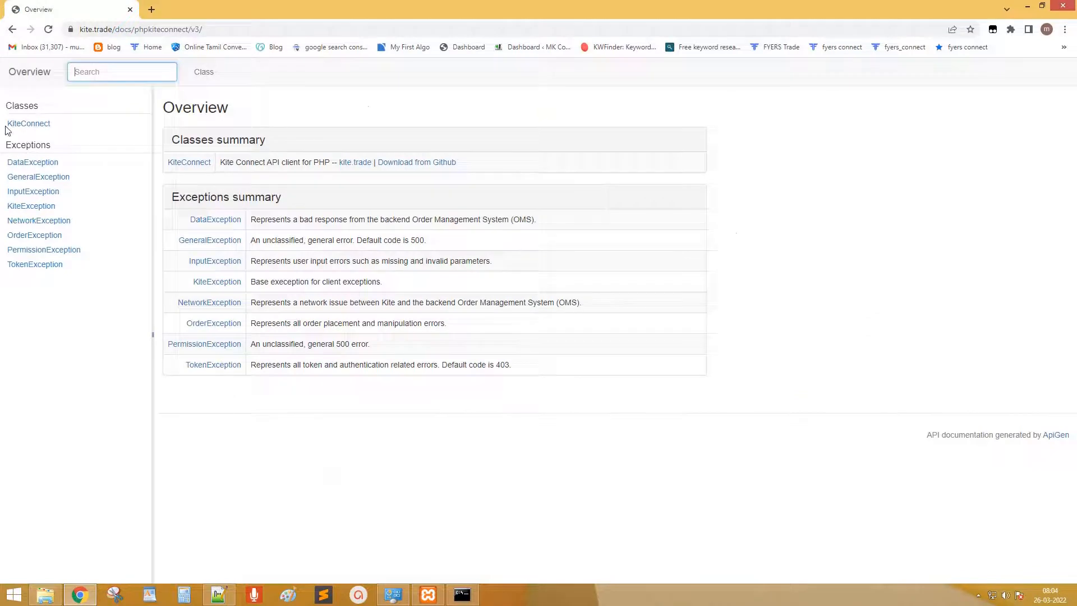
left_click(28, 124)
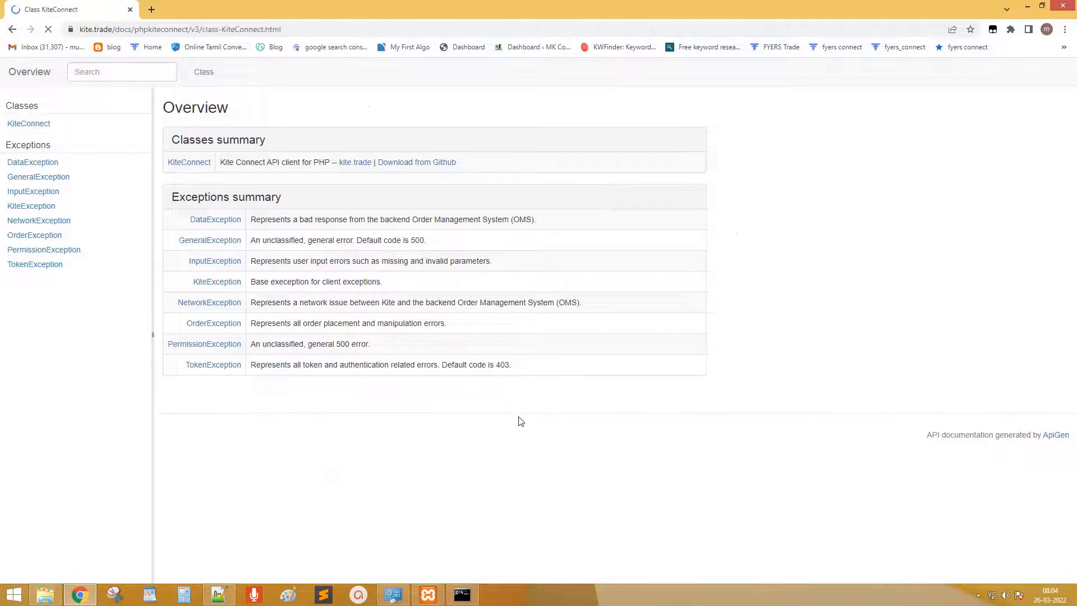
left_click(28, 123)
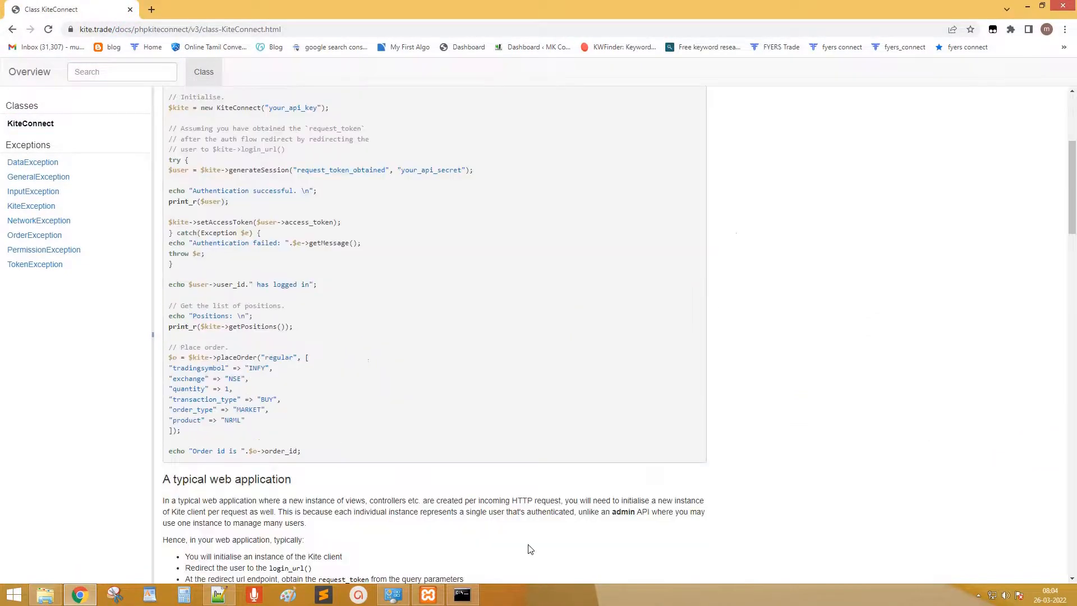
scroll("down", 3)
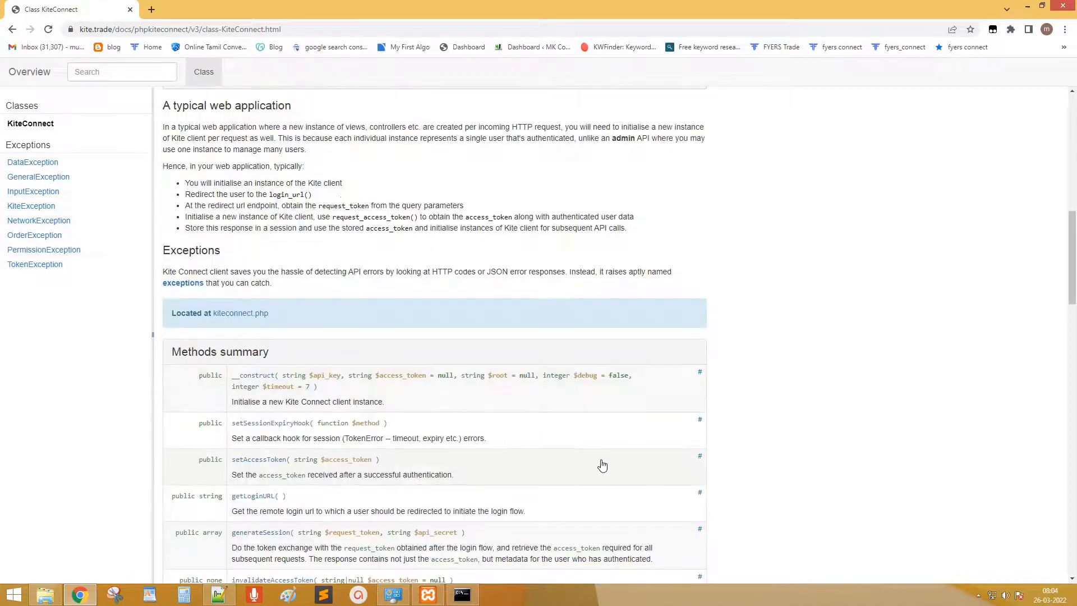
scroll("down", 3)
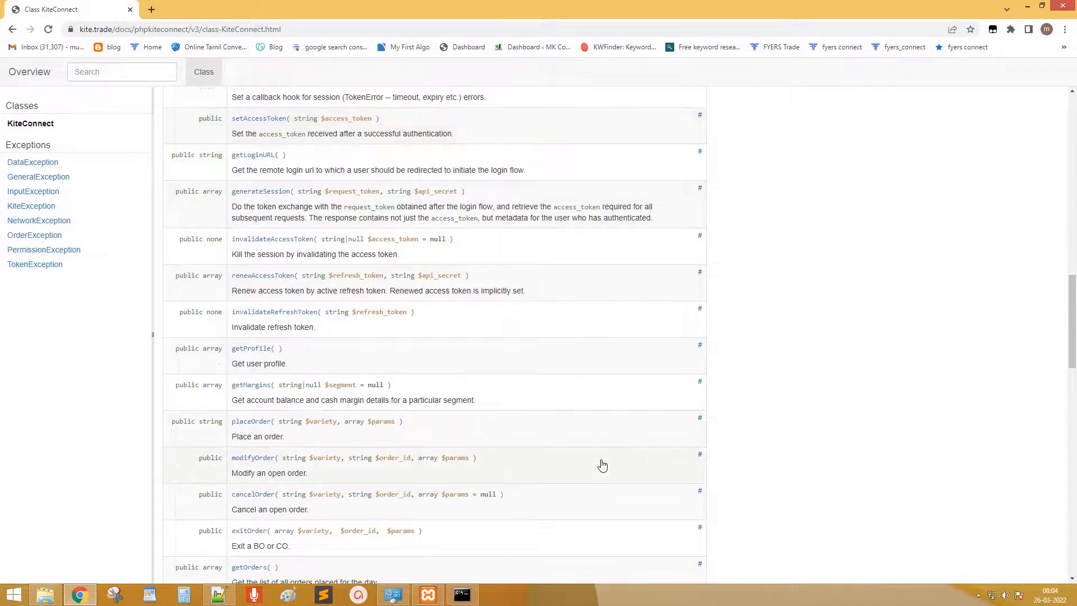
scroll("down", 3)
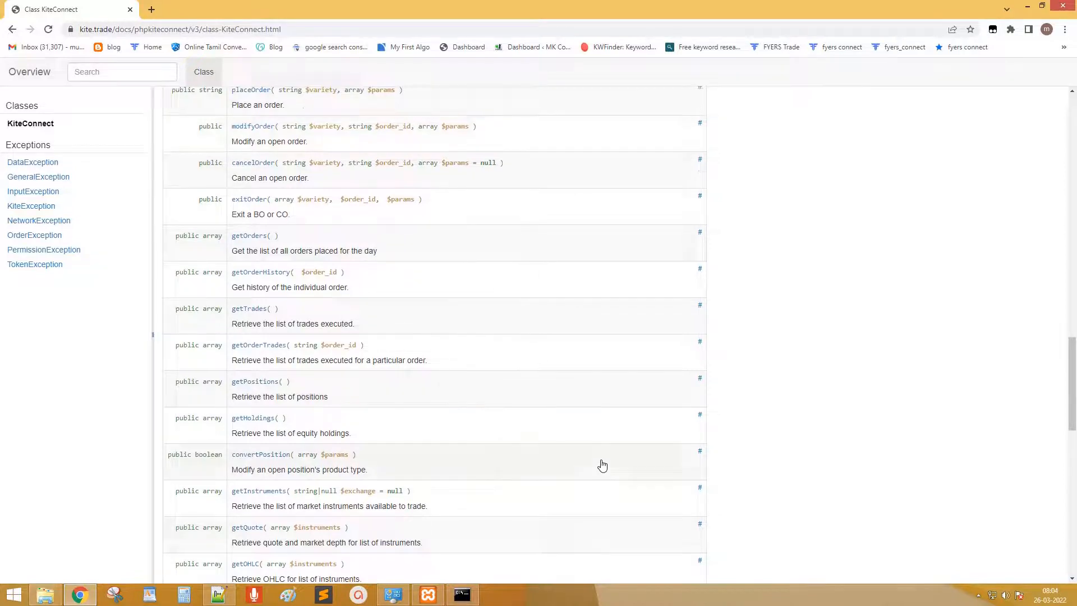
scroll("up", 3)
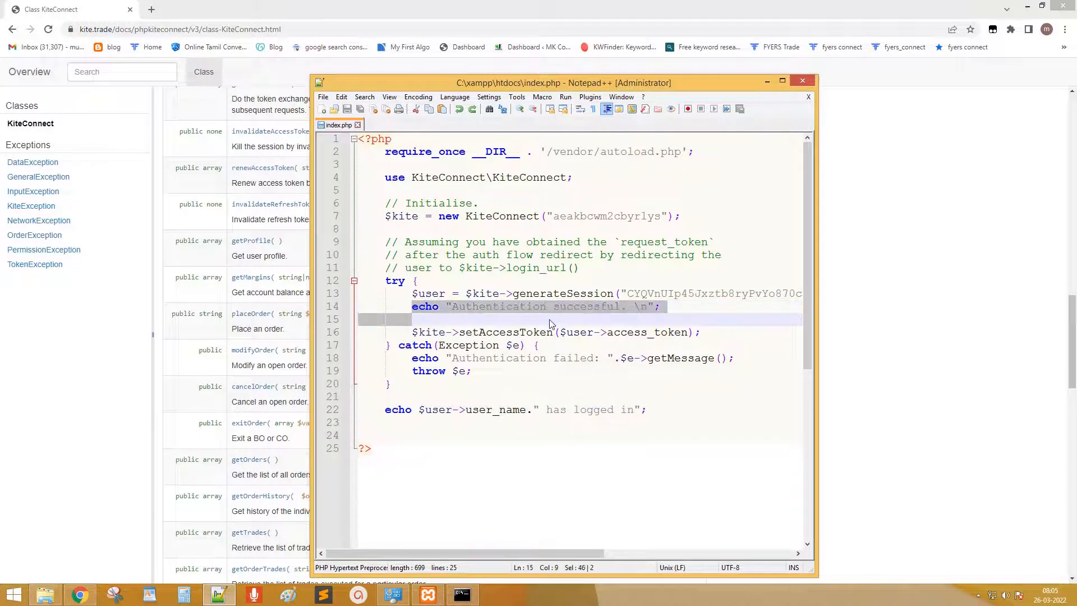
Replace the success message with print_r($kite->getProfile()); after setAccessToken in the try block.
key("Delete")
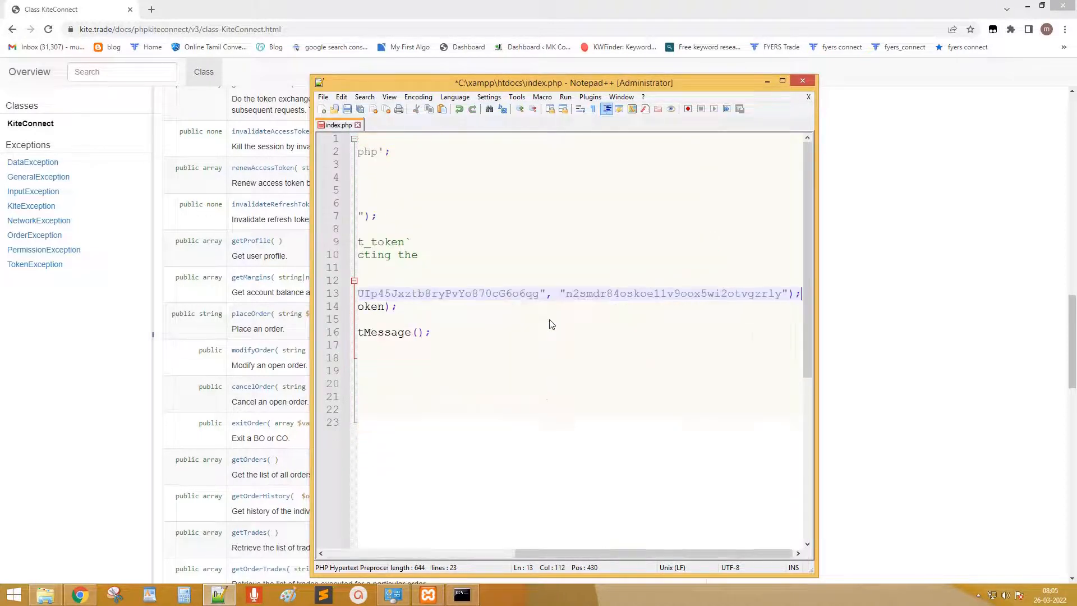
scroll("left", 3)
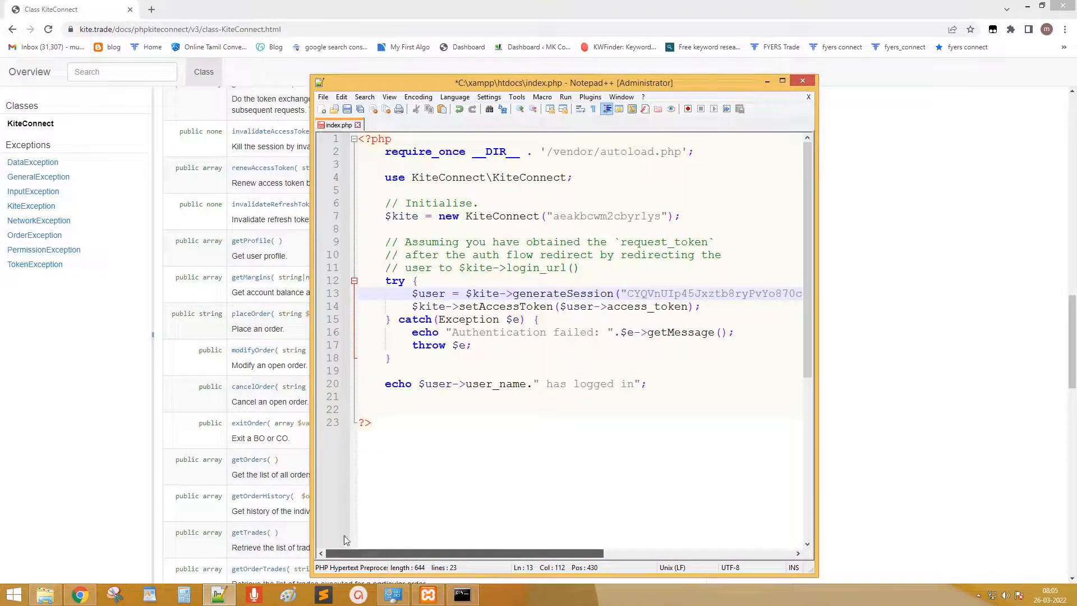
key("Enter")
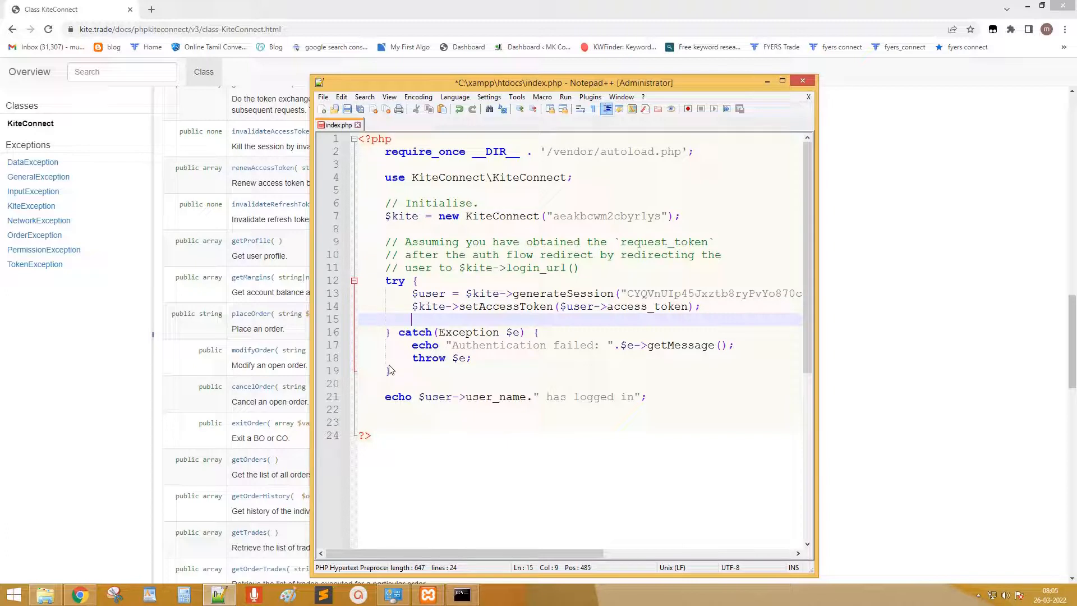
type("print")
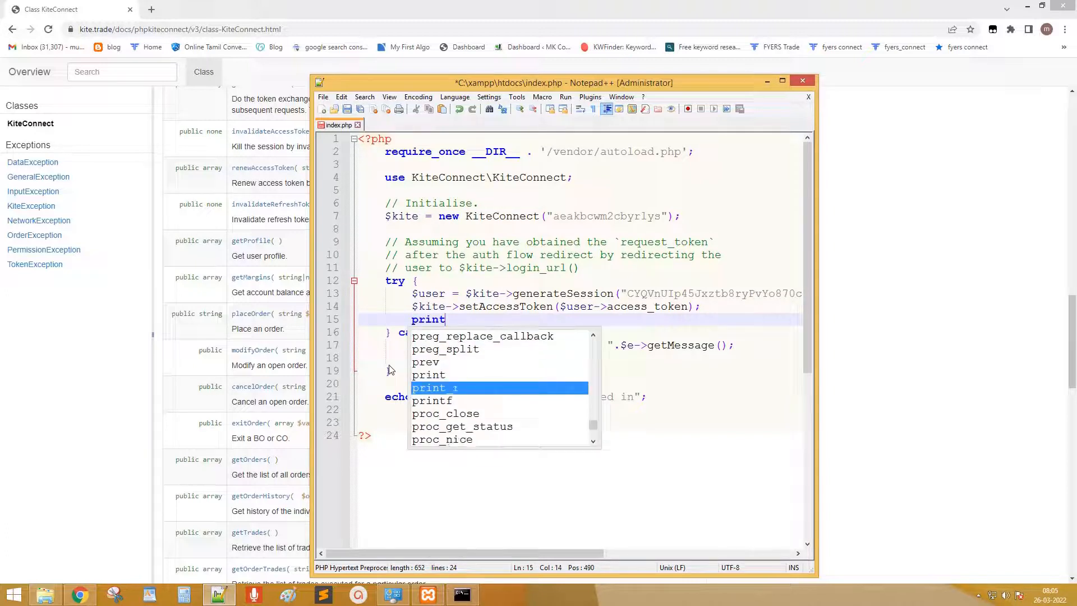
type("_r(")
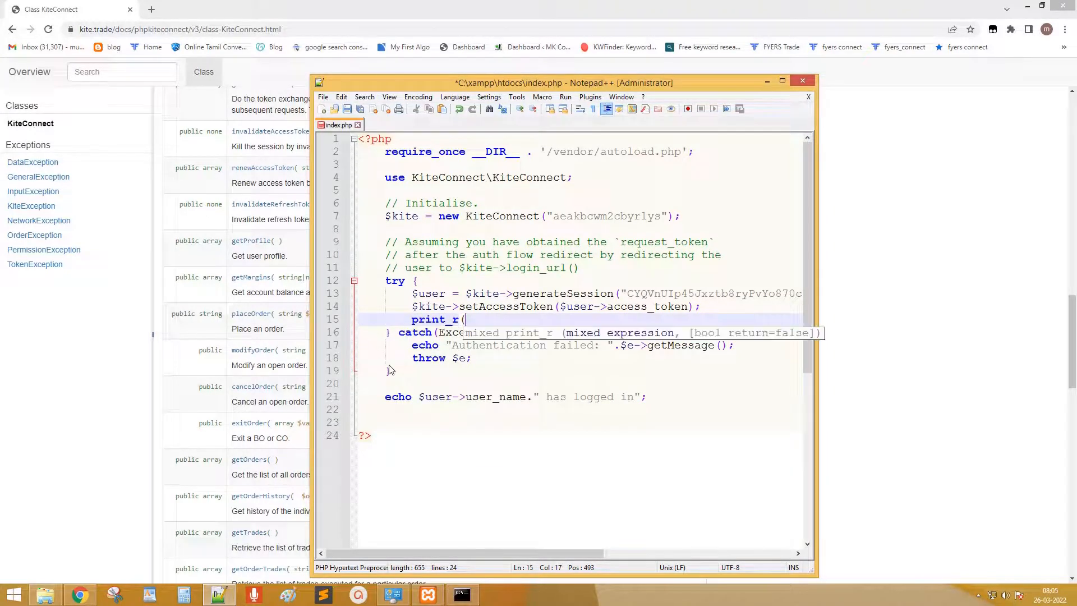
type("$kite-")
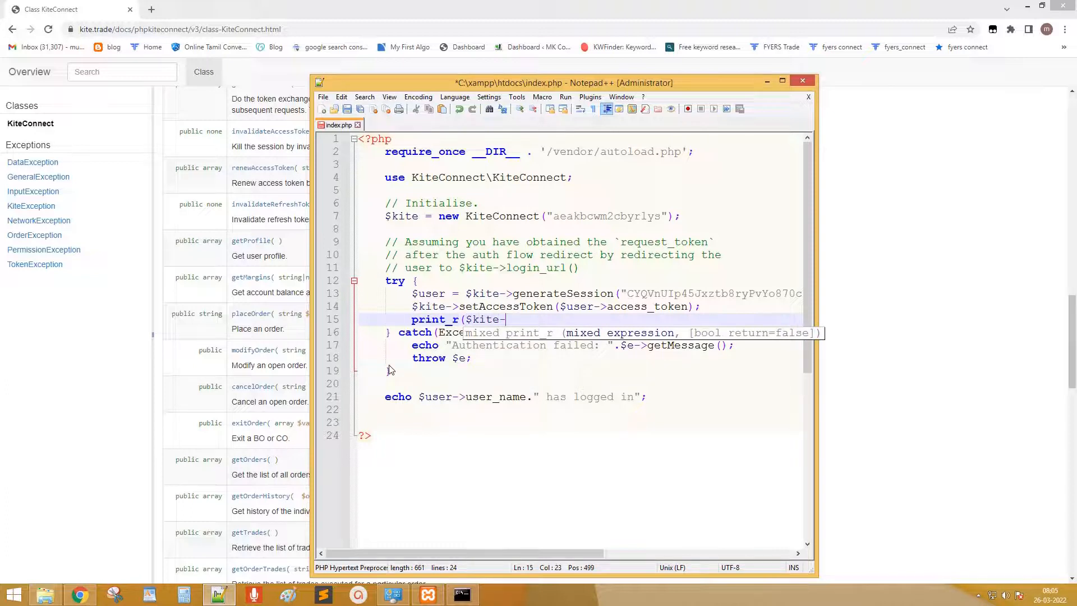
type("getP")
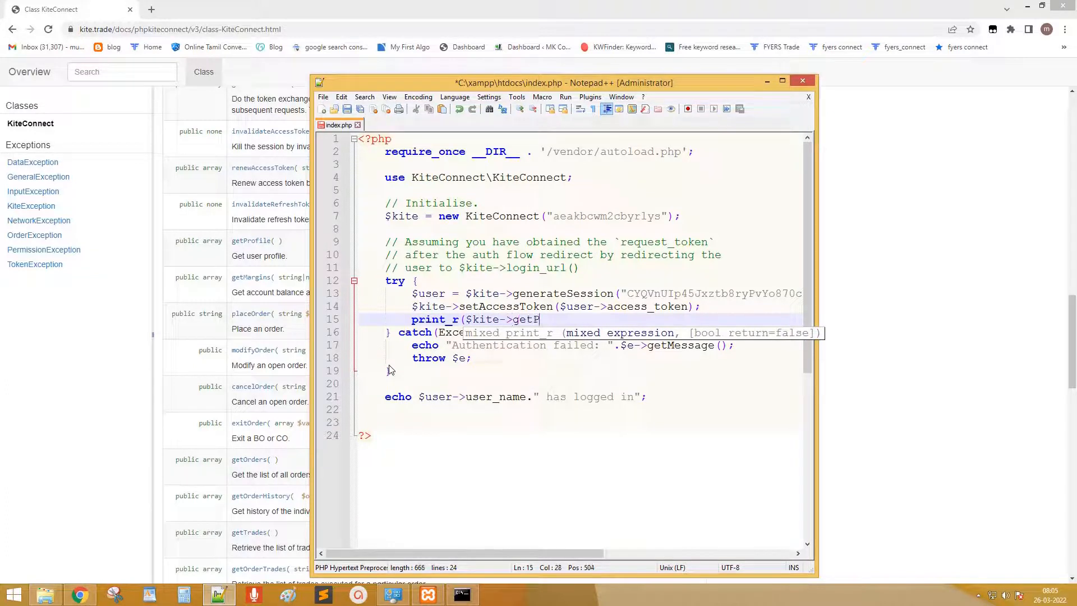
type("rofile(")
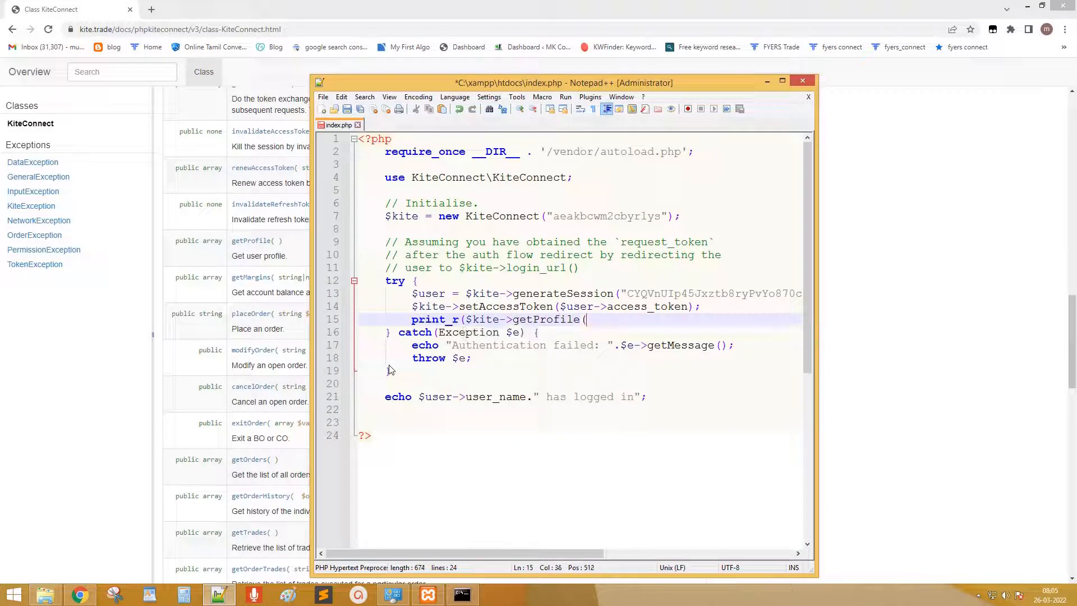
type("));")
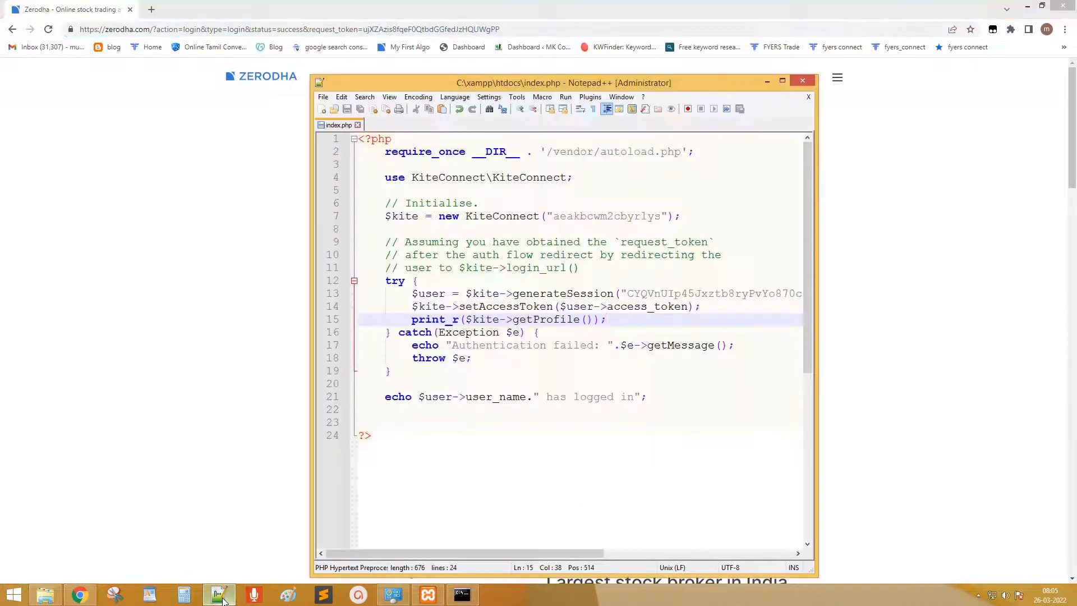
mouse_move(683, 299)
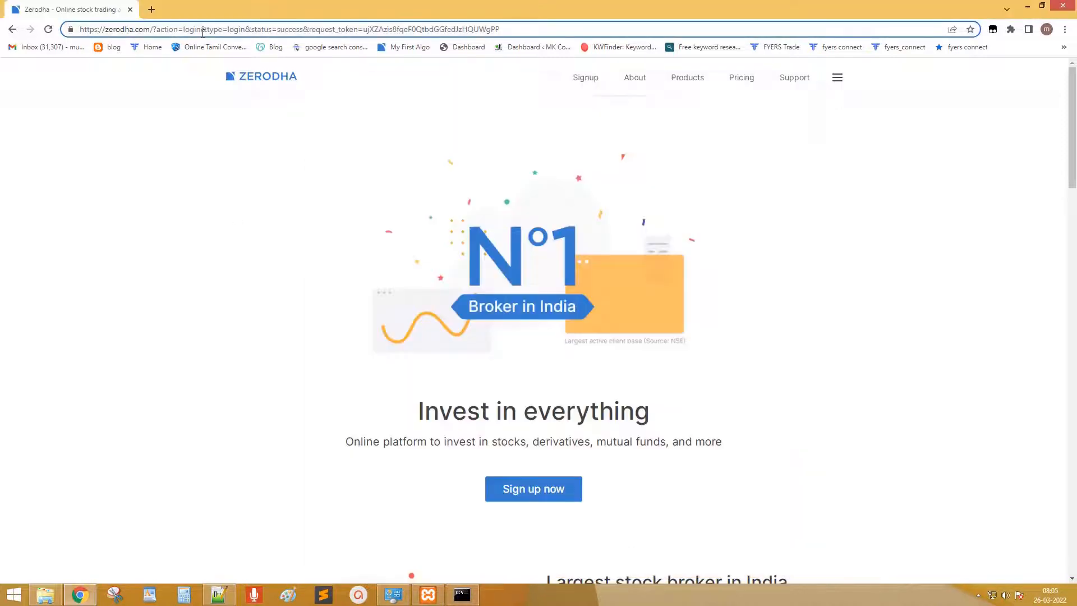
Navigate via localhost and kite. suggestions to developers.kite.trade/apps.
type("localhost")
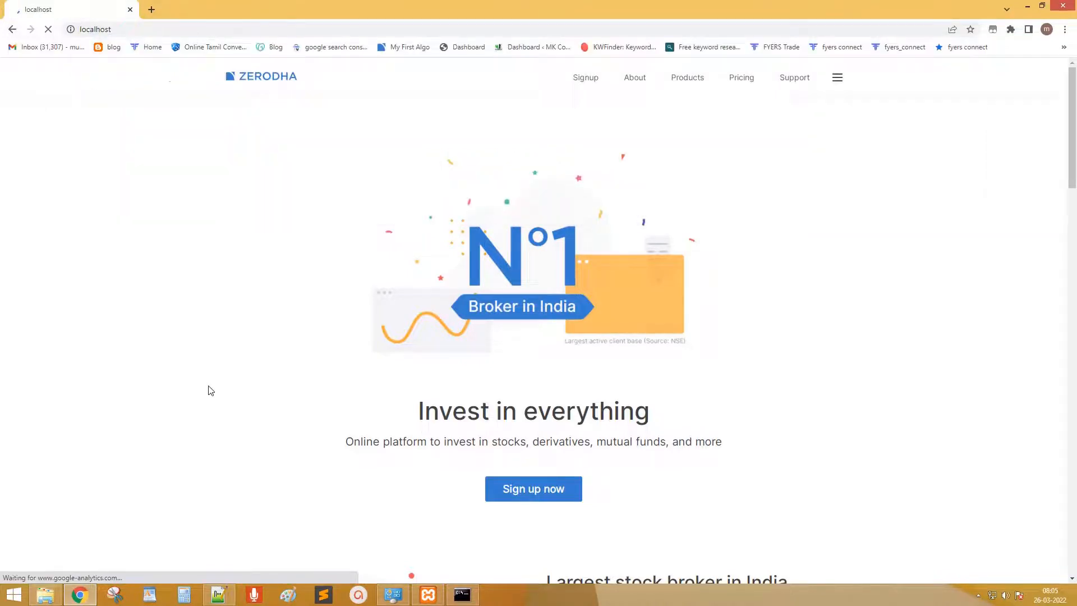
type("kite.trade/apps")
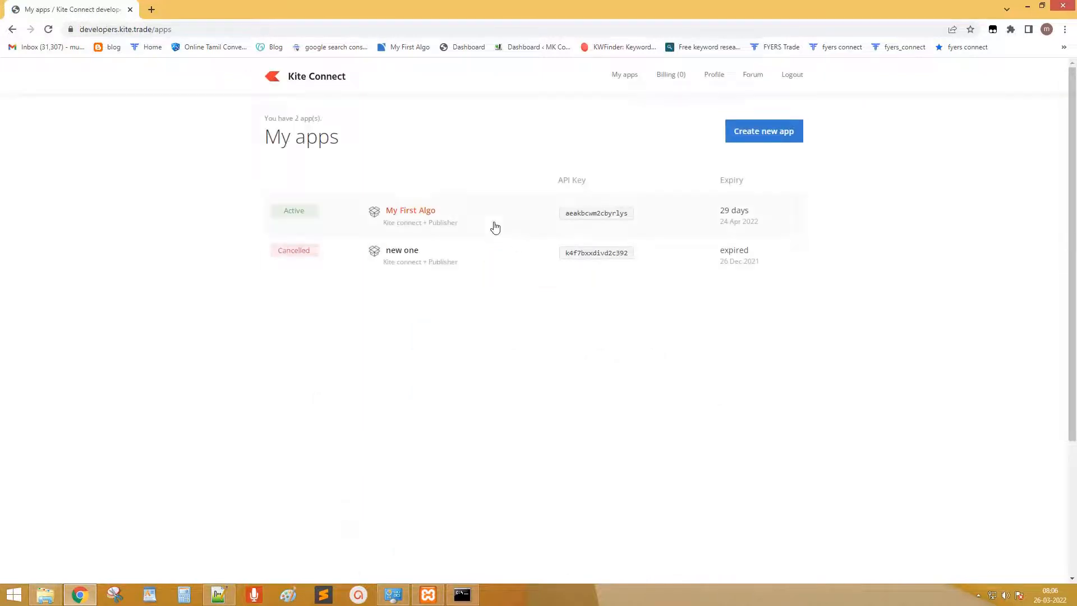
left_click(411, 211)
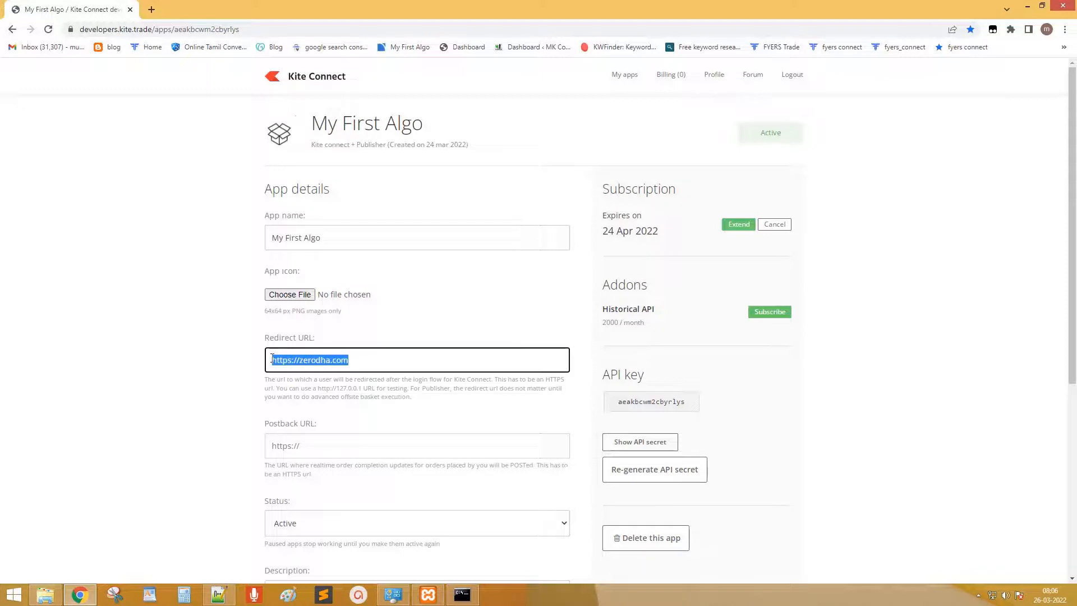
type("htt")
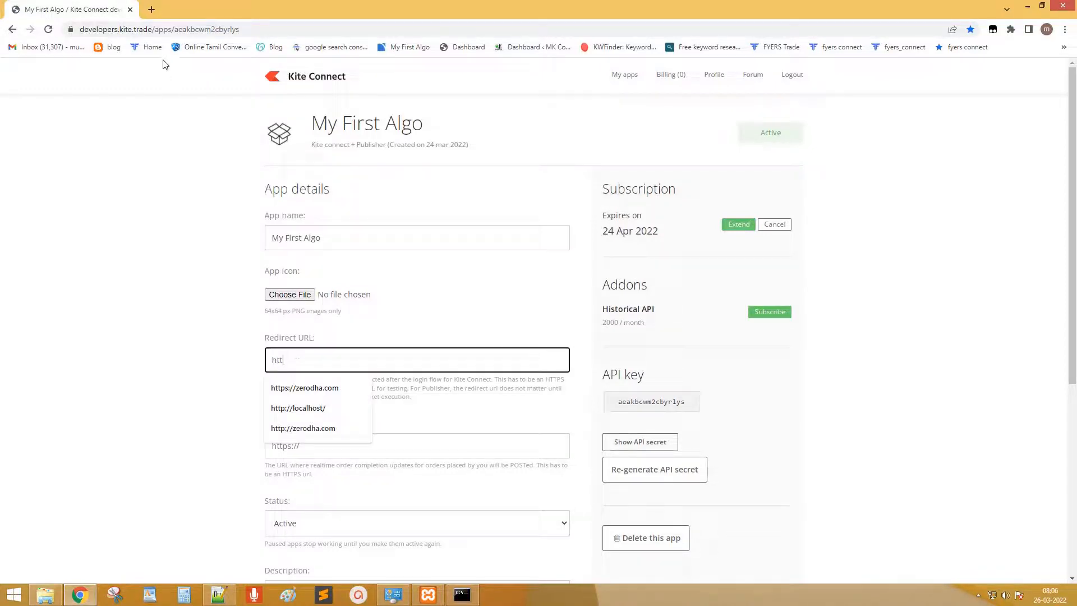
left_click(298, 408)
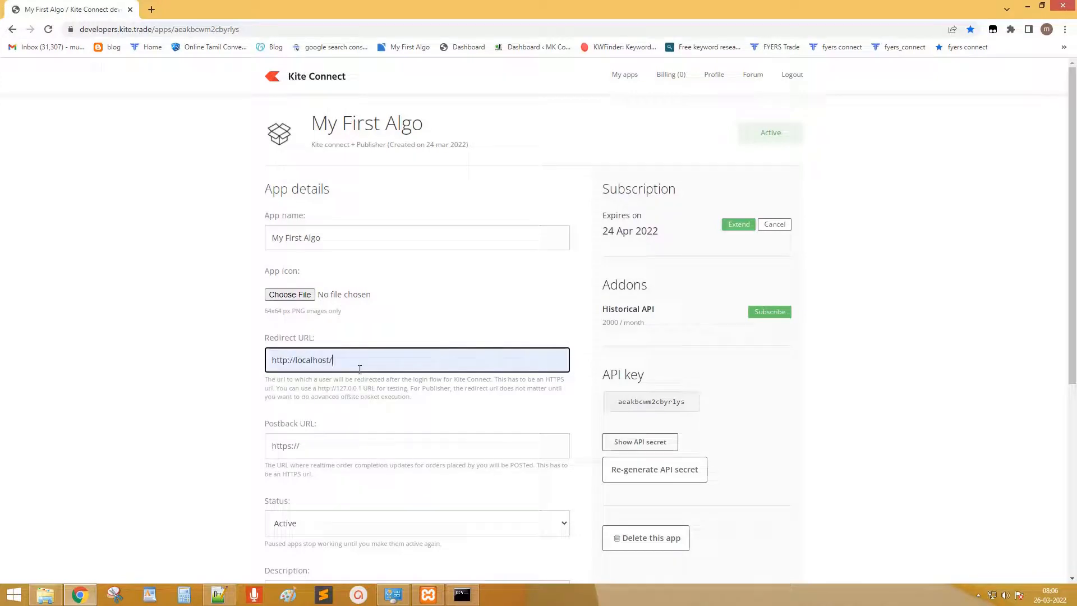
scroll("down", 3)
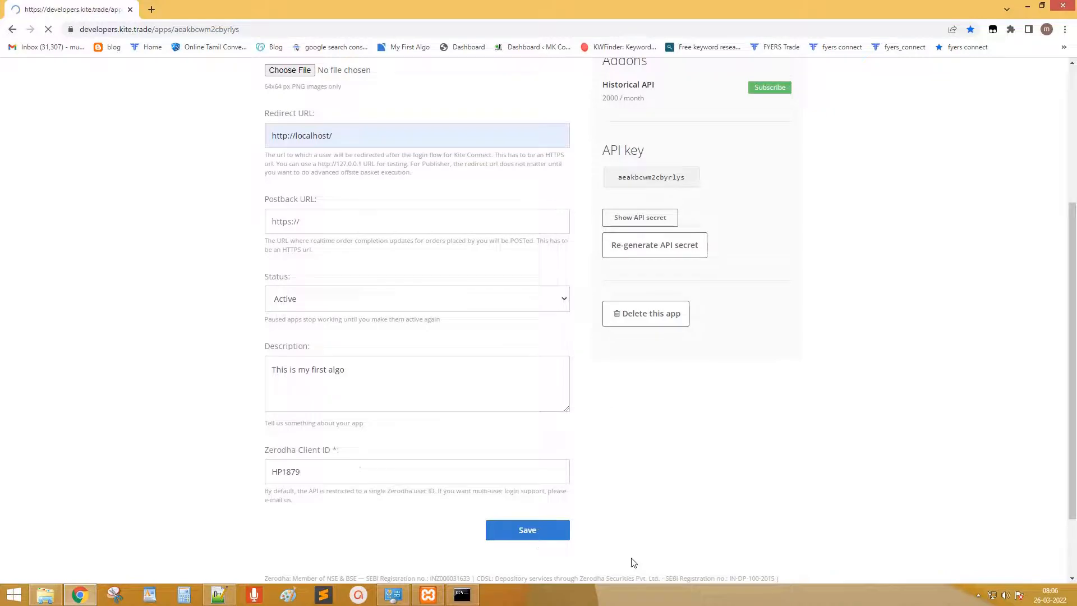
left_click(527, 529)
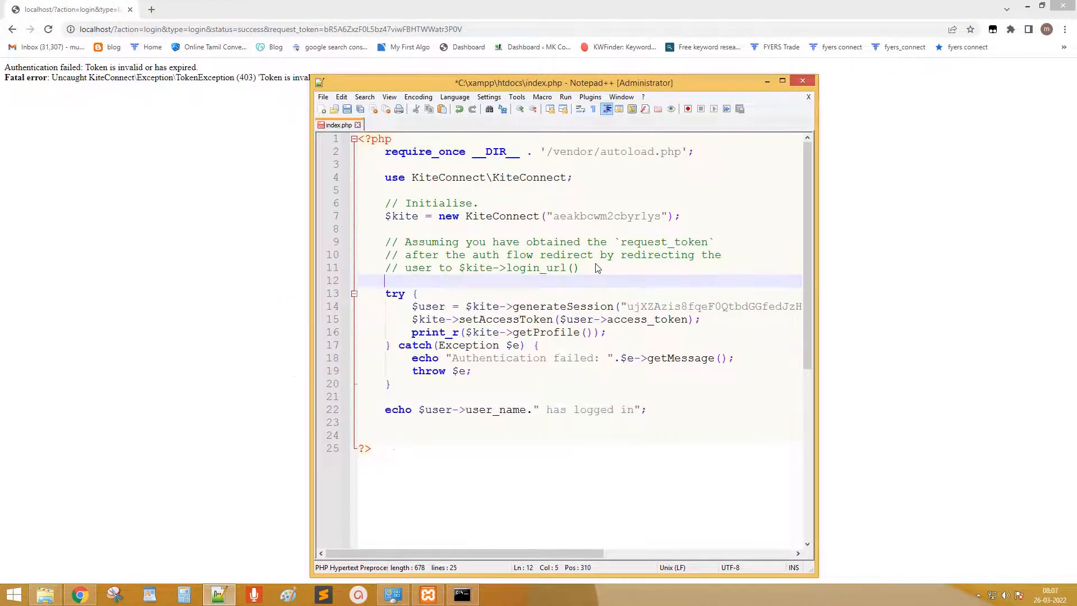
Add $req_token=$_GET['request_token']; above the try block for generateSession.
type("$req_token")
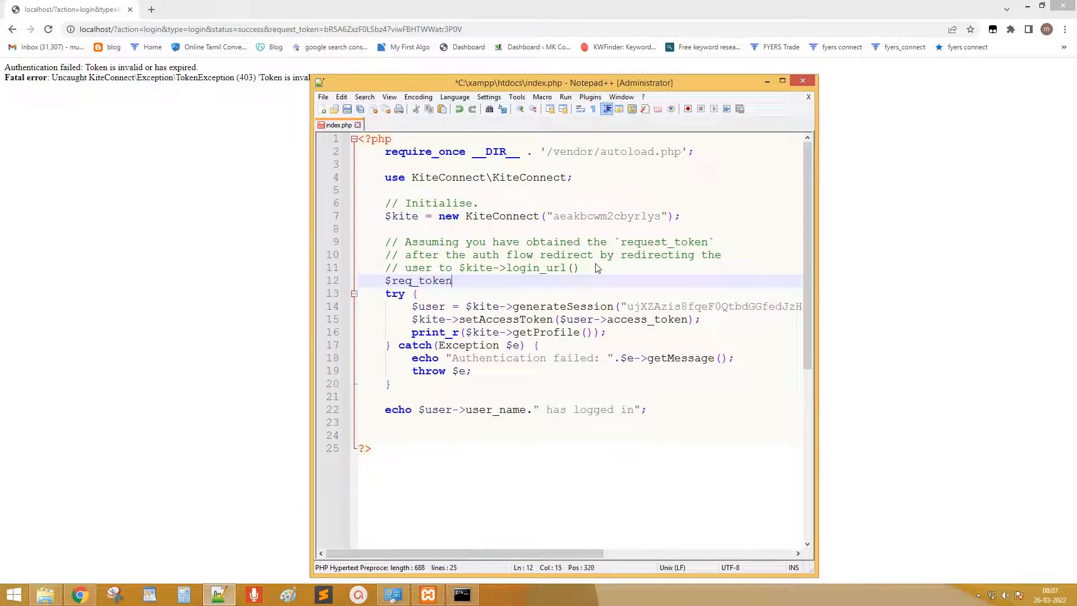
type("=")
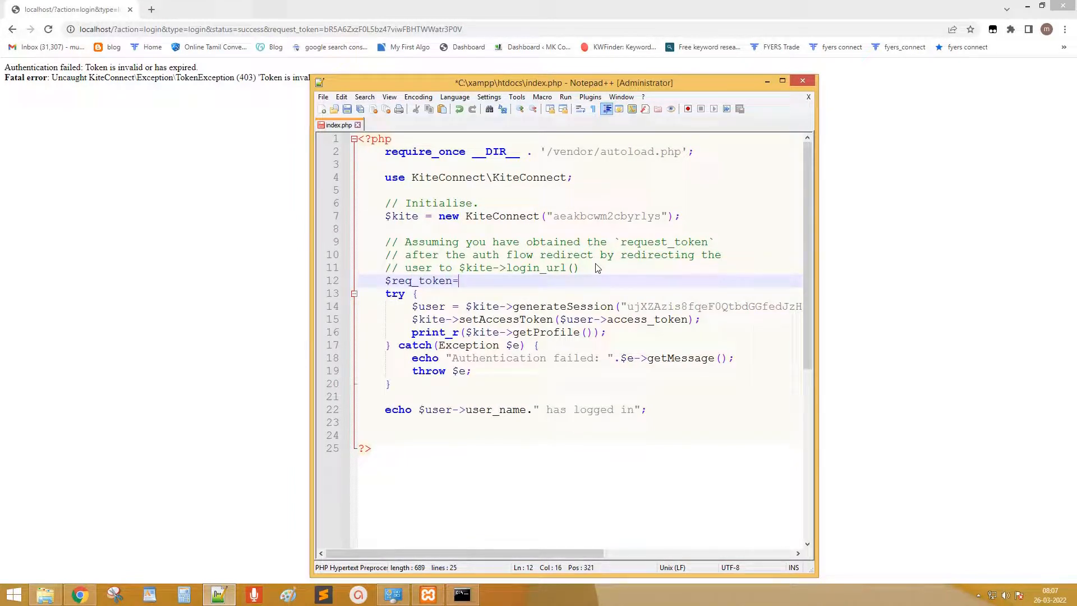
type("$_")
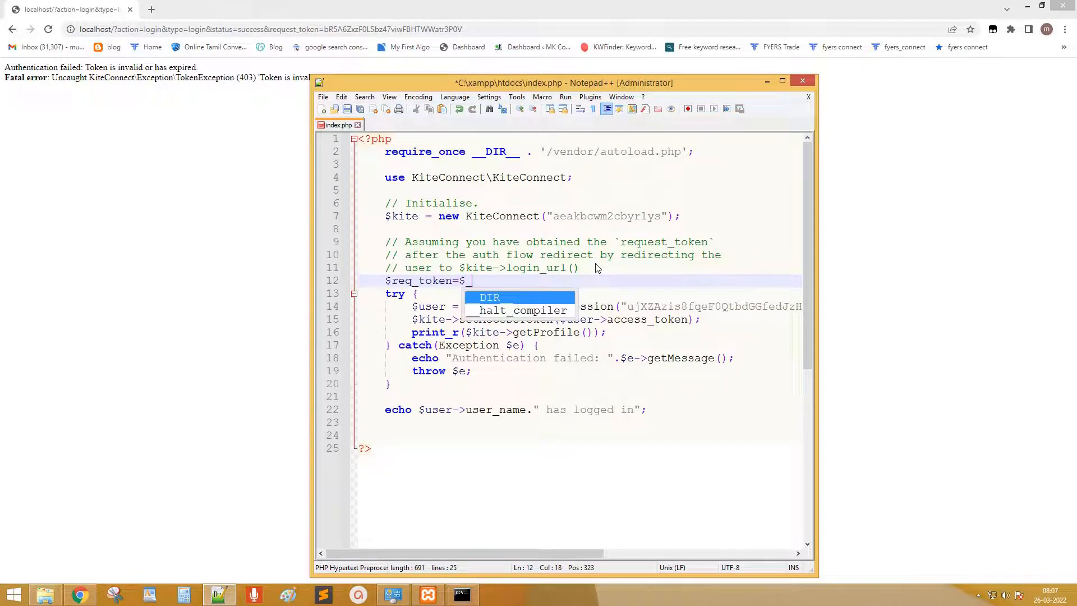
type("g")
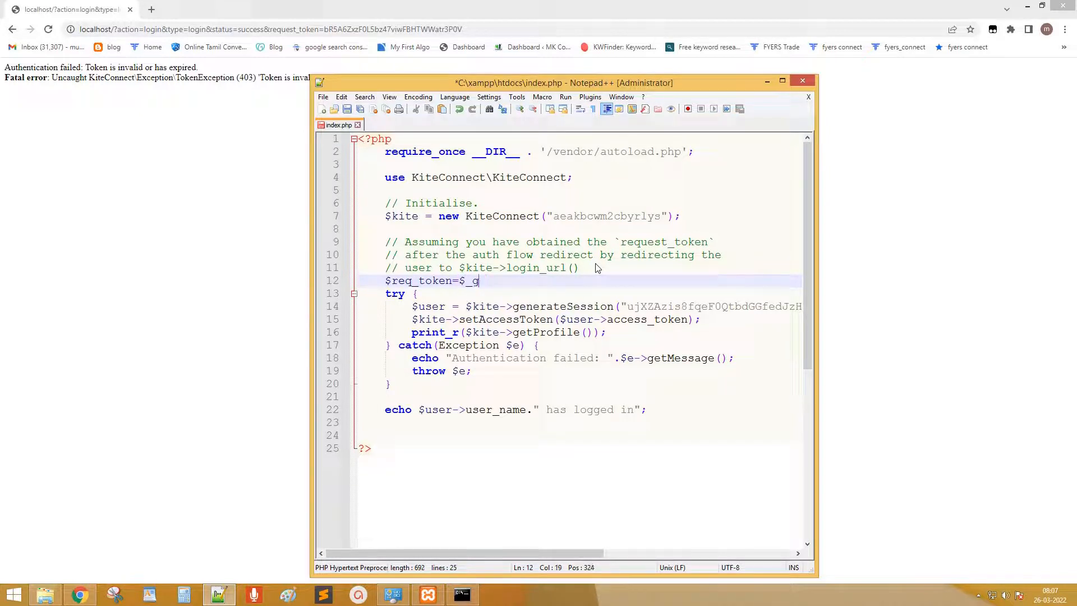
key("Backspace")
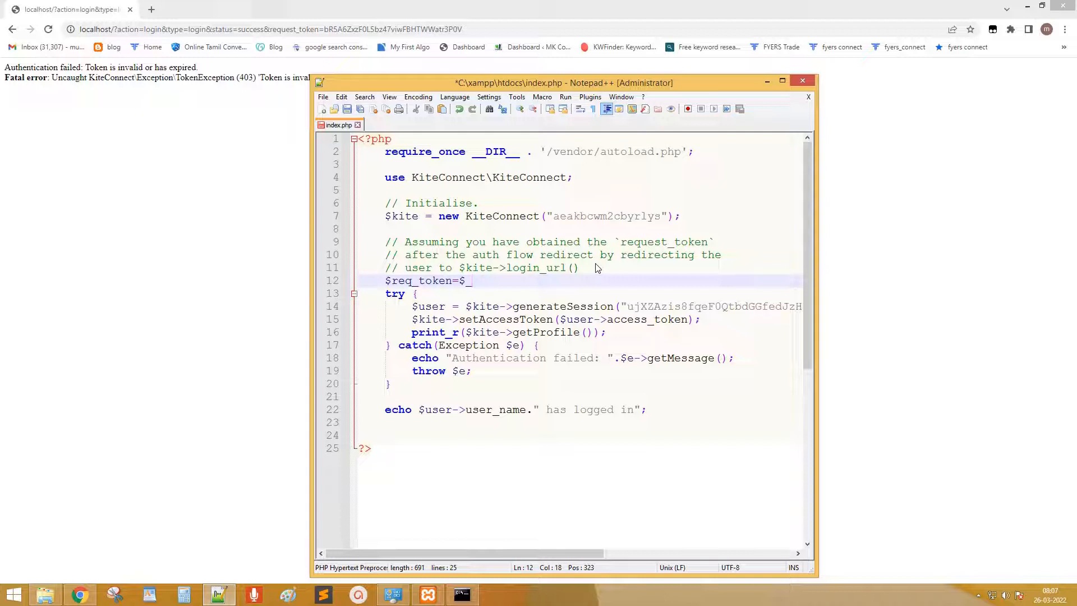
type("GET[")
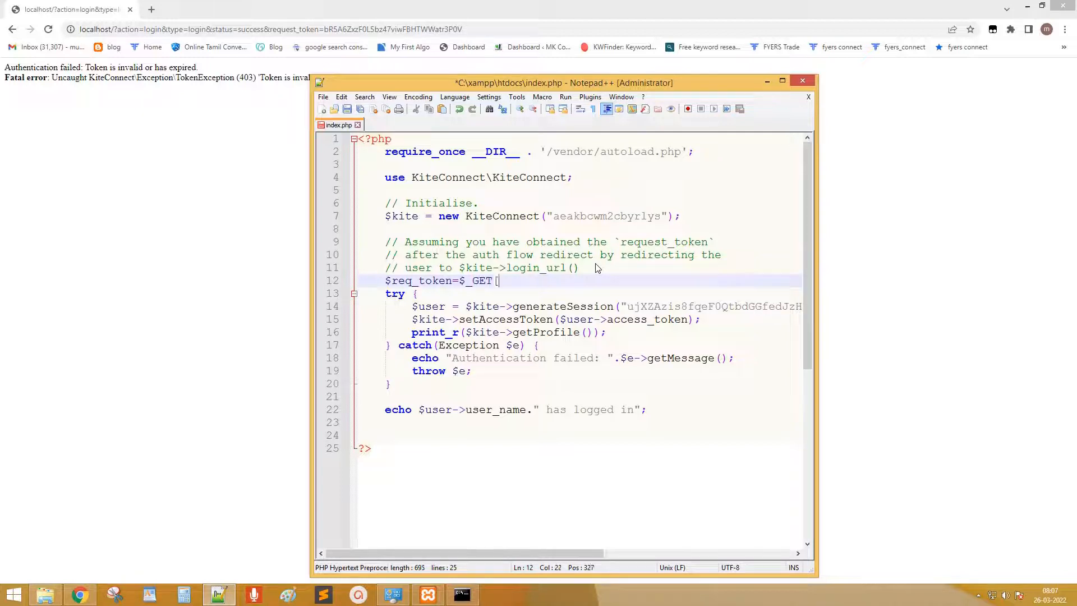
type("'")
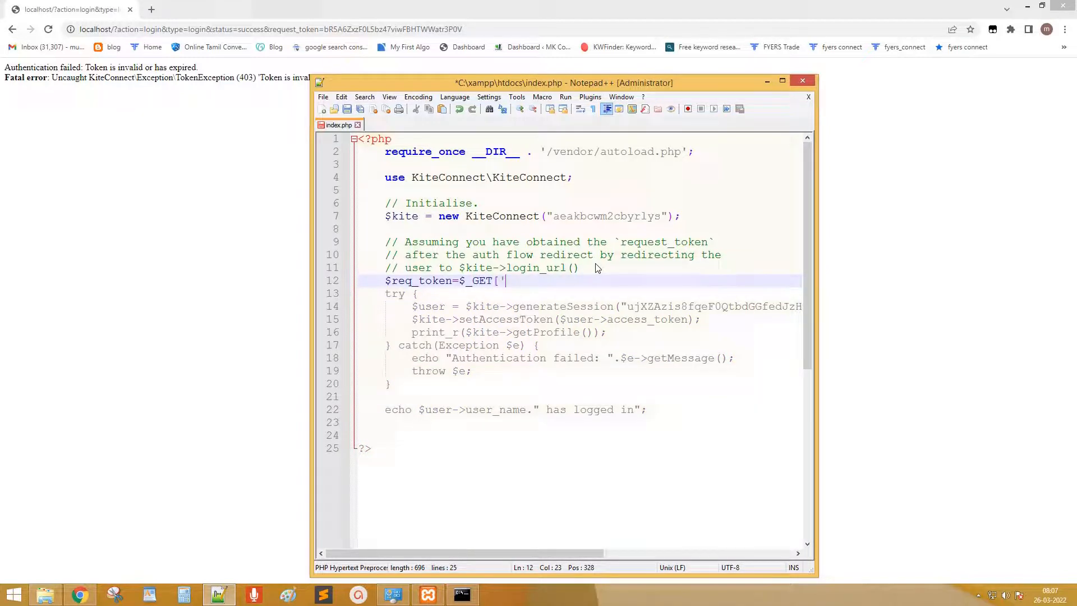
type("'")
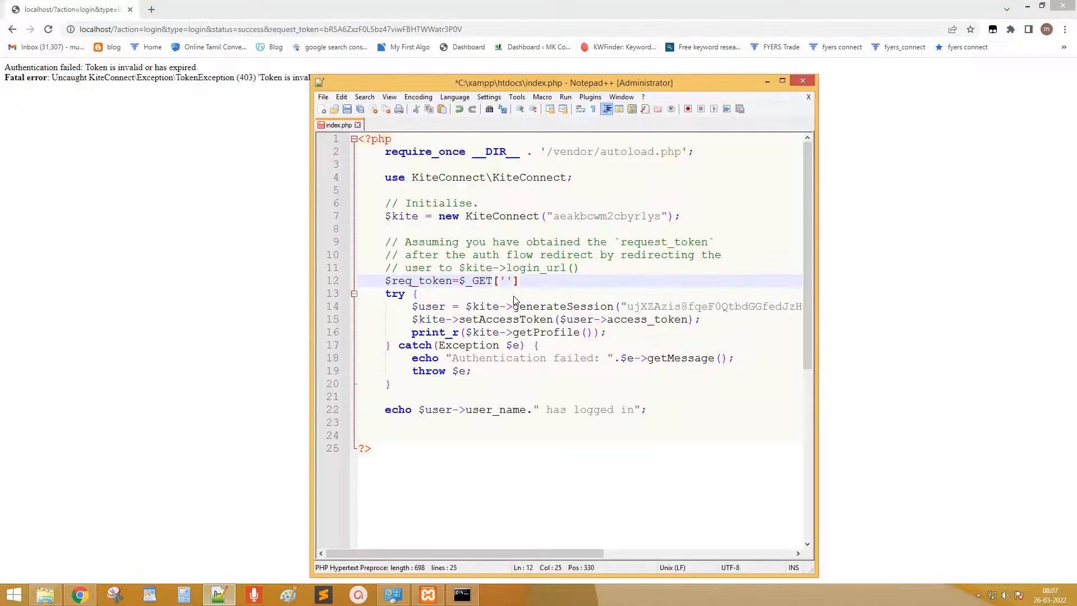
type("request_token")
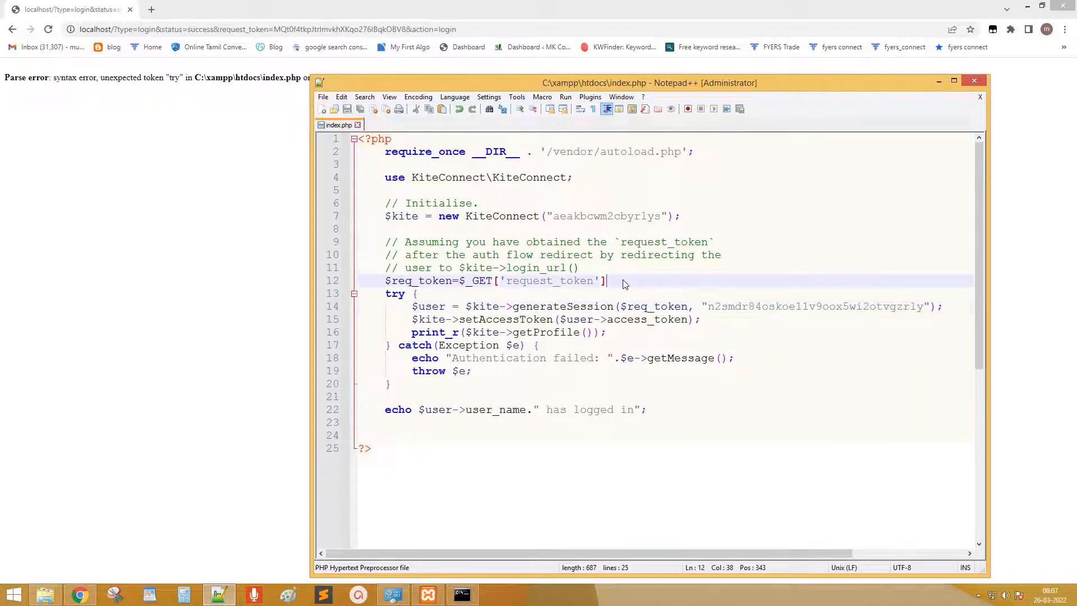
Add the missing semicolon and append ->user_name after getProfile() on line 16.
type(";")
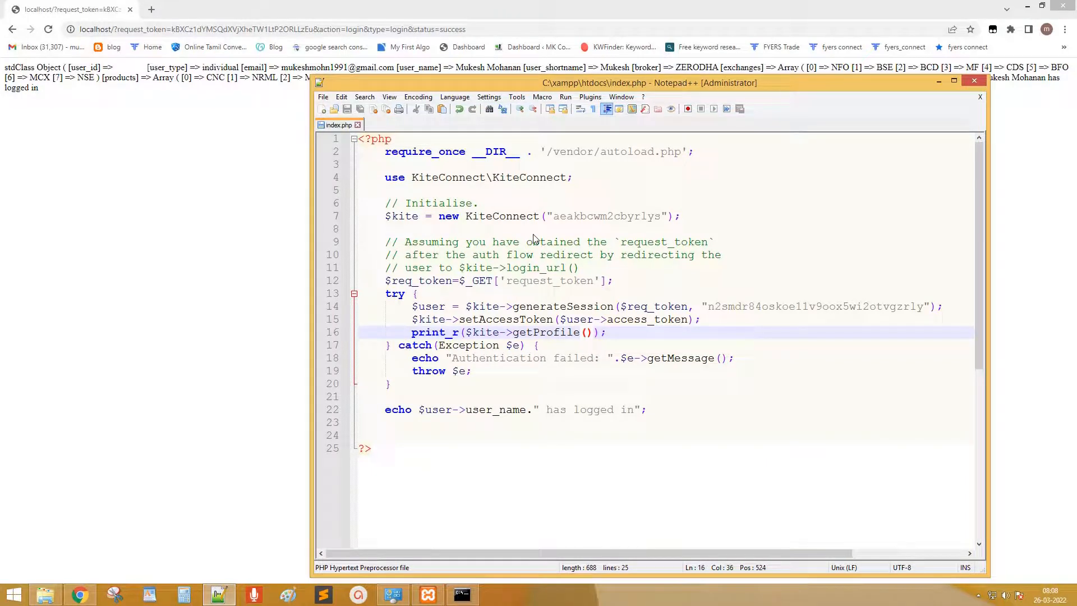
type("->user")
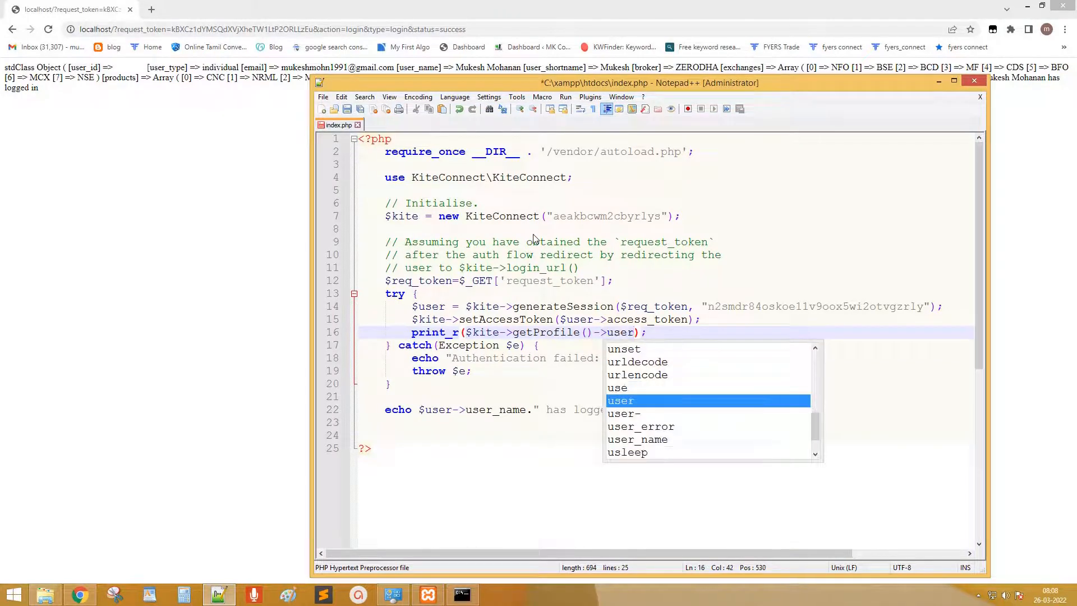
type("_name")
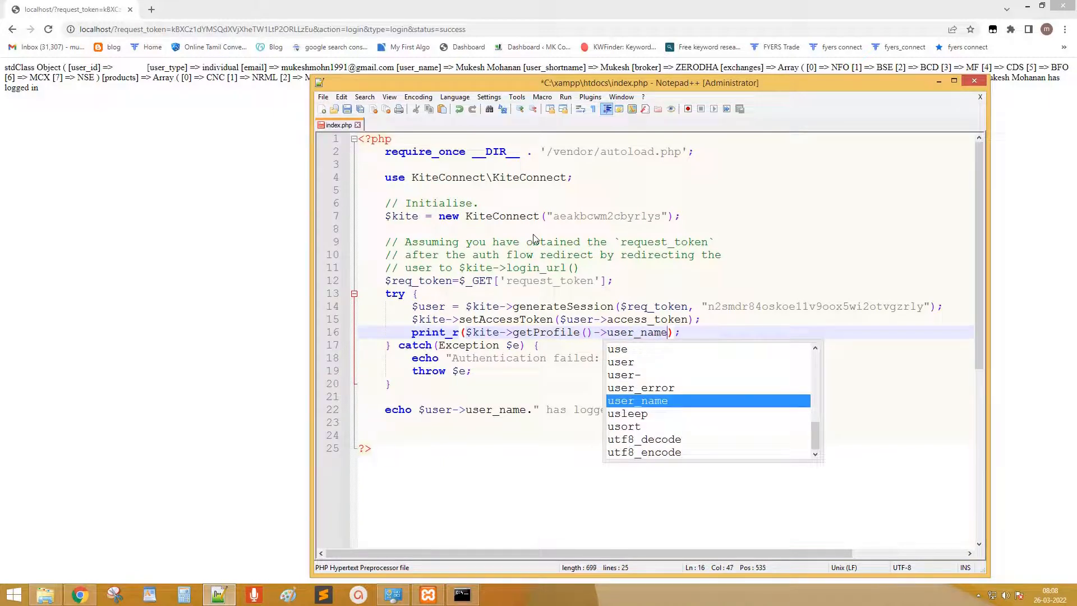